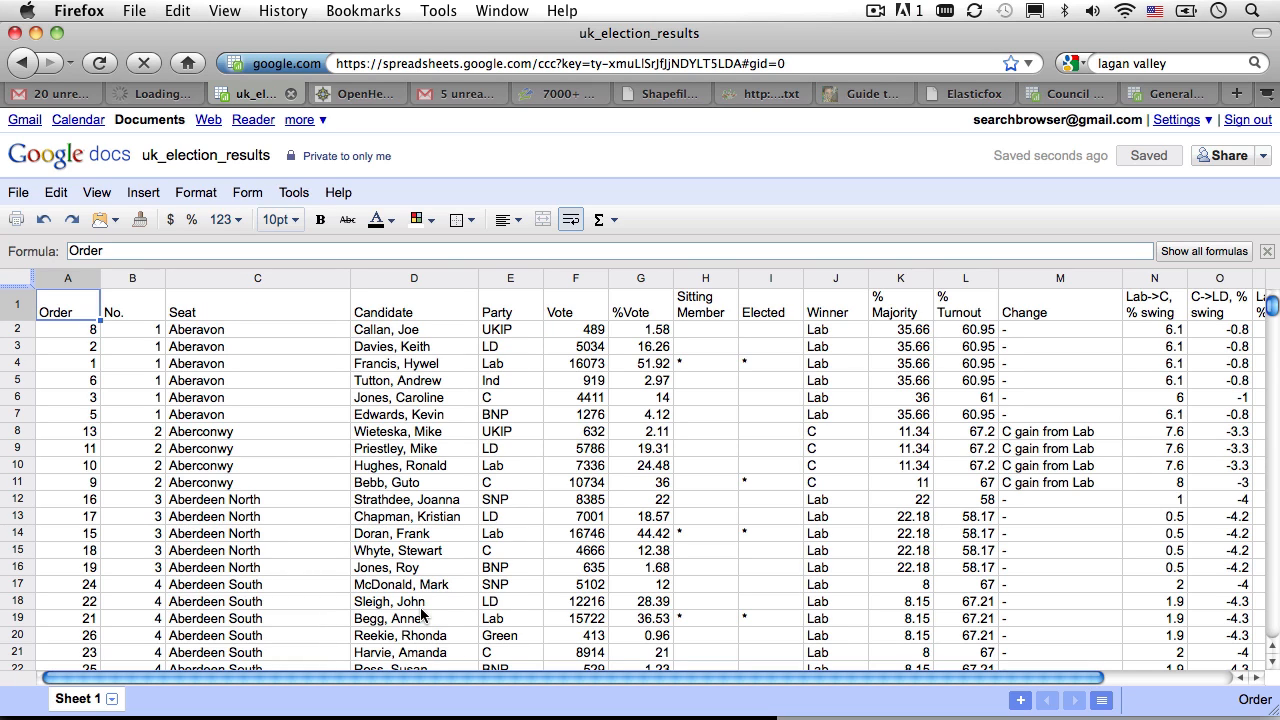
mouse_move(268, 316)
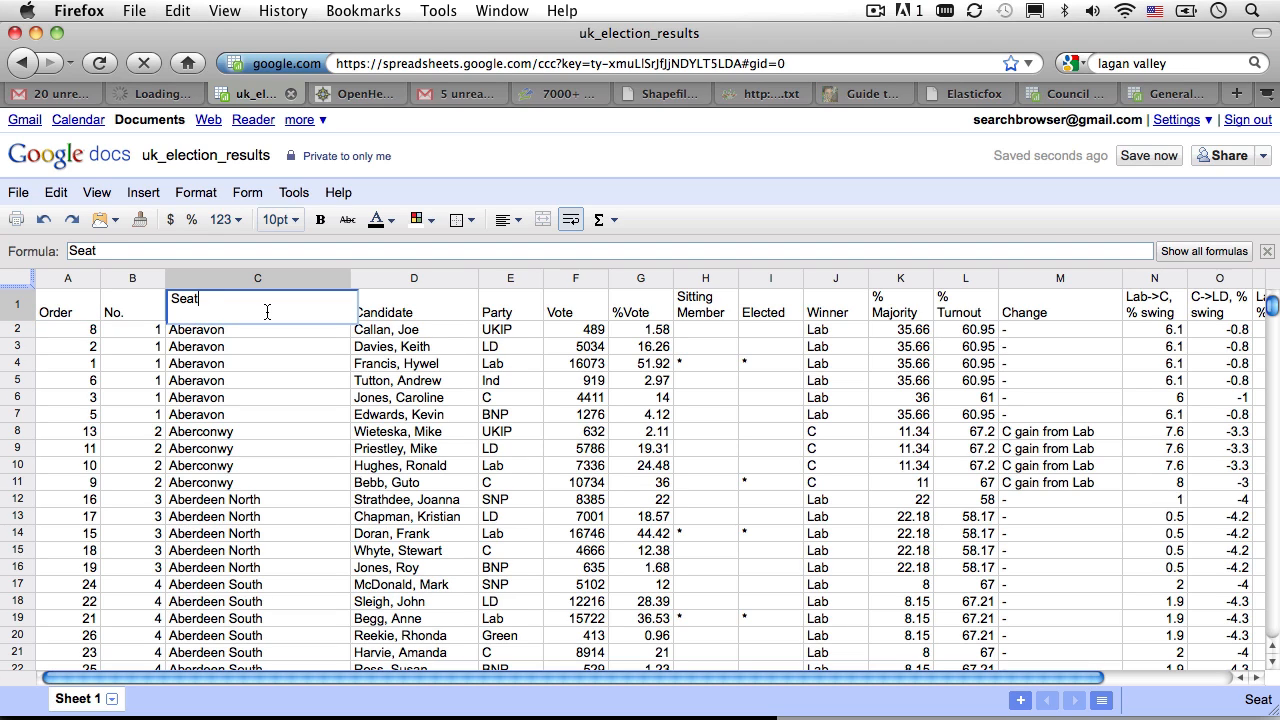
- Rename the Seat column header to uk_constituency
type("uk_")
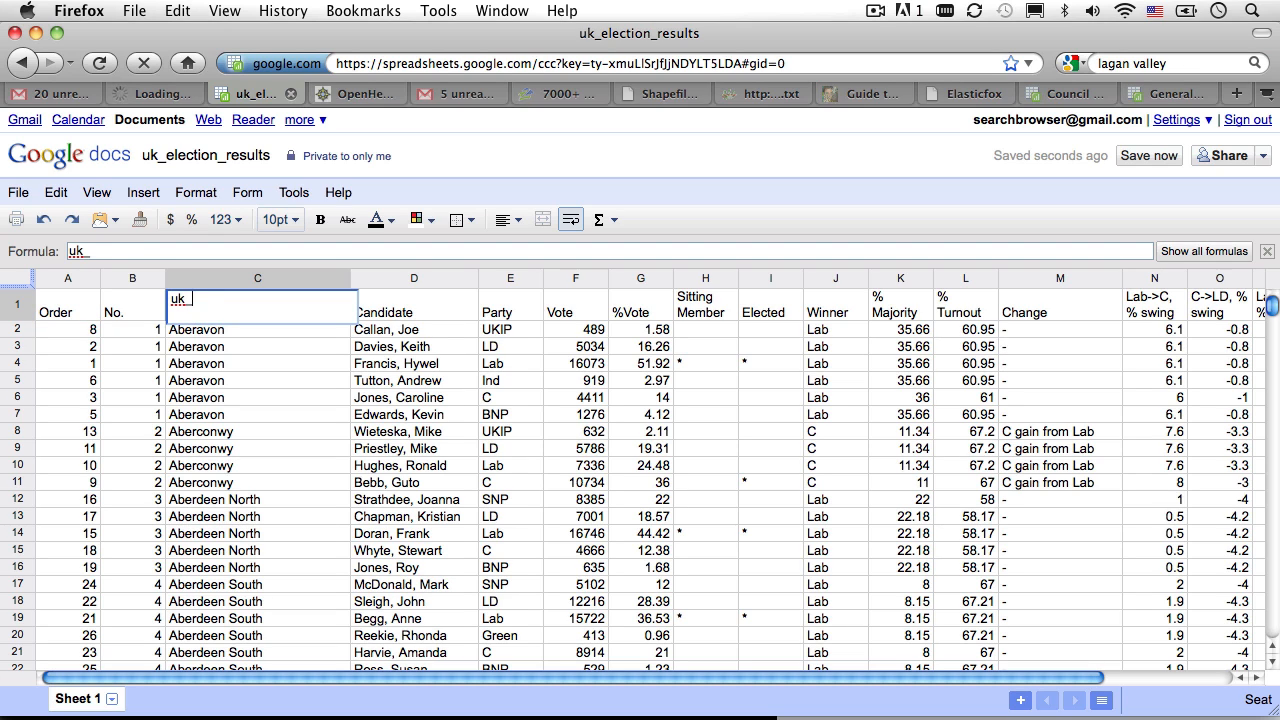
type("constituen")
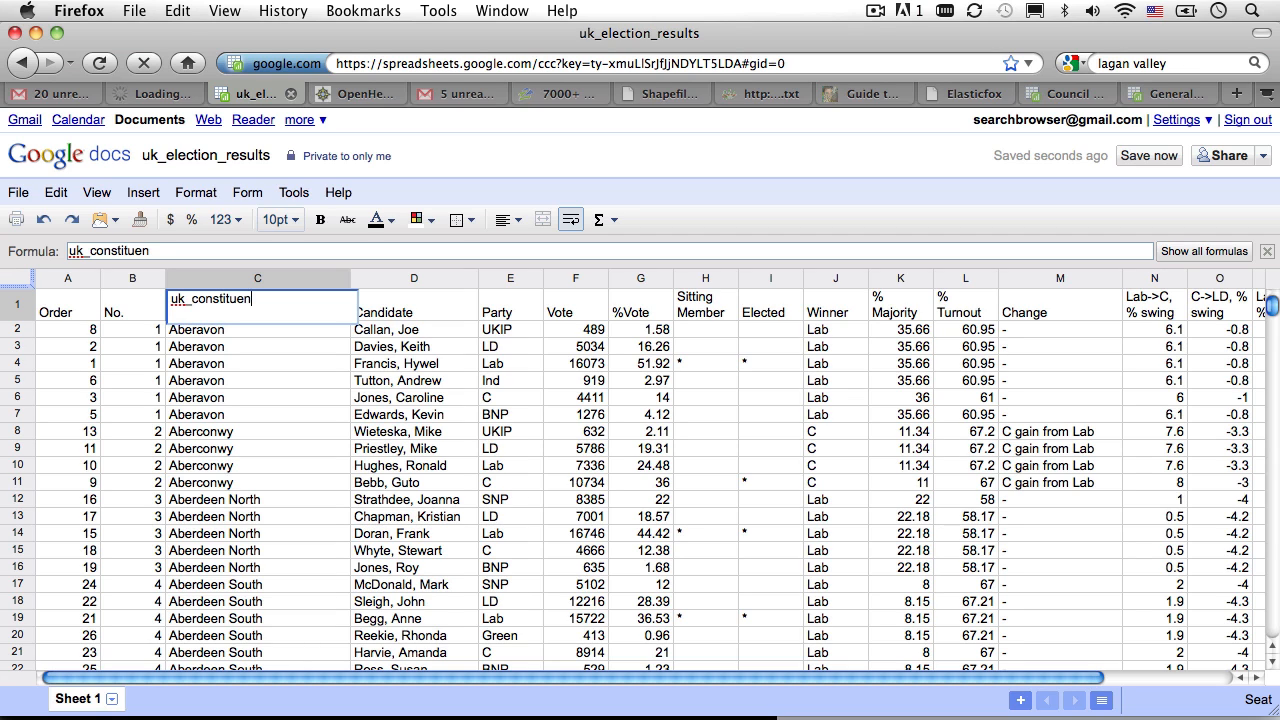
key("Return")
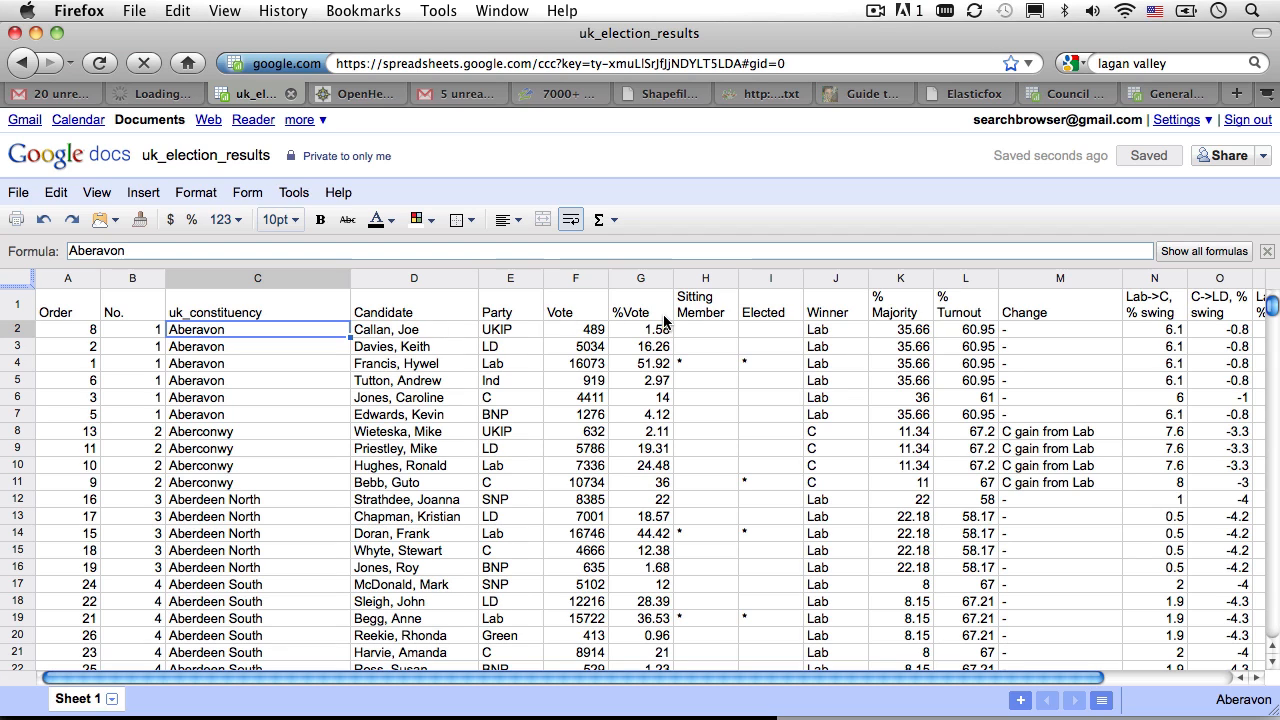
- Rename the %Vote header to value and the Party header to tab
left_click(640, 278)
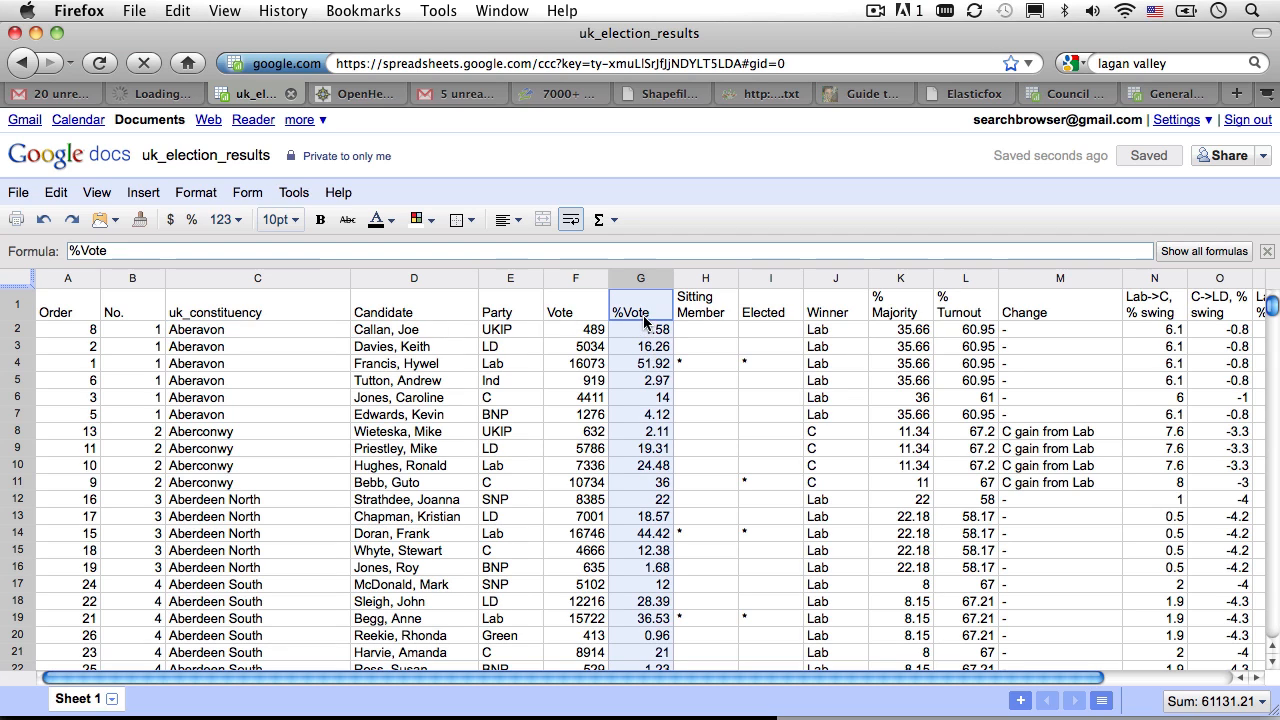
type("value")
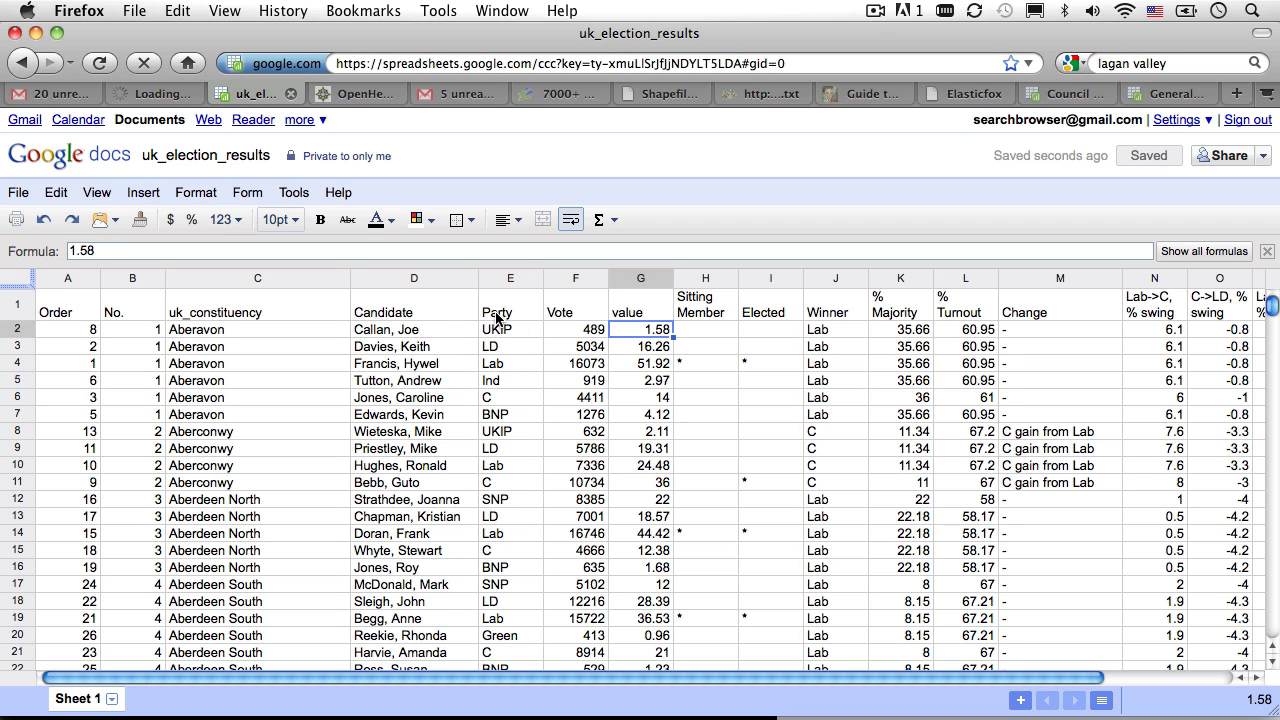
left_click(508, 300)
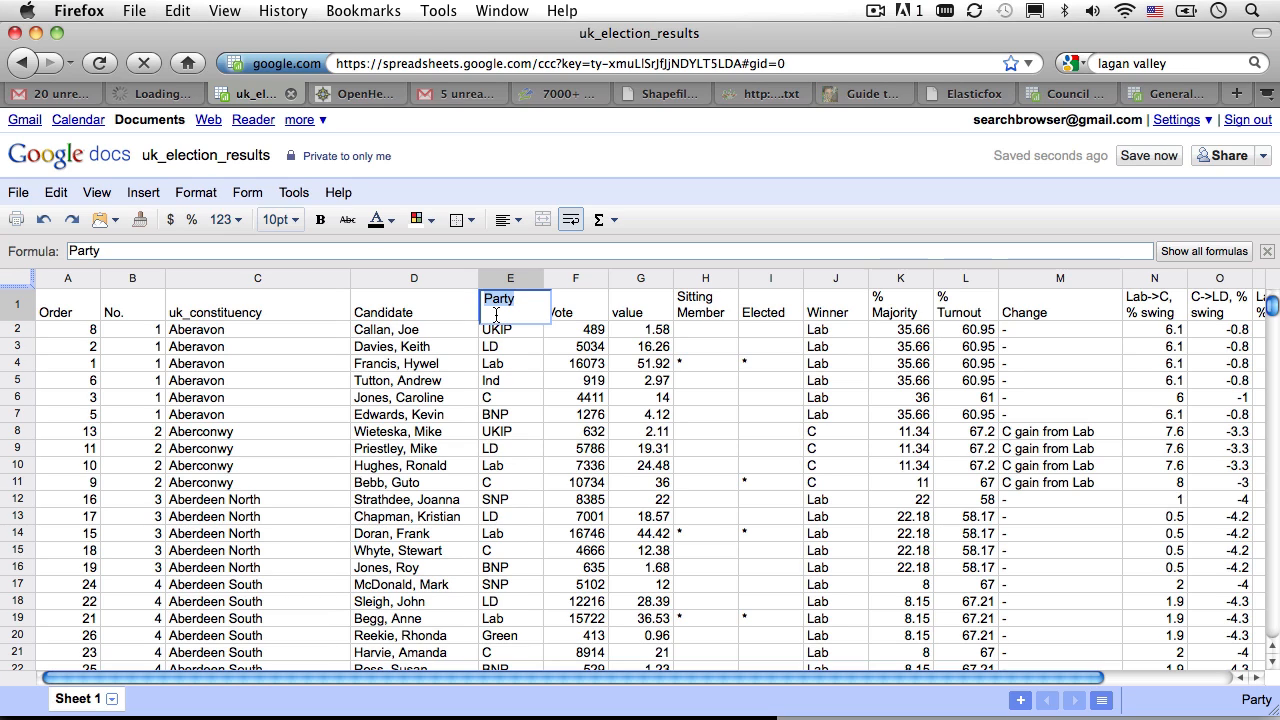
type("tab")
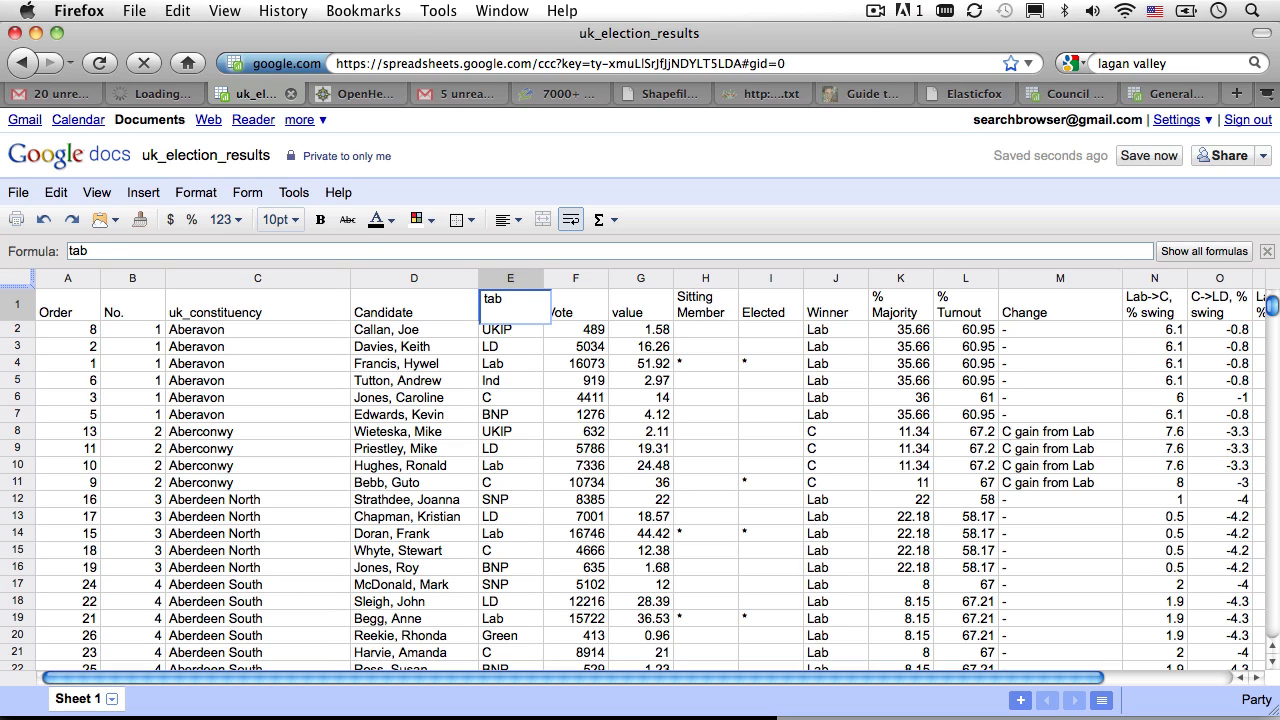
left_click(508, 328)
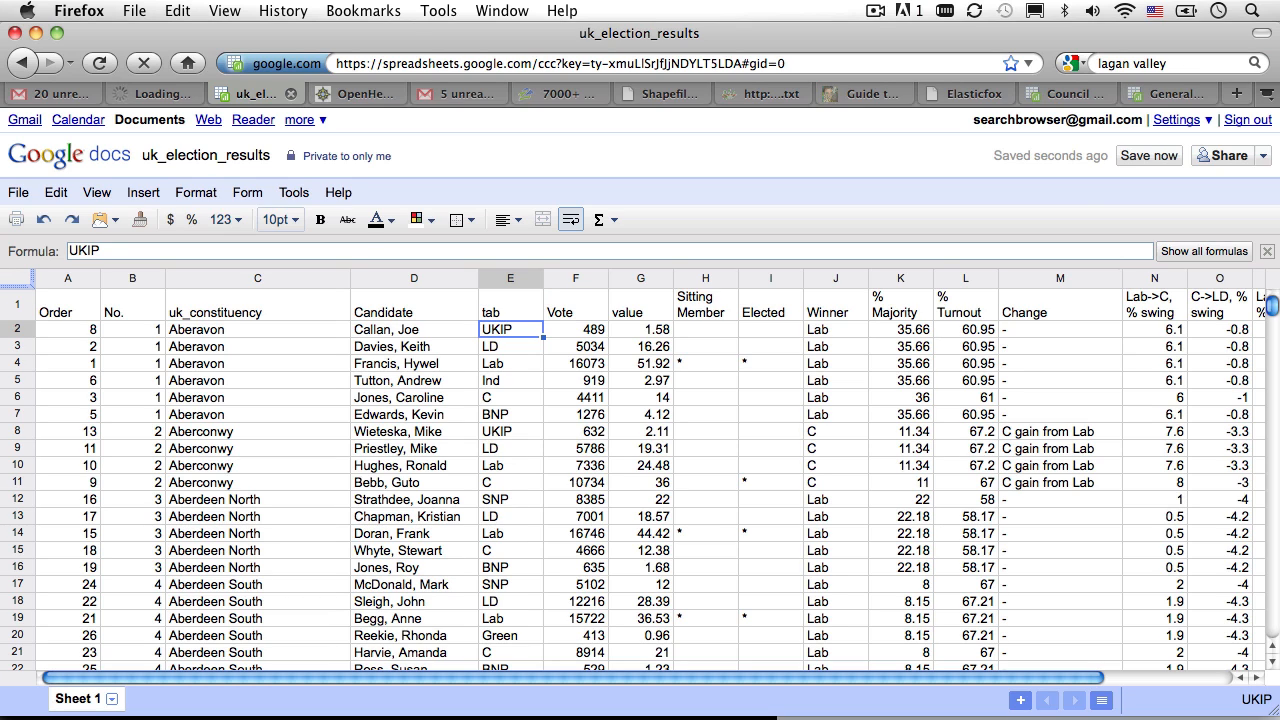
- Publish the spreadsheet as a web page with automatic republishing, producing a public link
left_click(1268, 156)
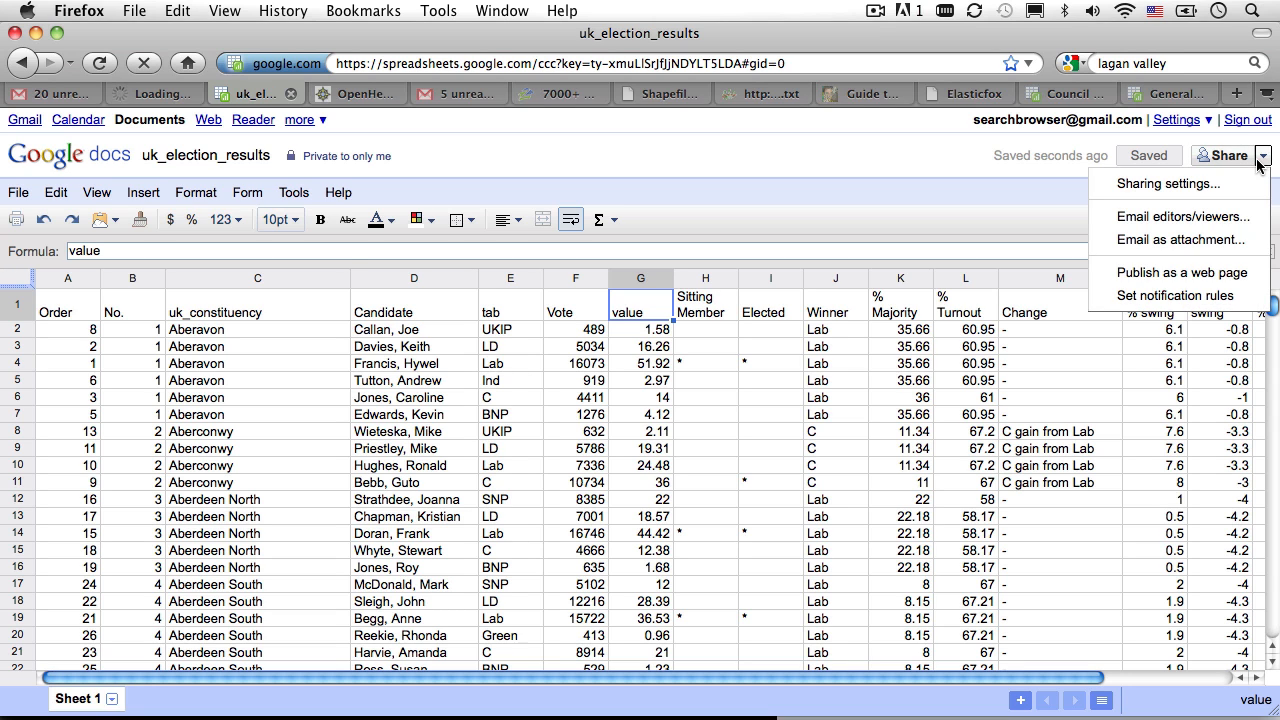
mouse_move(1180, 272)
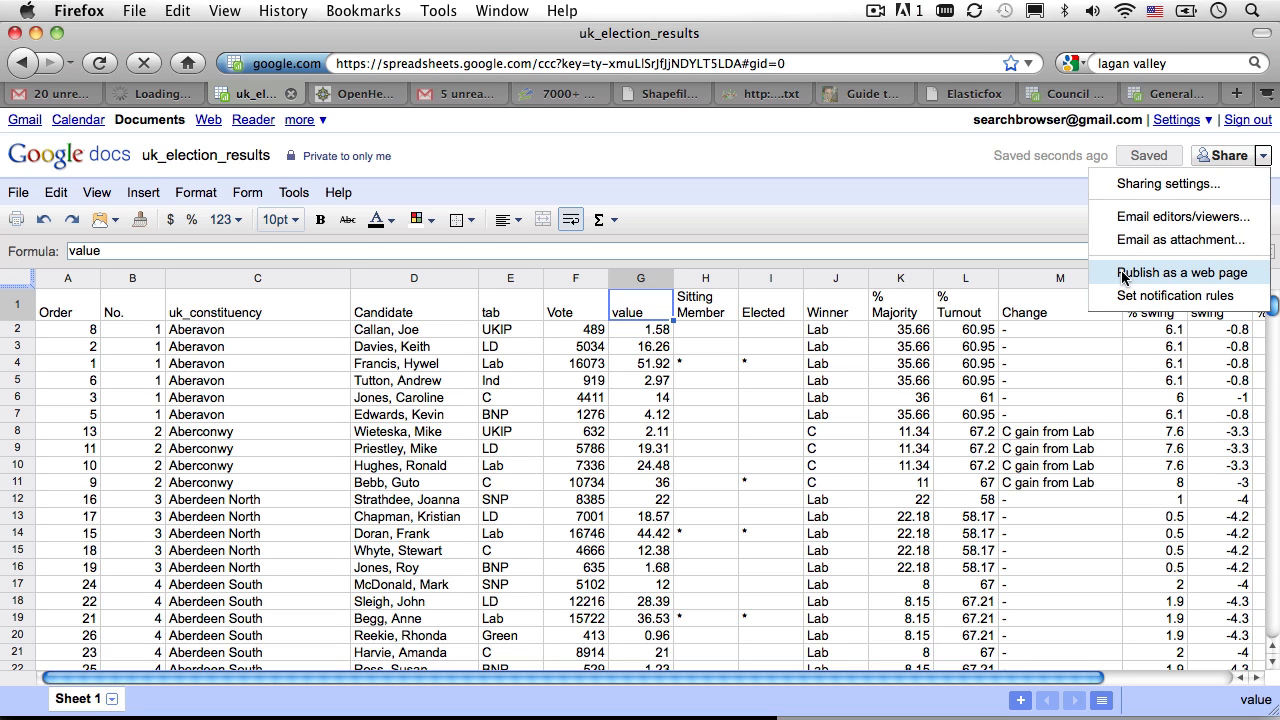
left_click(1180, 272)
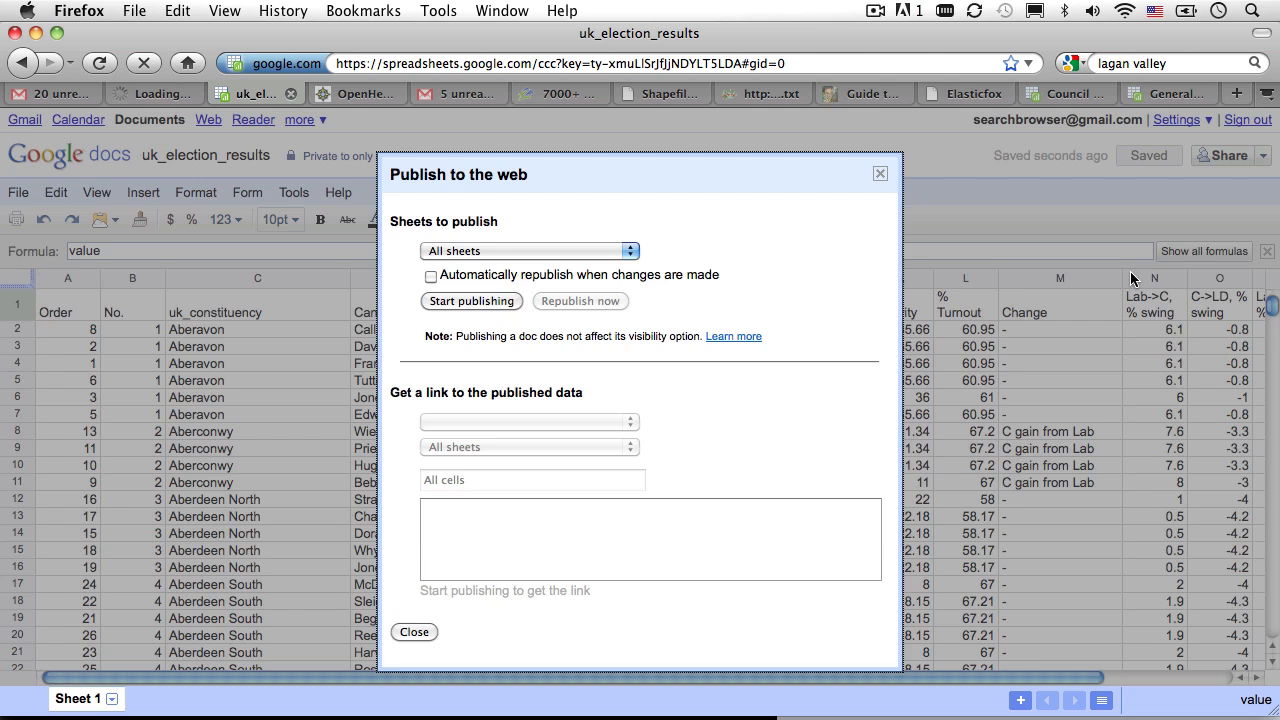
left_click(432, 276)
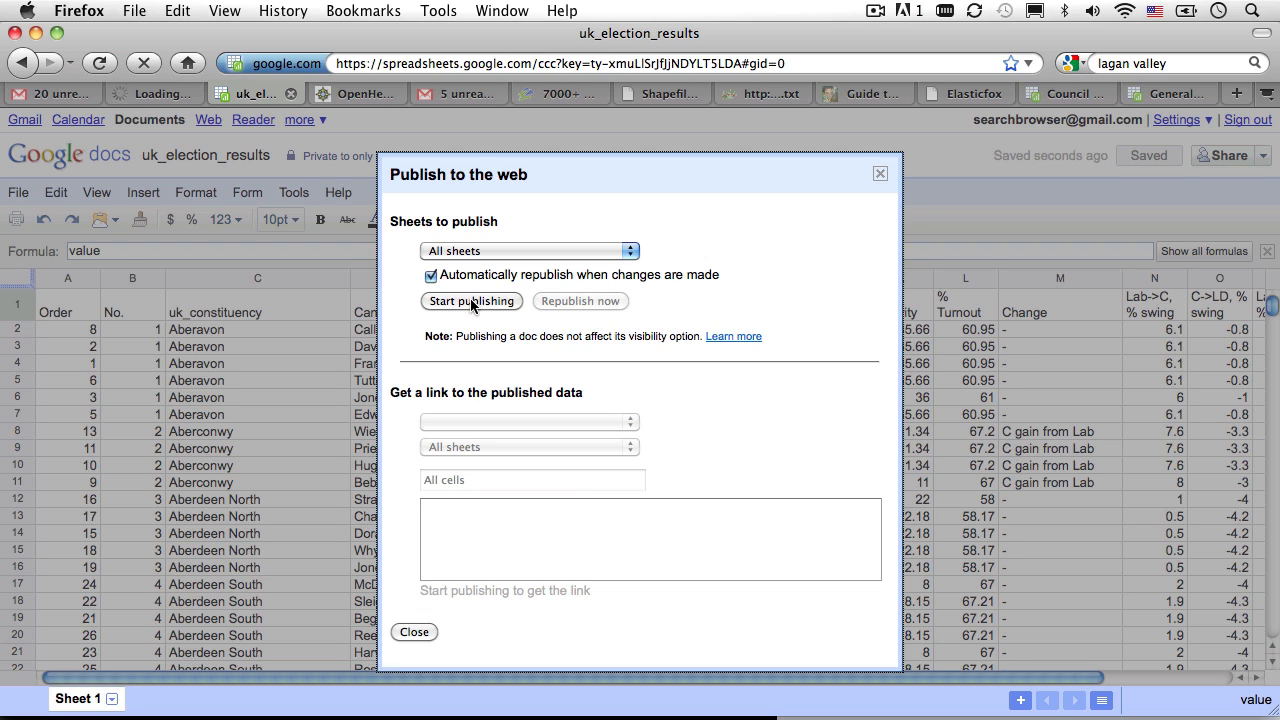
left_click(472, 300)
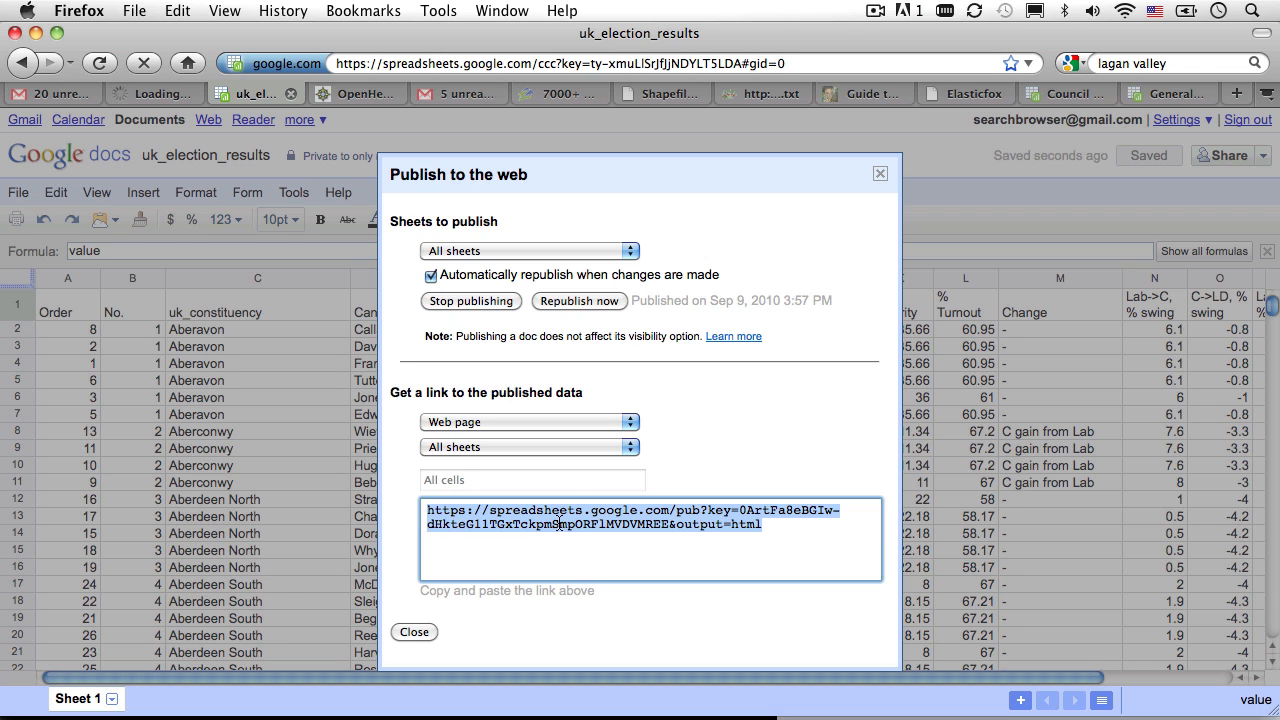
left_click(416, 632)
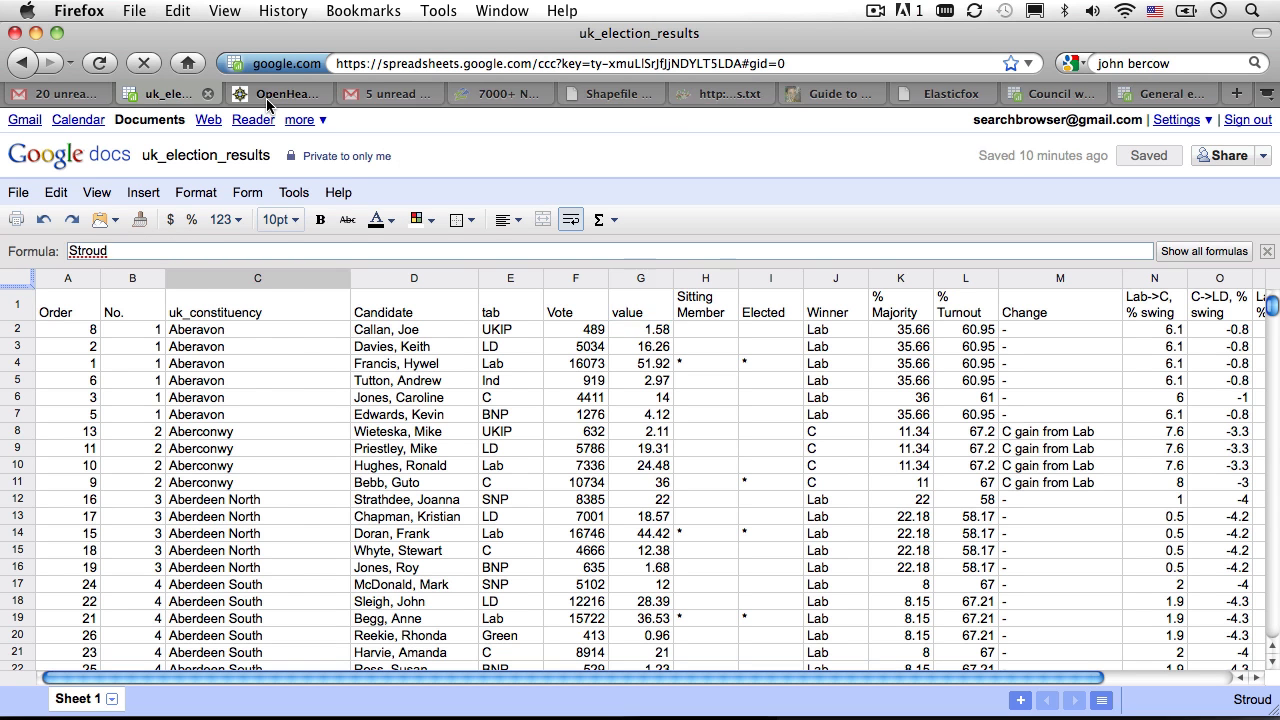
- Create a new OpenHeatMap map using the published Google Docs spreadsheet link as its source
left_click(280, 94)
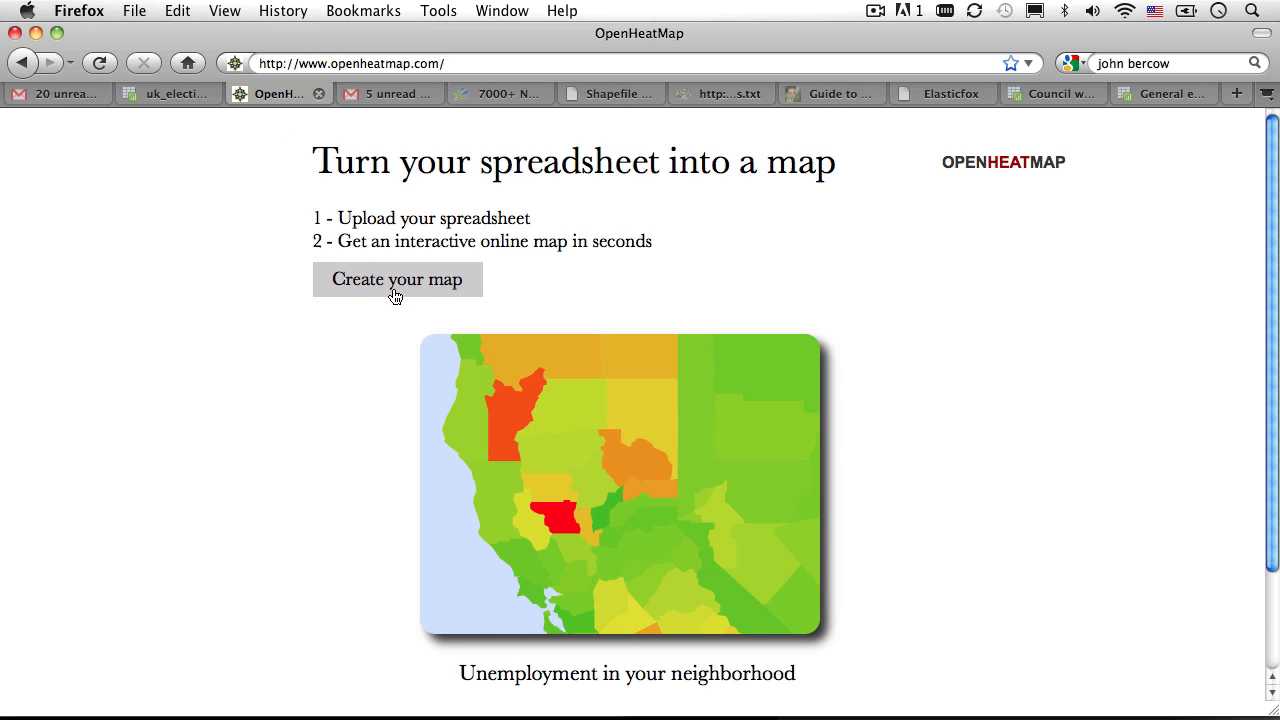
left_click(396, 280)
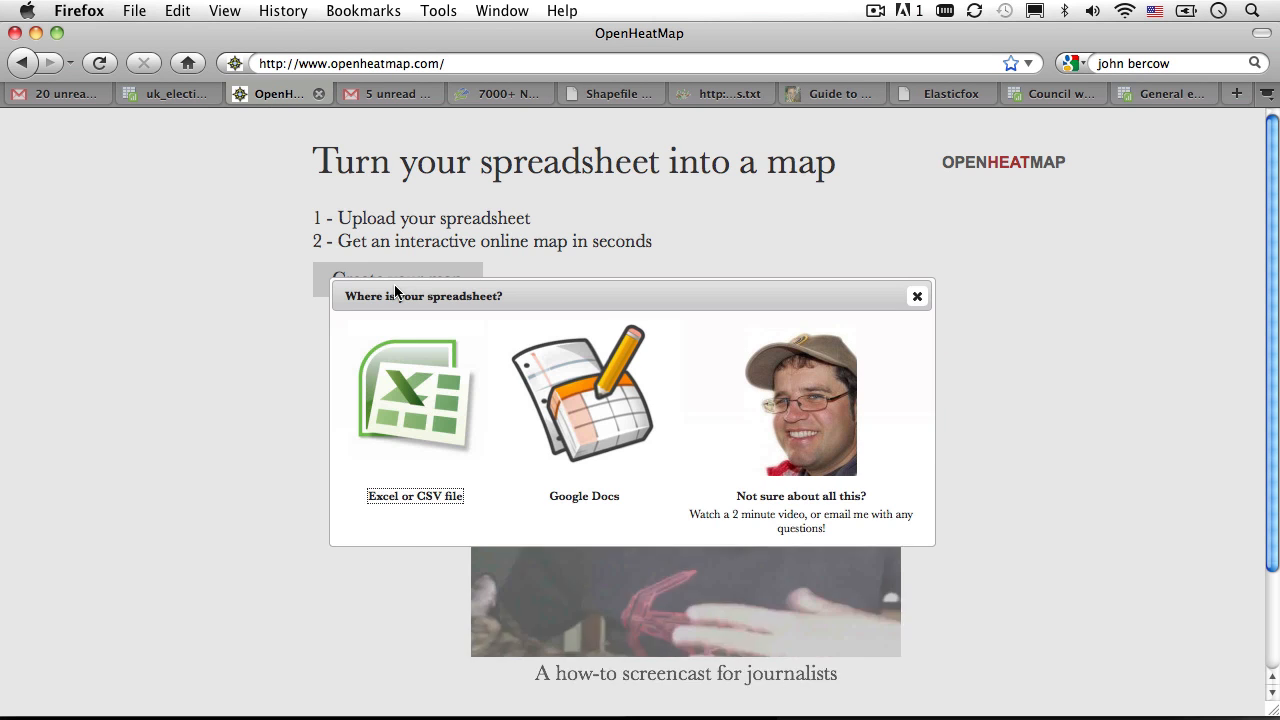
mouse_move(552, 400)
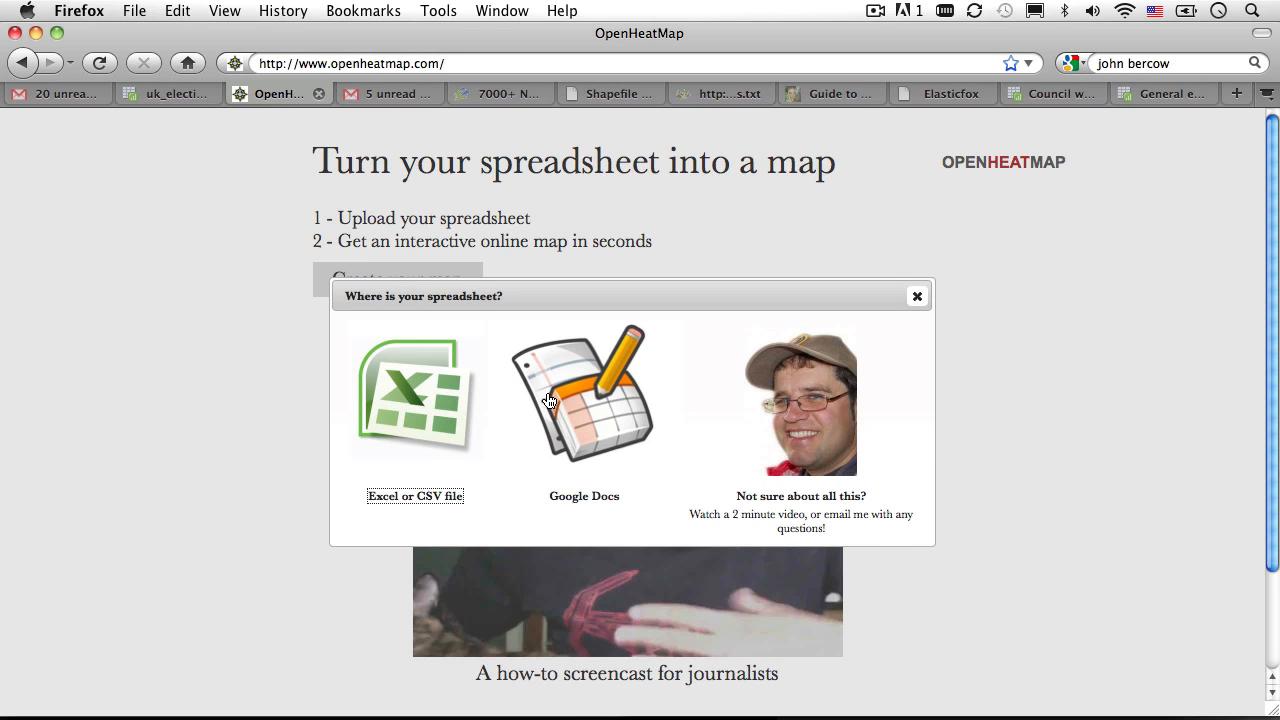
left_click(584, 396)
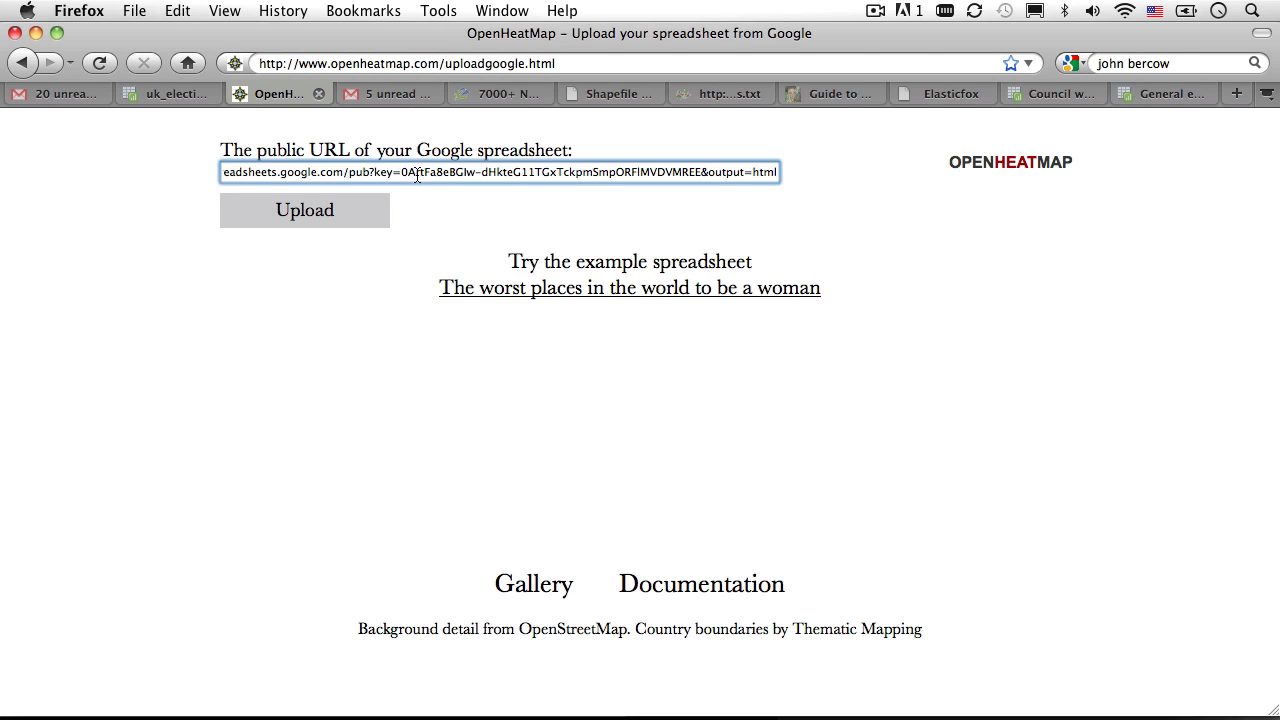
left_click(304, 210)
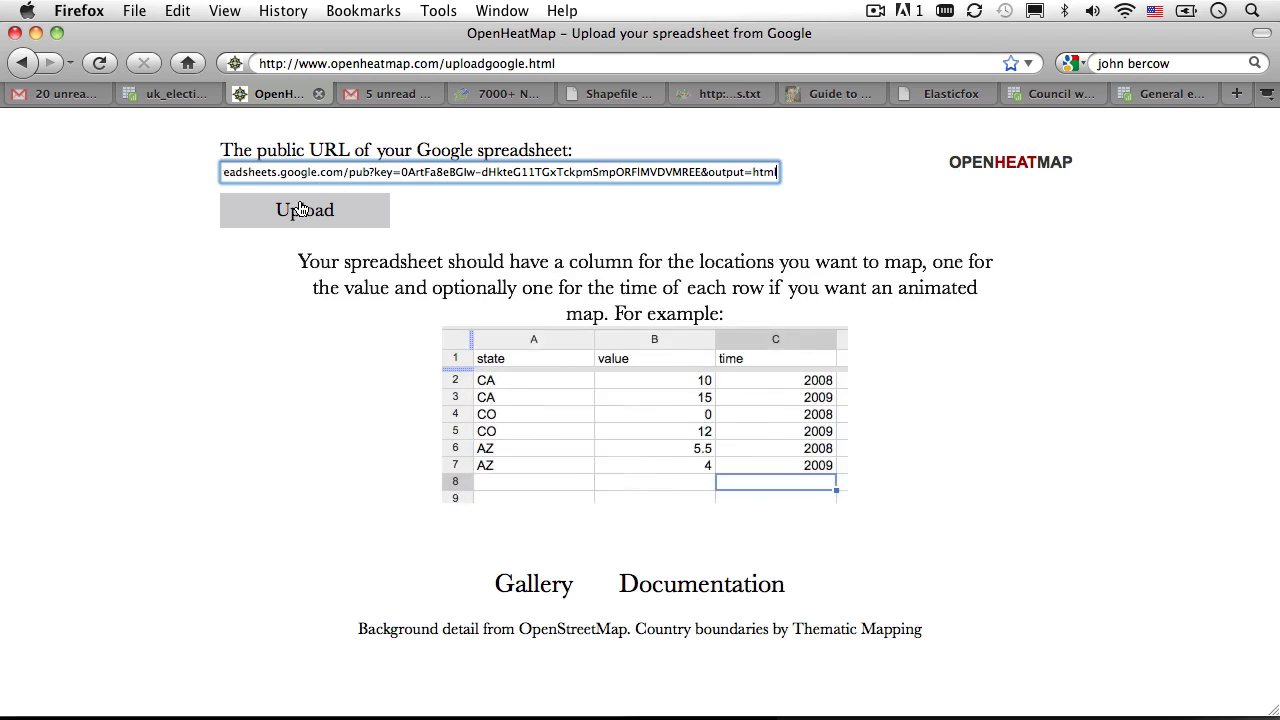
left_click(304, 210)
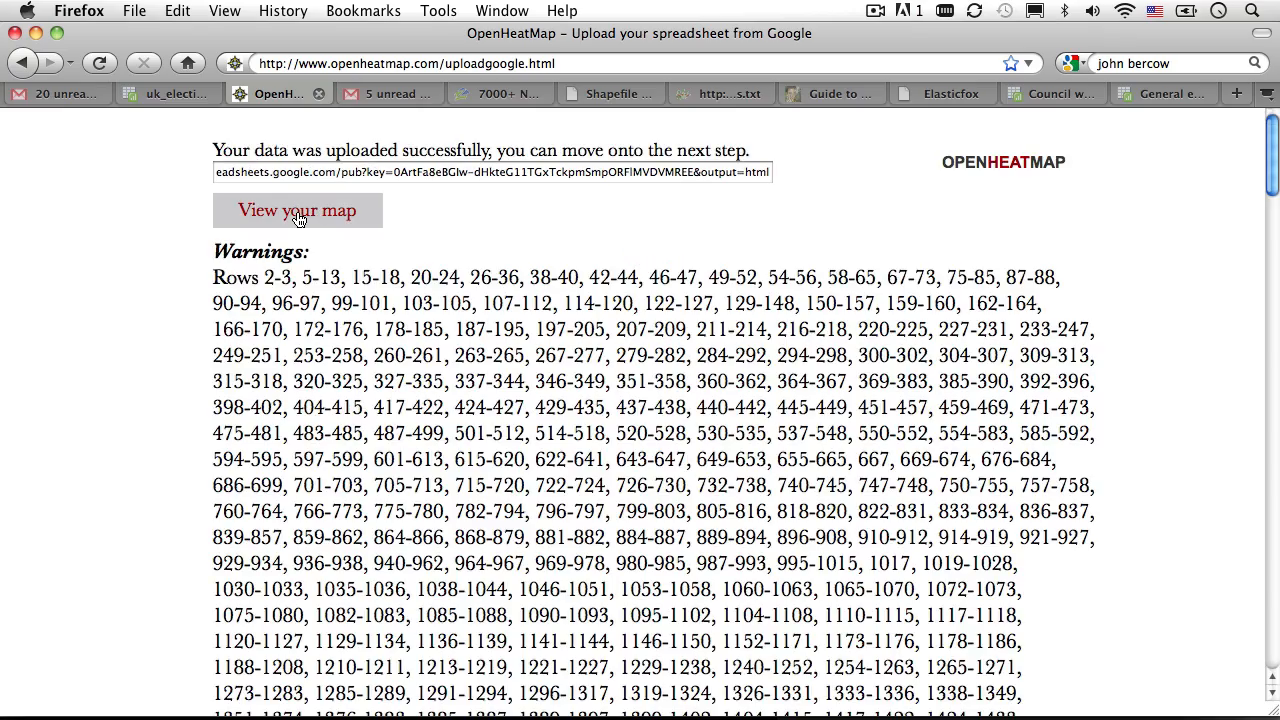
- Review the upload warnings about rows without values and unrecognised constituencies, then proceed to the map
scroll("down", 3)
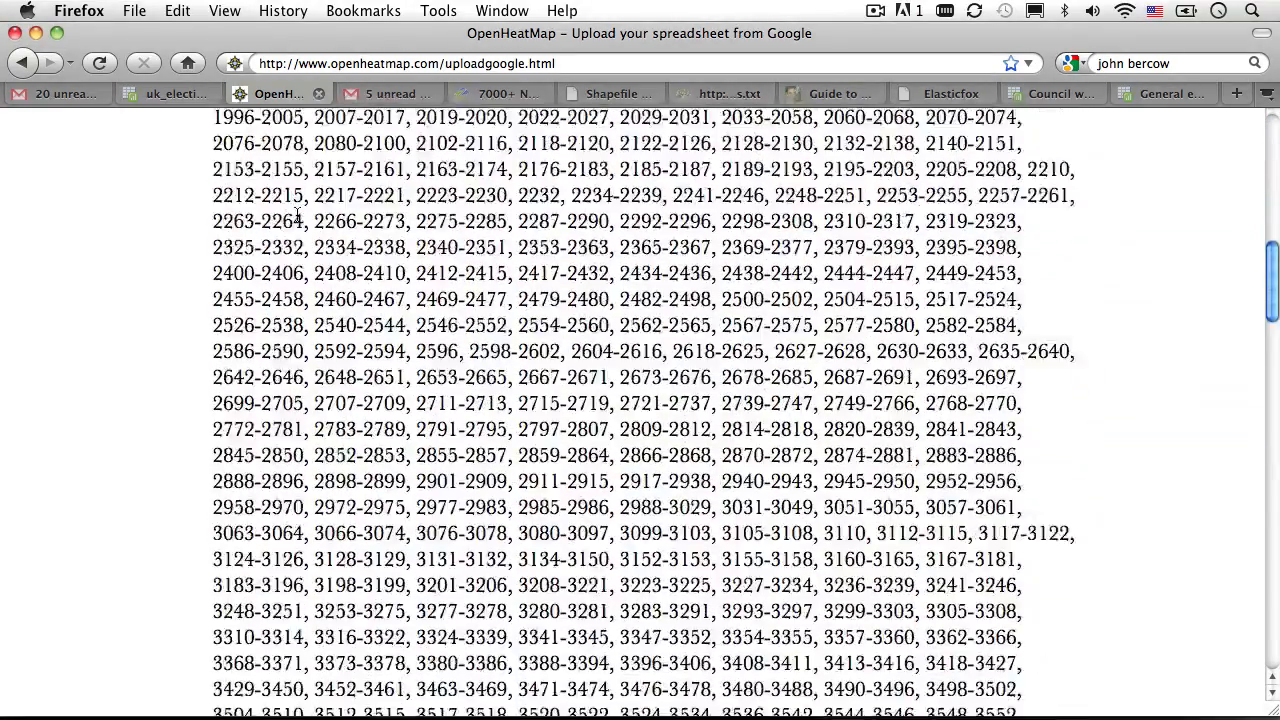
scroll("down", 3)
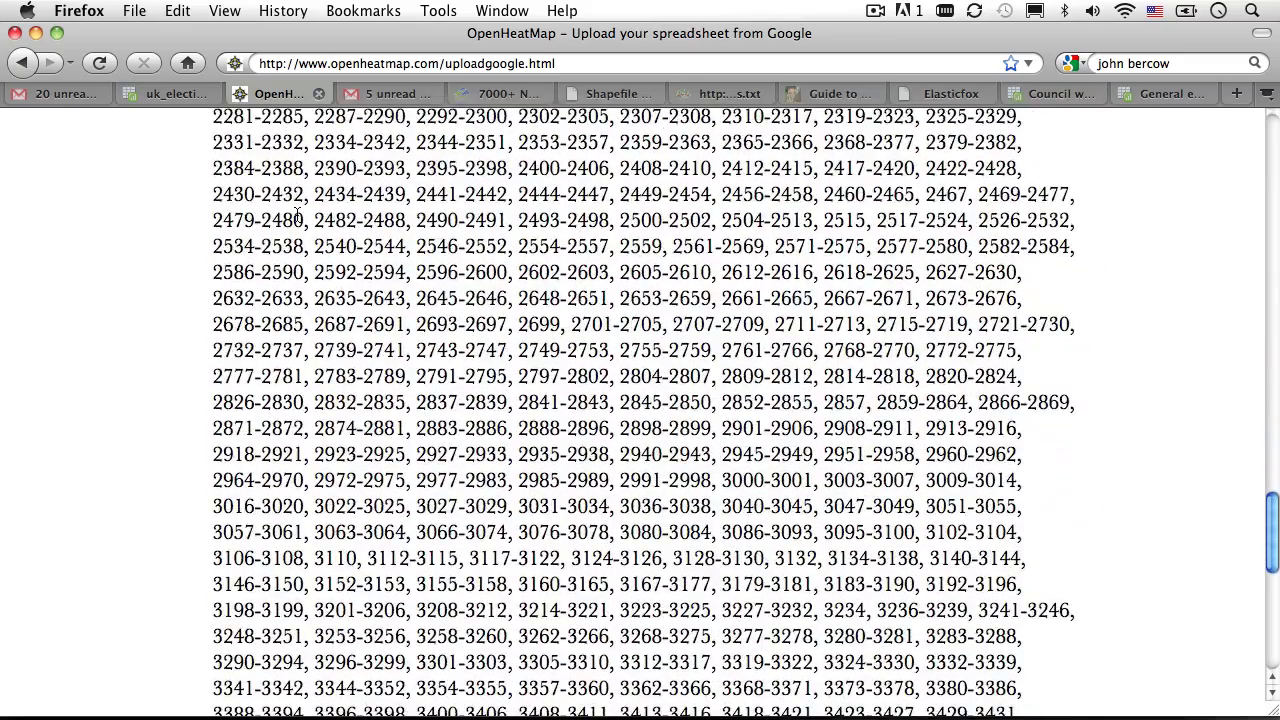
scroll("down", 3)
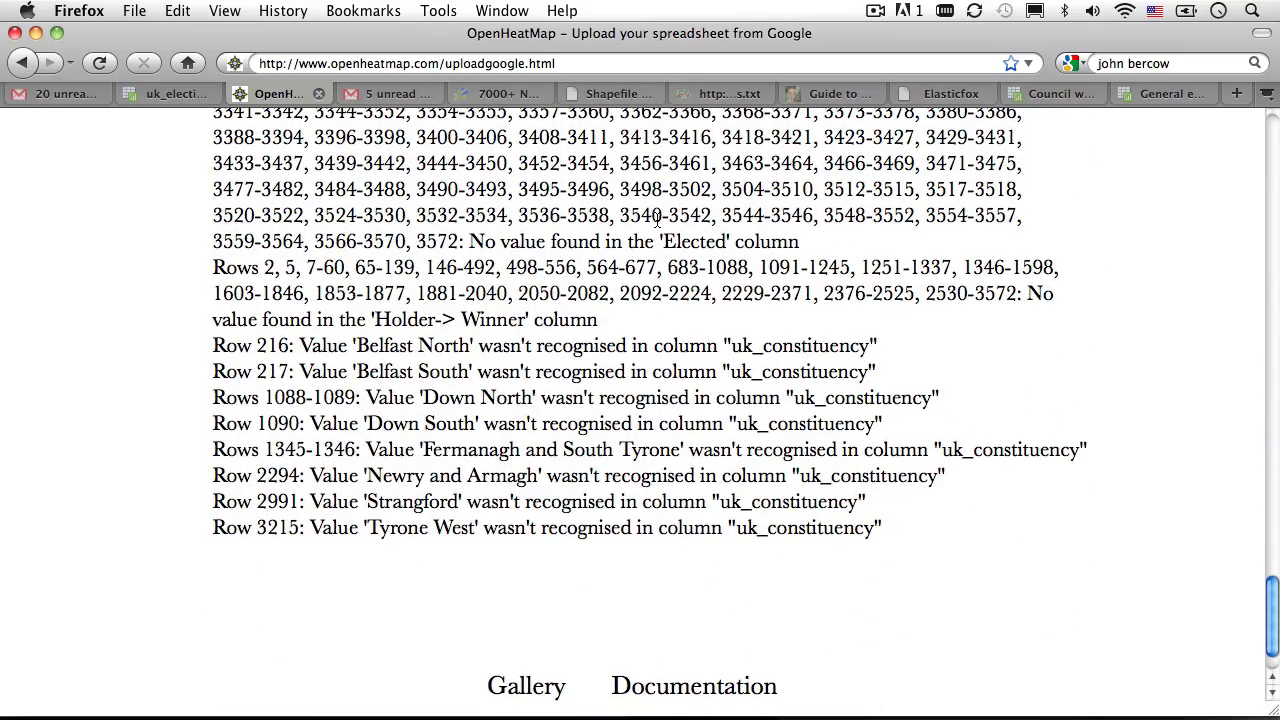
mouse_move(336, 352)
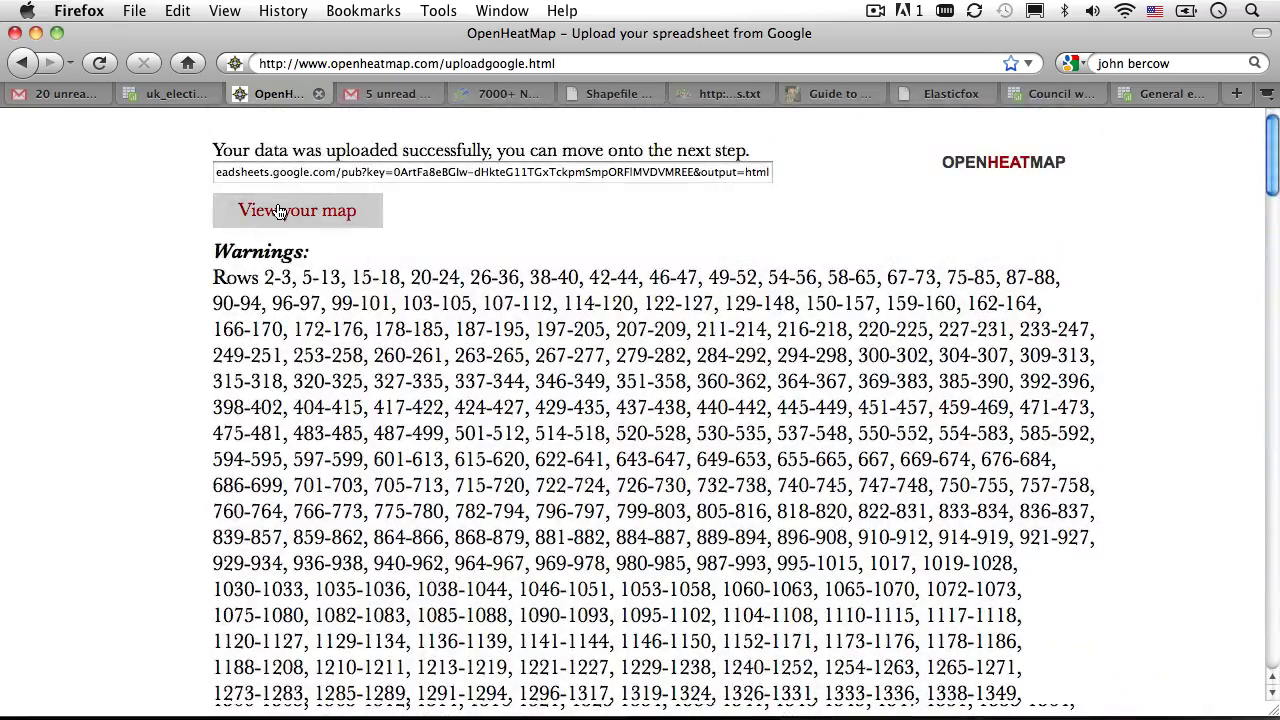
left_click(296, 210)
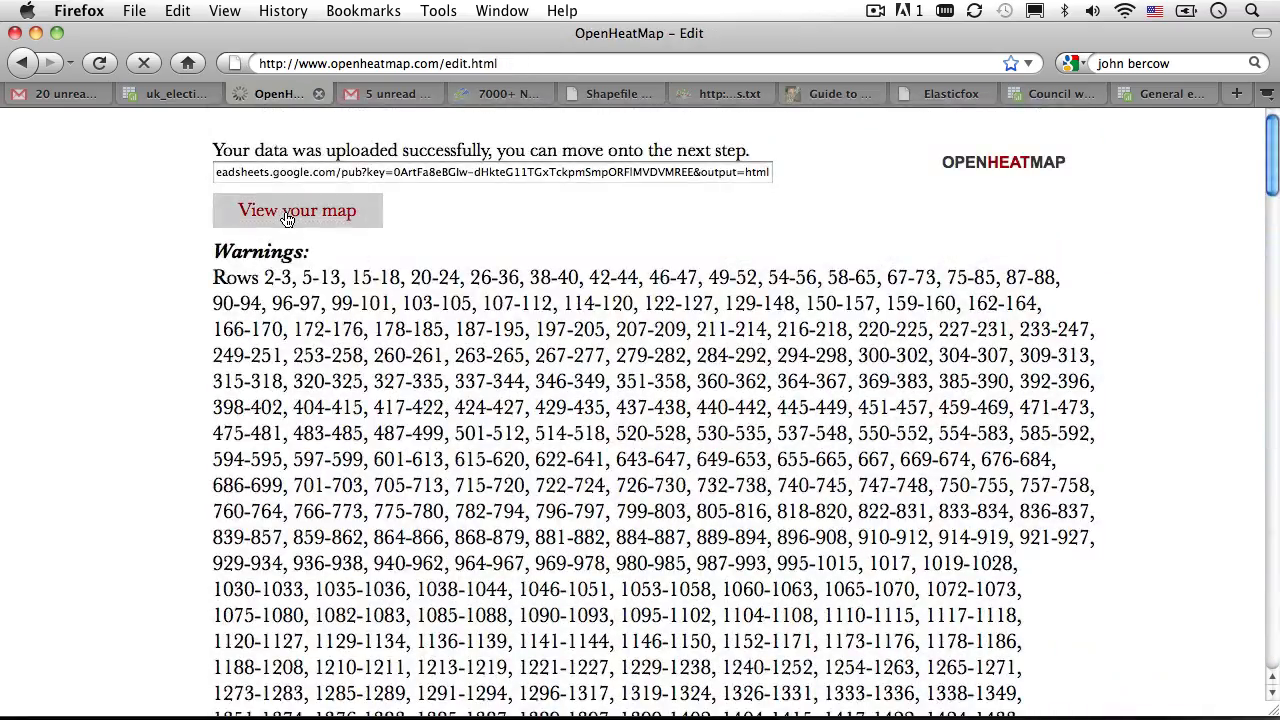
- View the constituency map and compare the LD, Lab, Ind and C vote-share layers
left_click(296, 210)
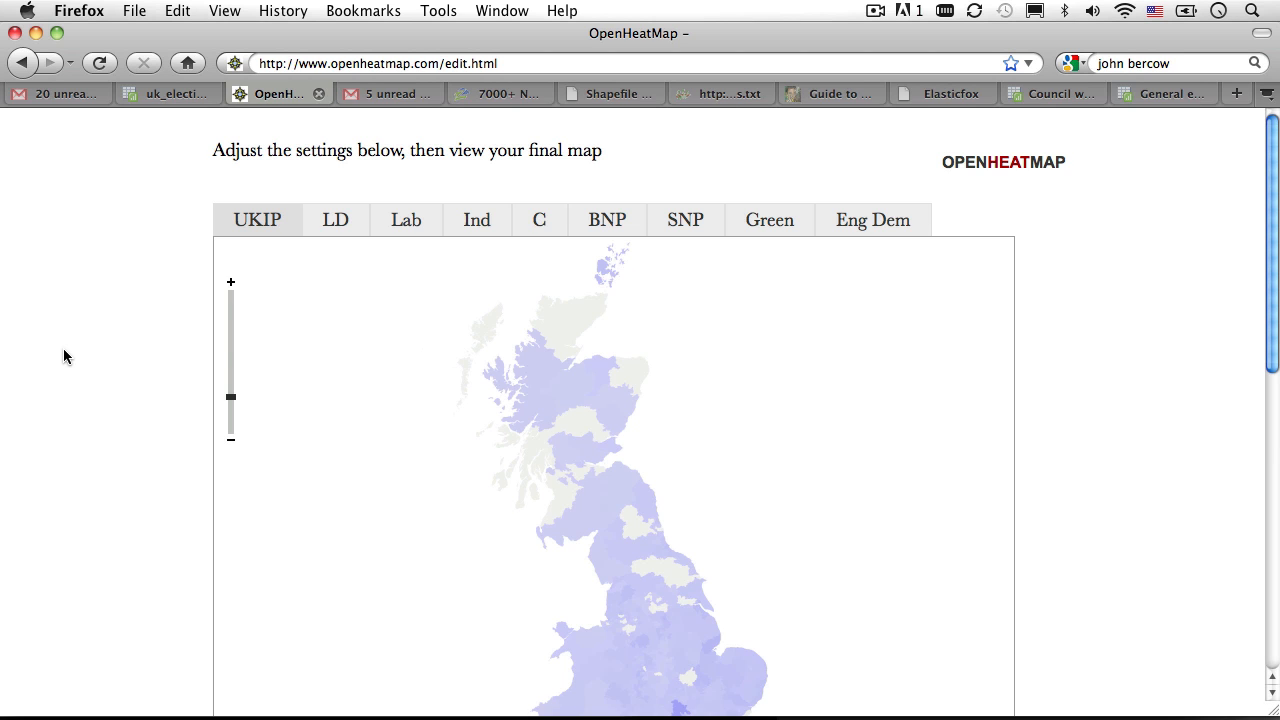
scroll("down", 3)
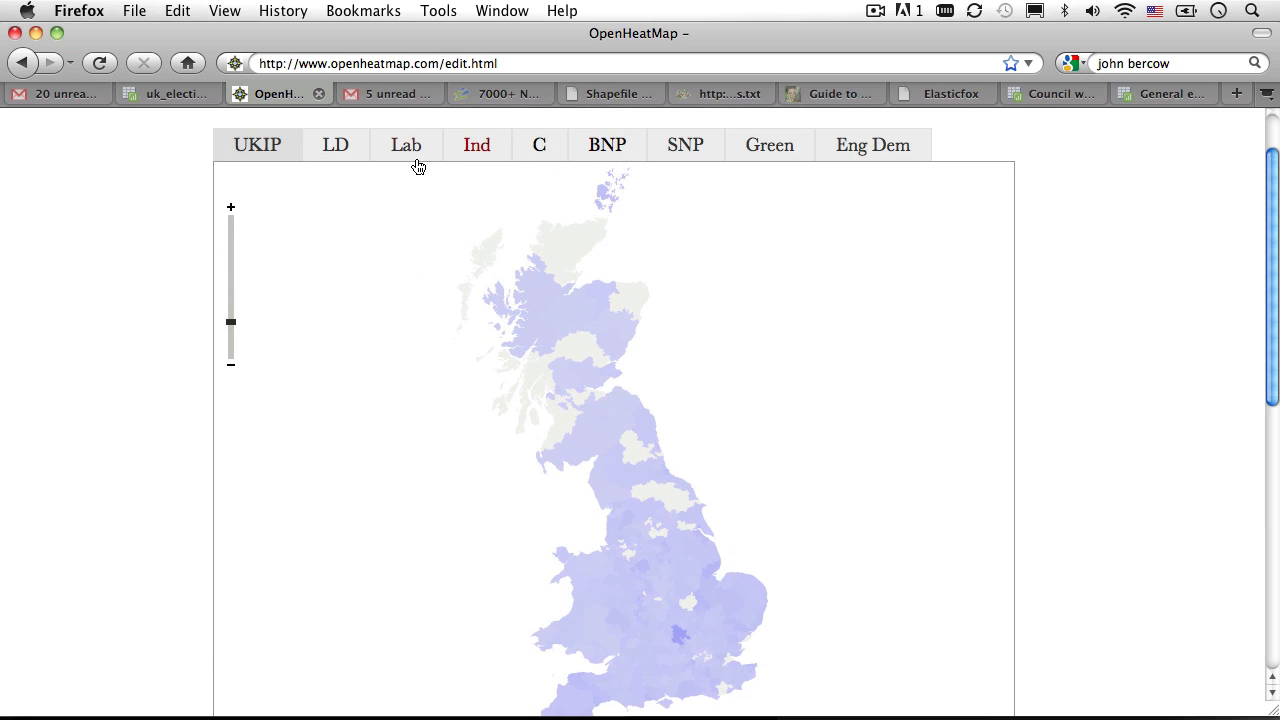
left_click(336, 144)
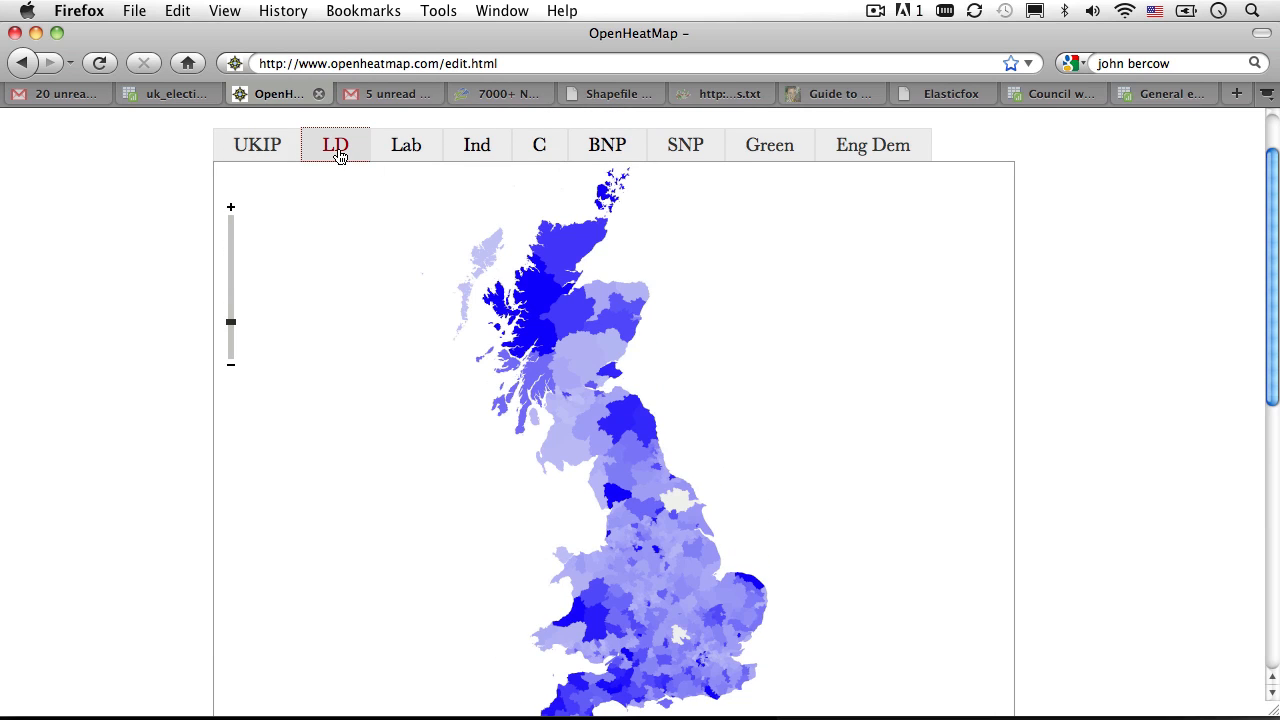
mouse_move(356, 152)
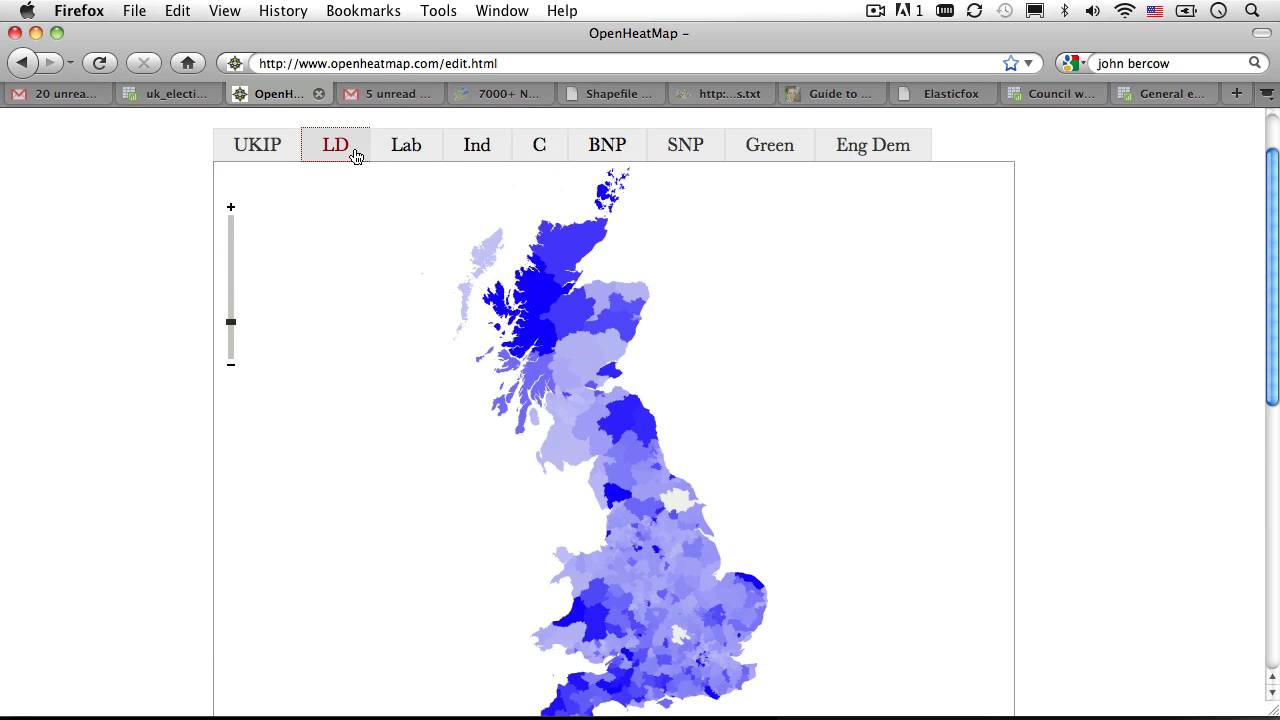
left_click(404, 144)
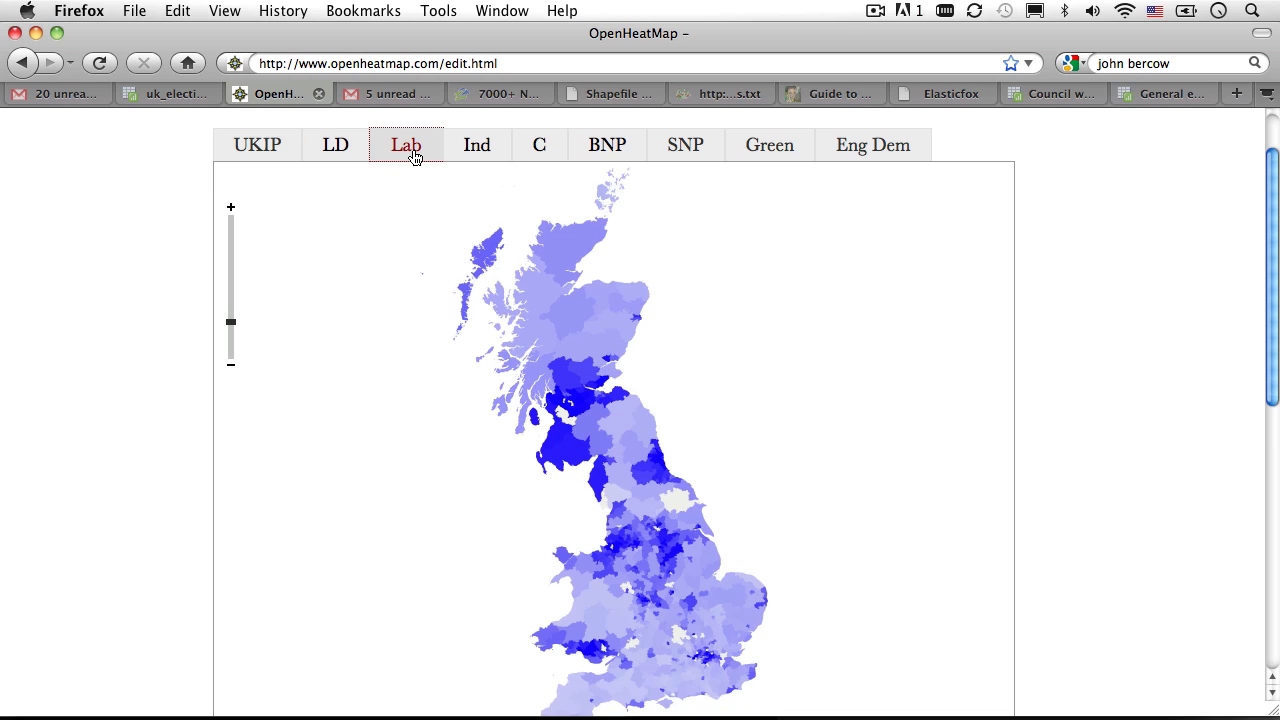
left_click(476, 144)
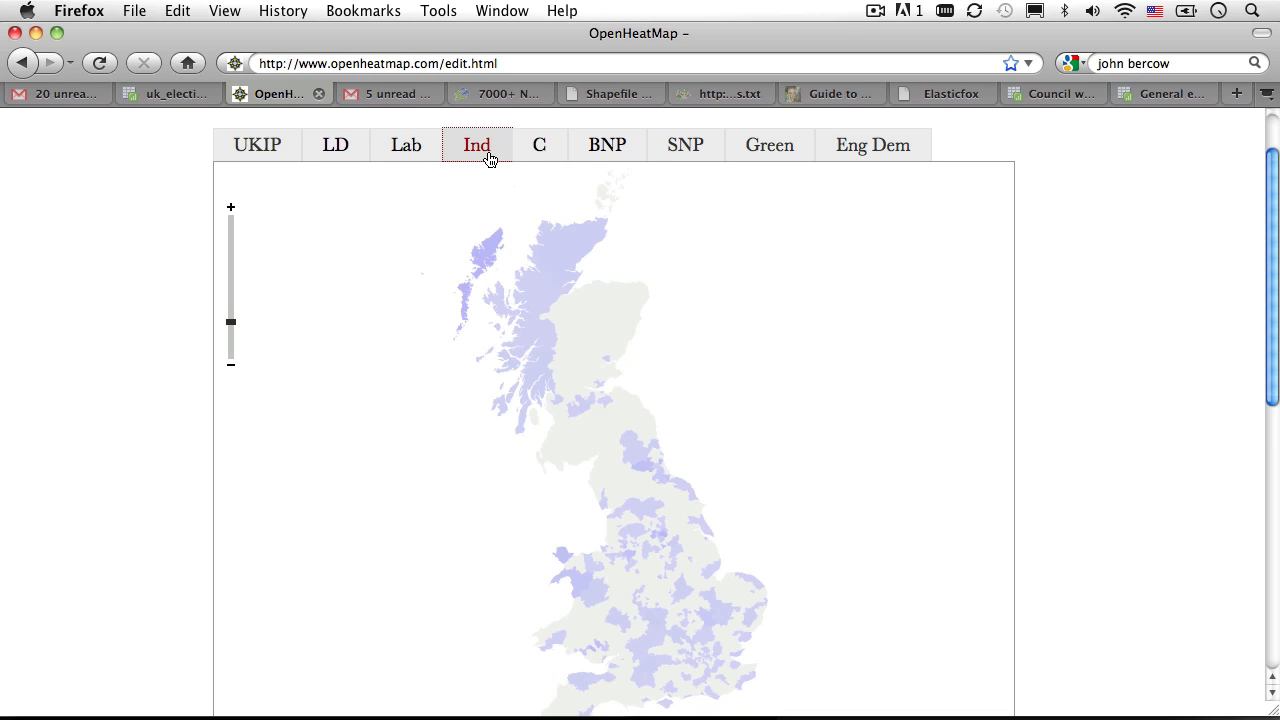
left_click(540, 144)
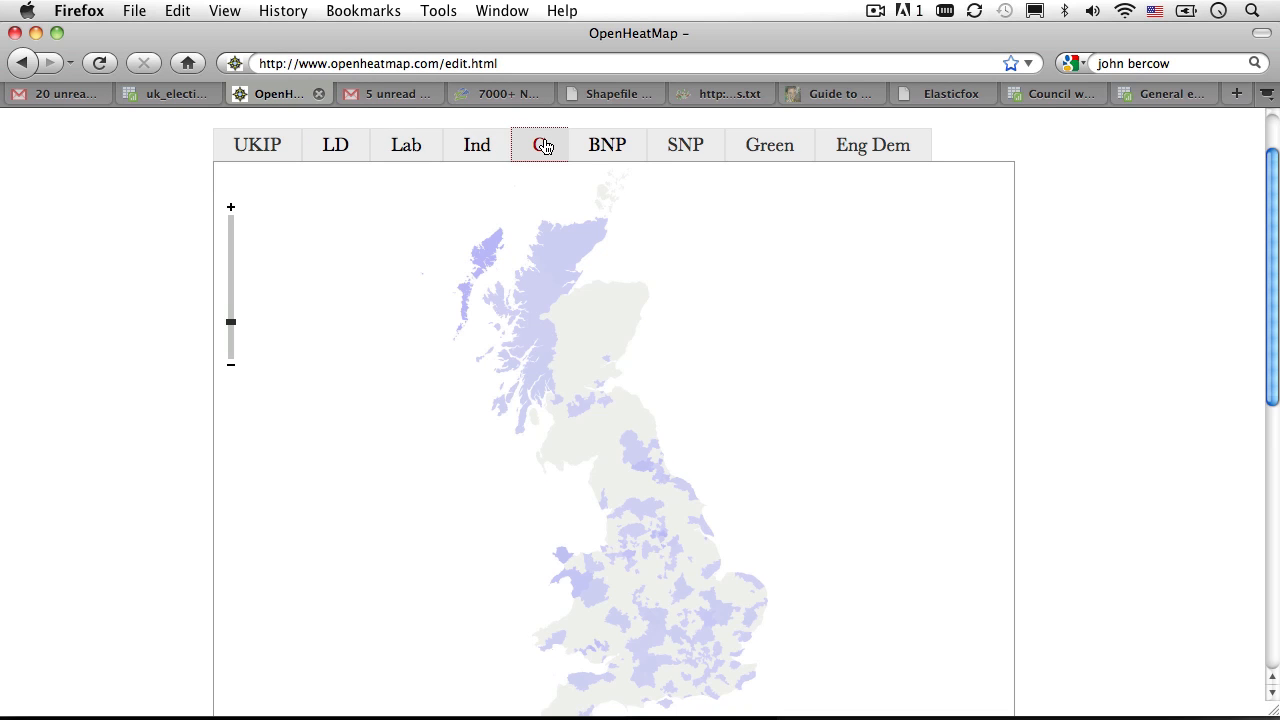
- Compare the BNP, SNP, Green and Eng Dem layers, finishing back on C
left_click(608, 144)
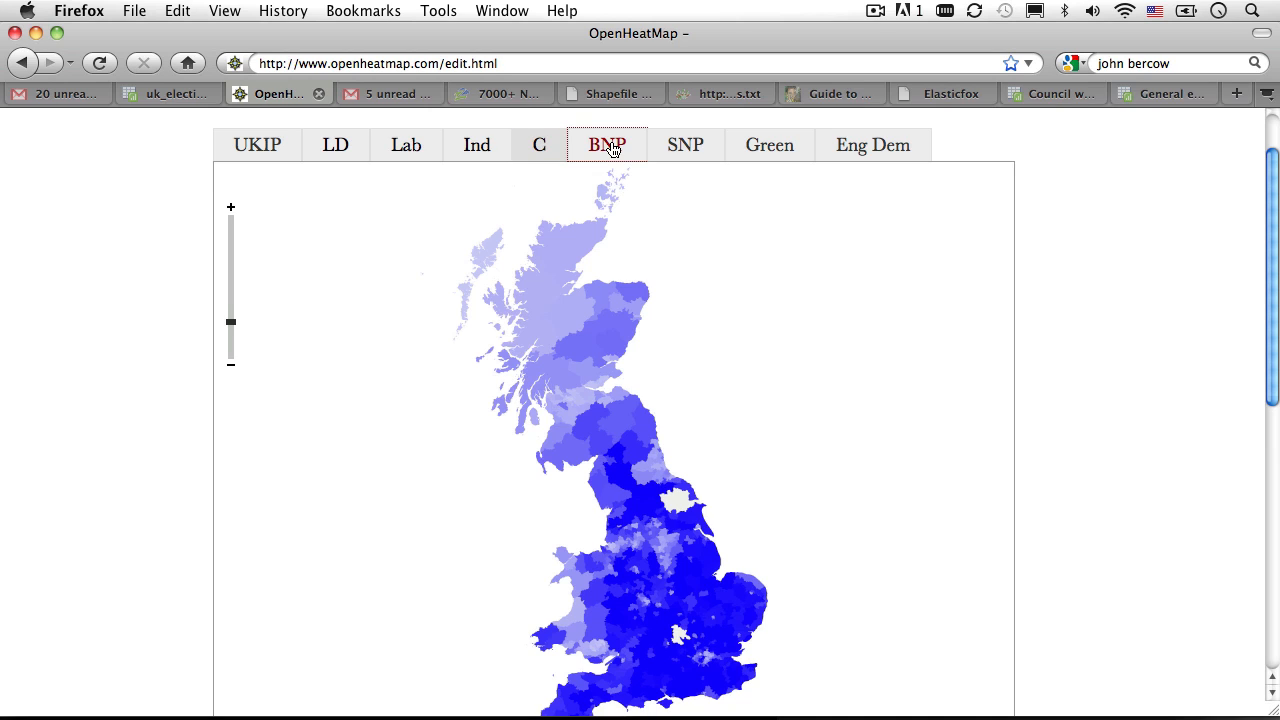
left_click(608, 144)
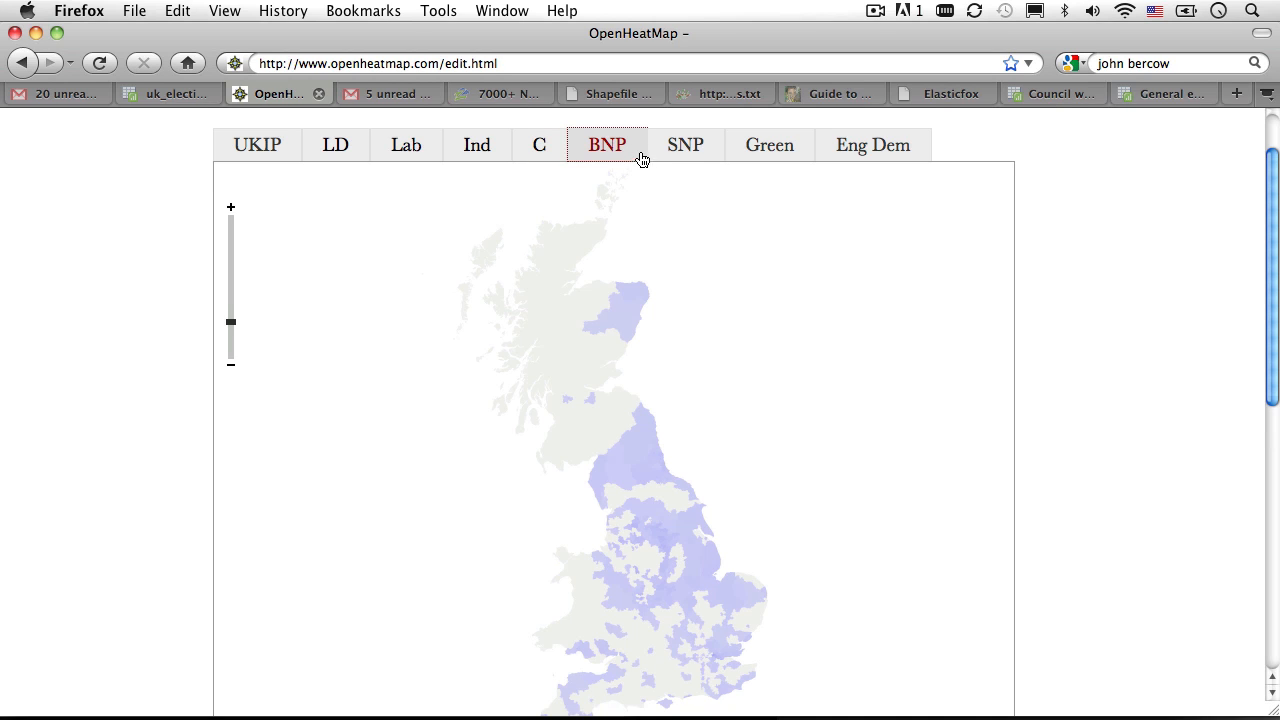
left_click(684, 144)
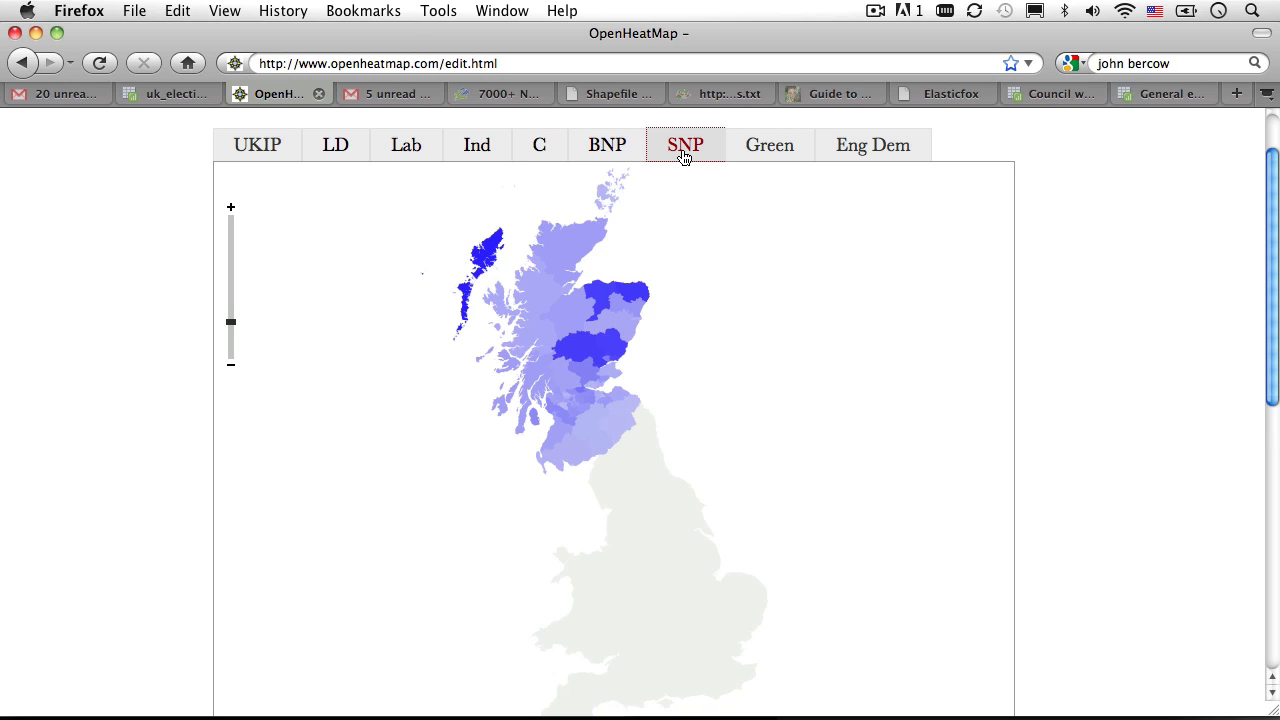
mouse_move(772, 156)
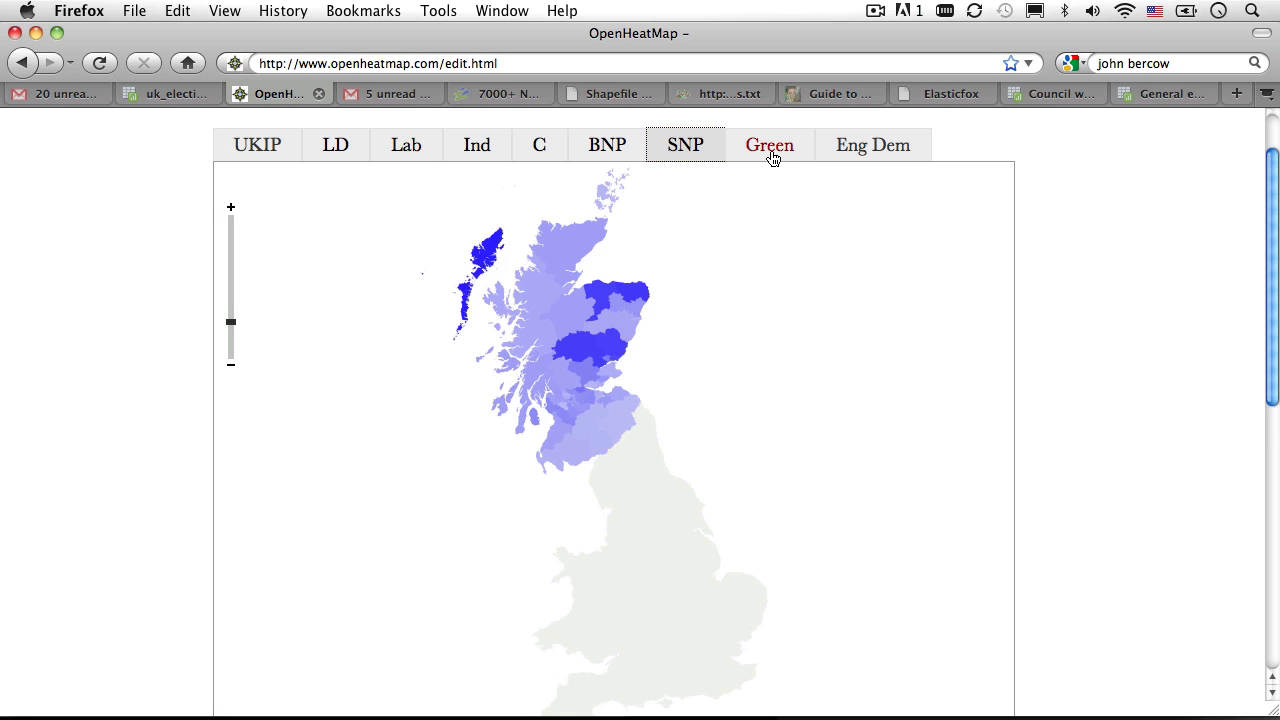
left_click(768, 144)
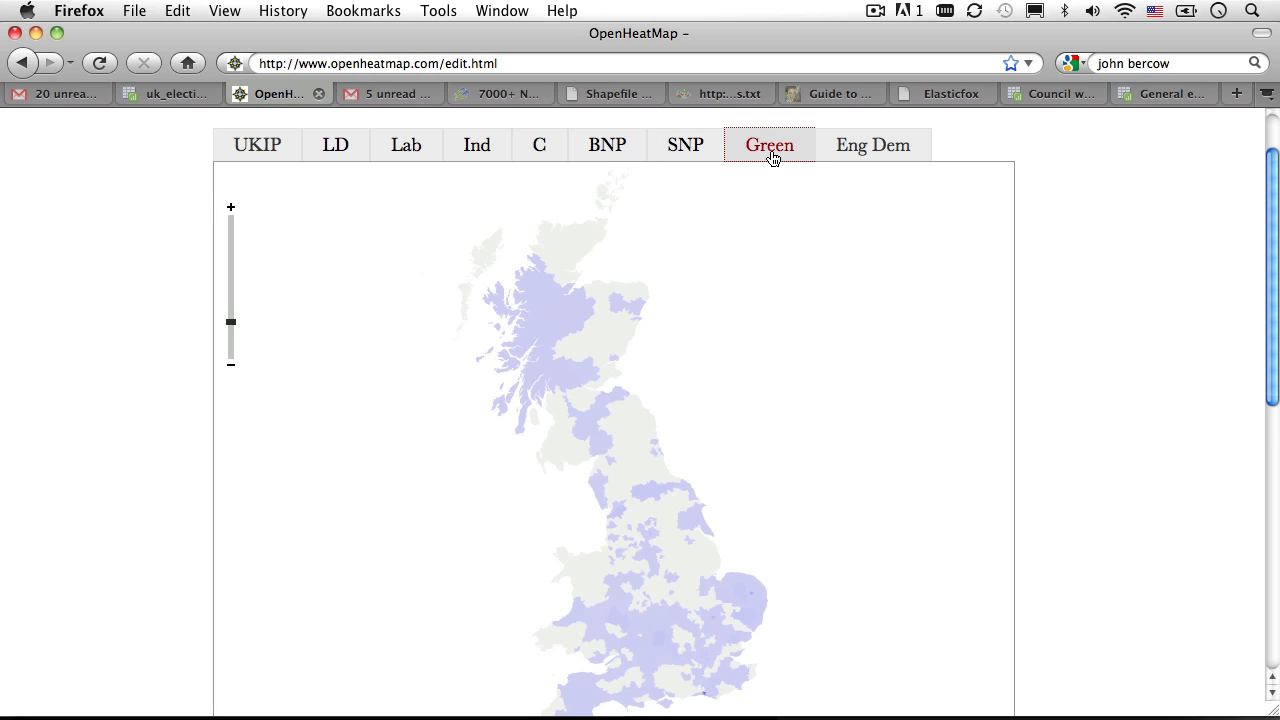
mouse_move(712, 708)
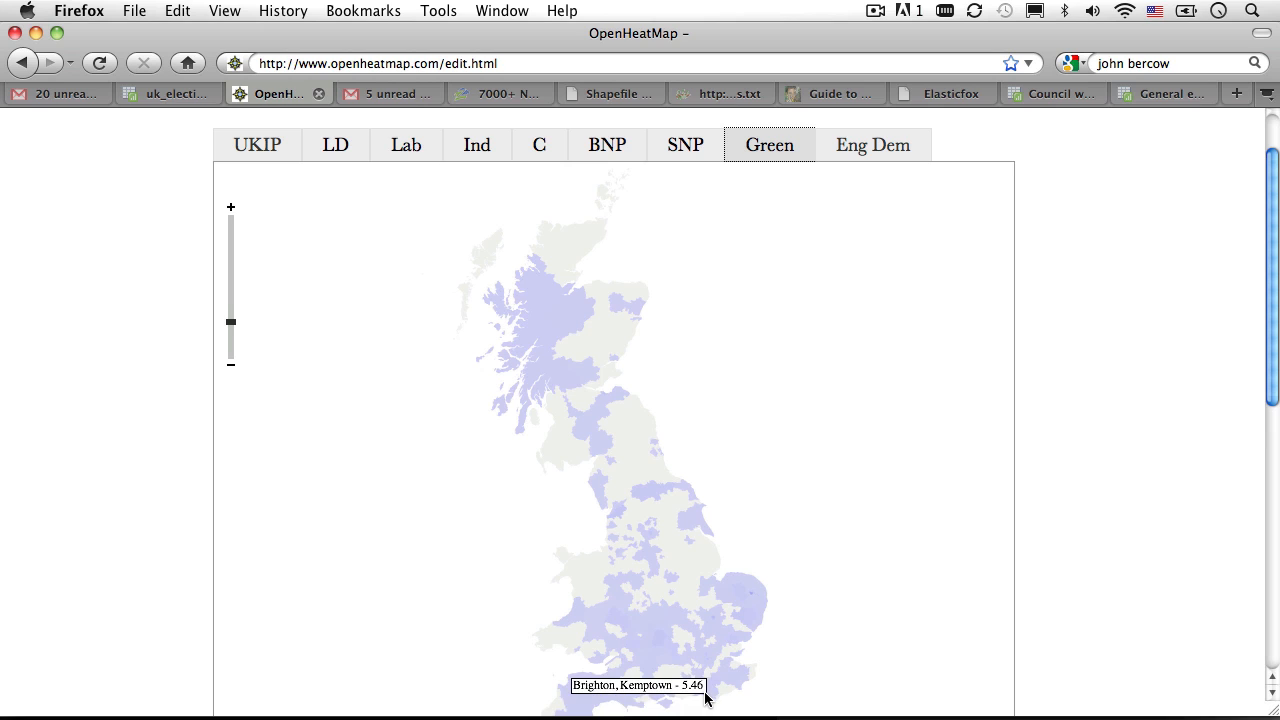
mouse_move(712, 702)
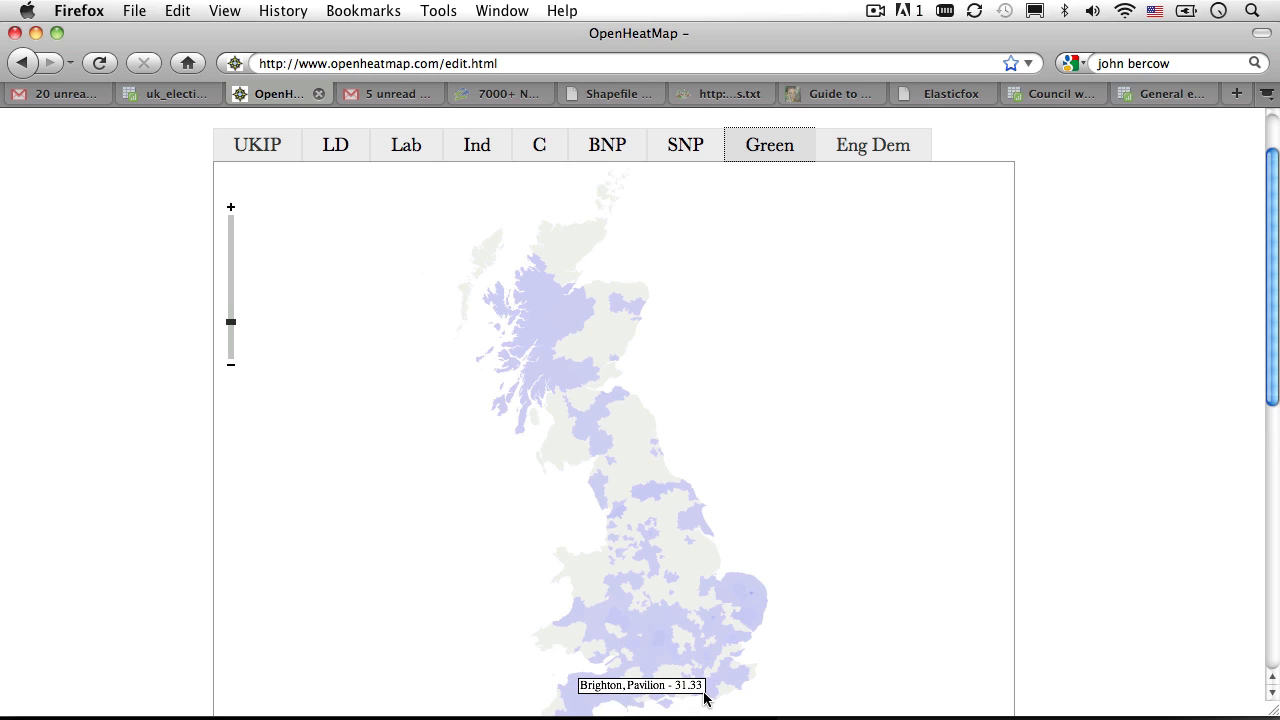
left_click(872, 144)
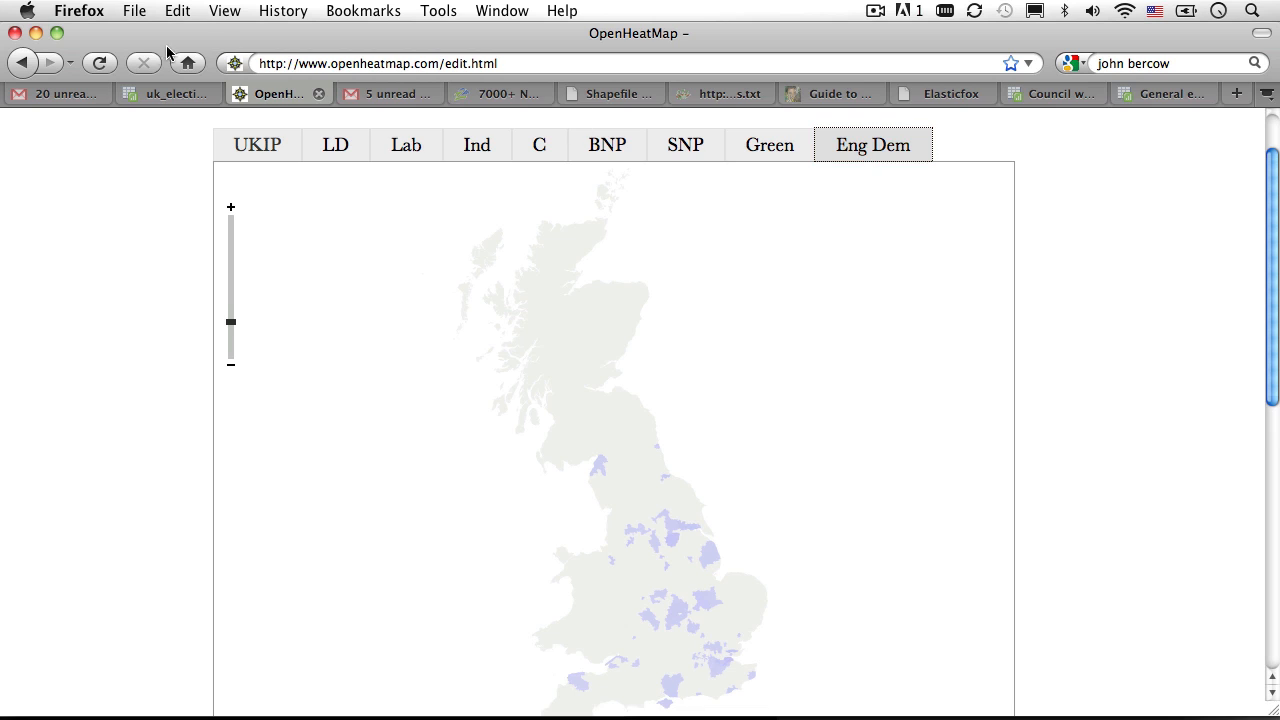
mouse_move(504, 158)
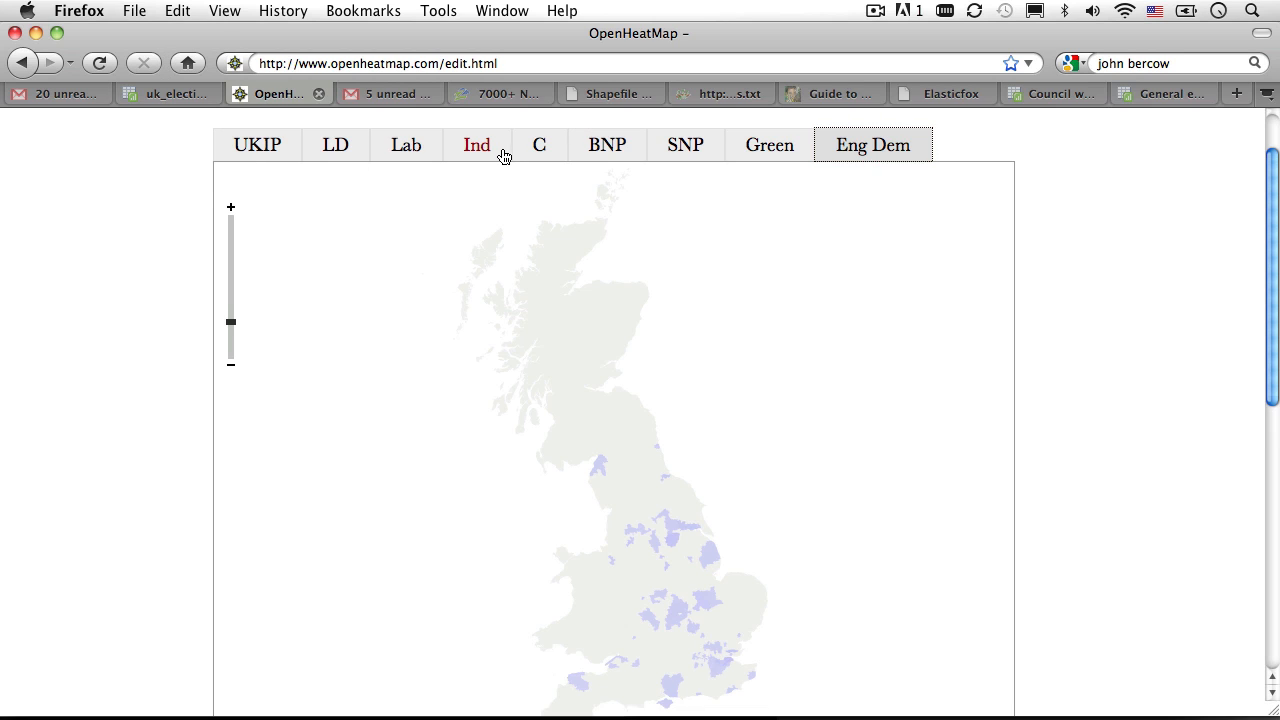
left_click(538, 144)
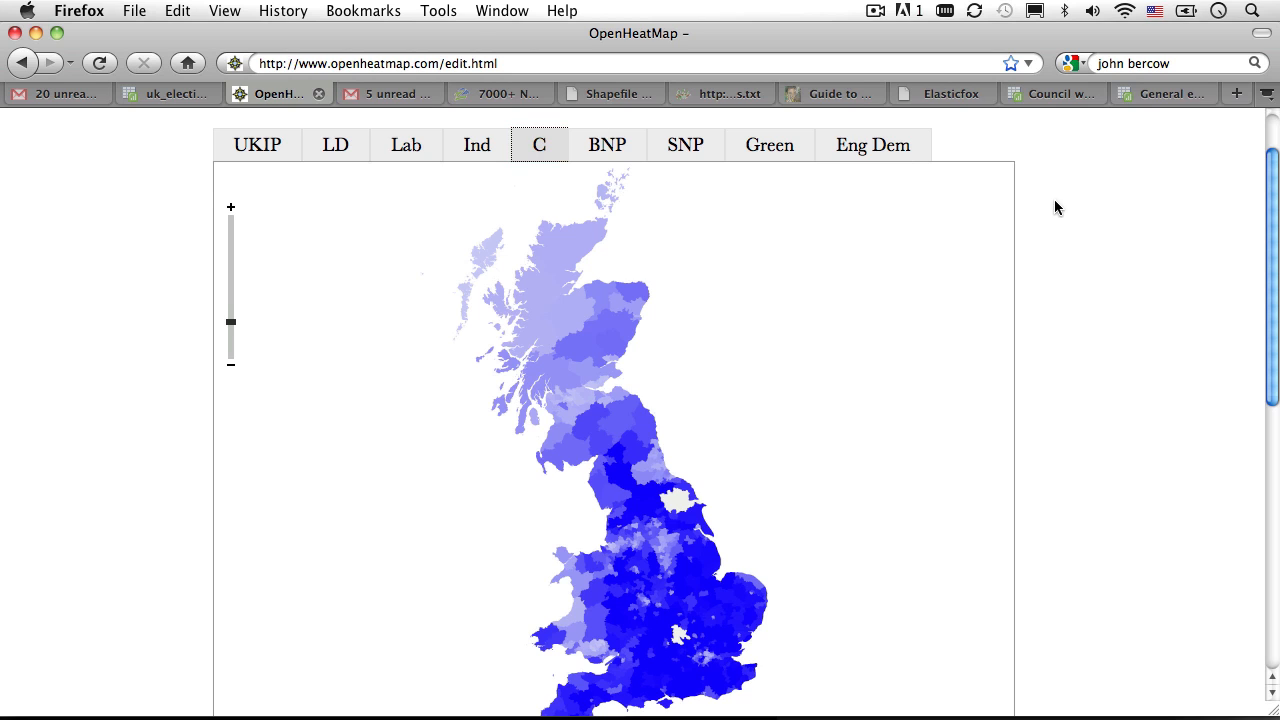
- Title the map UK Election 2010
scroll("down", 3)
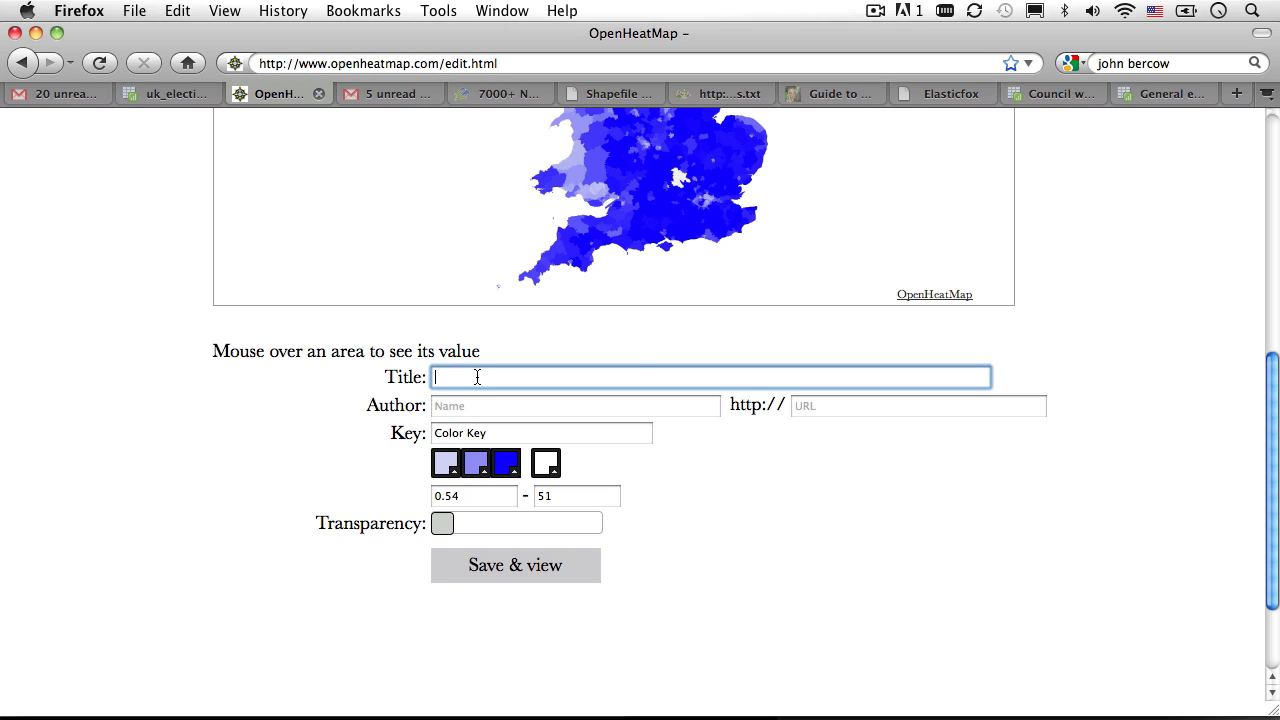
type("Uk")
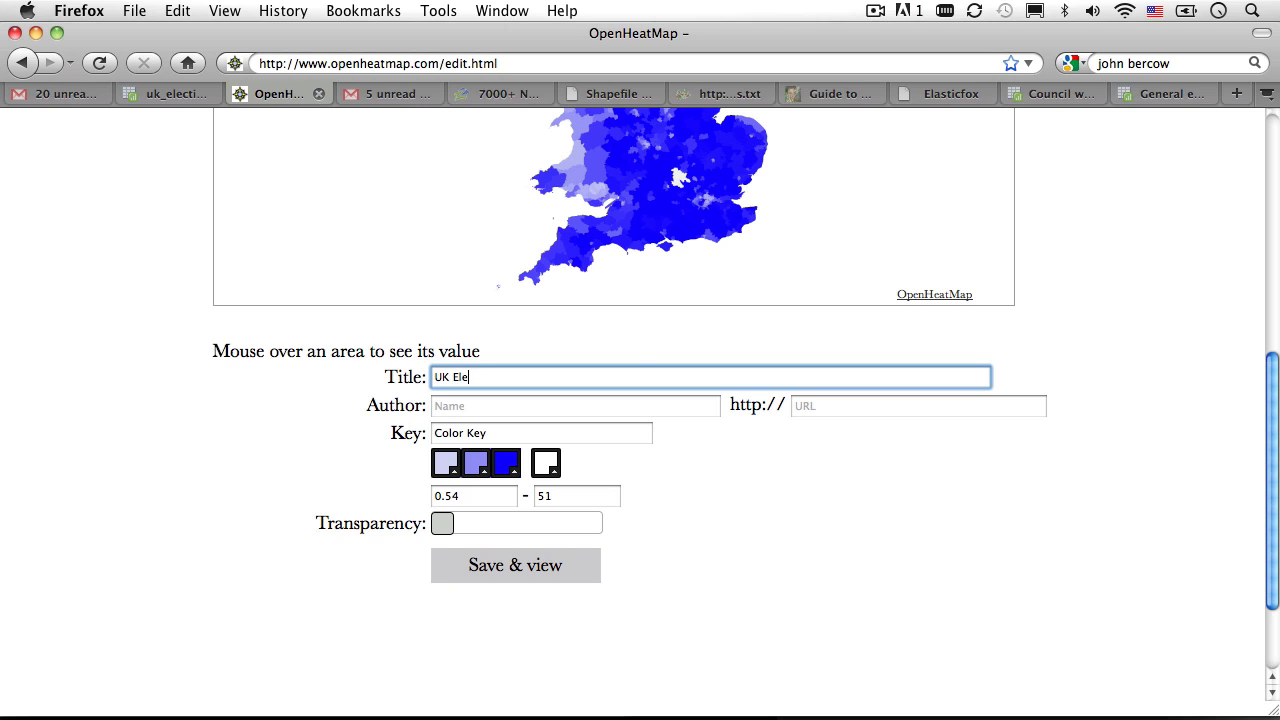
type("ction 2010")
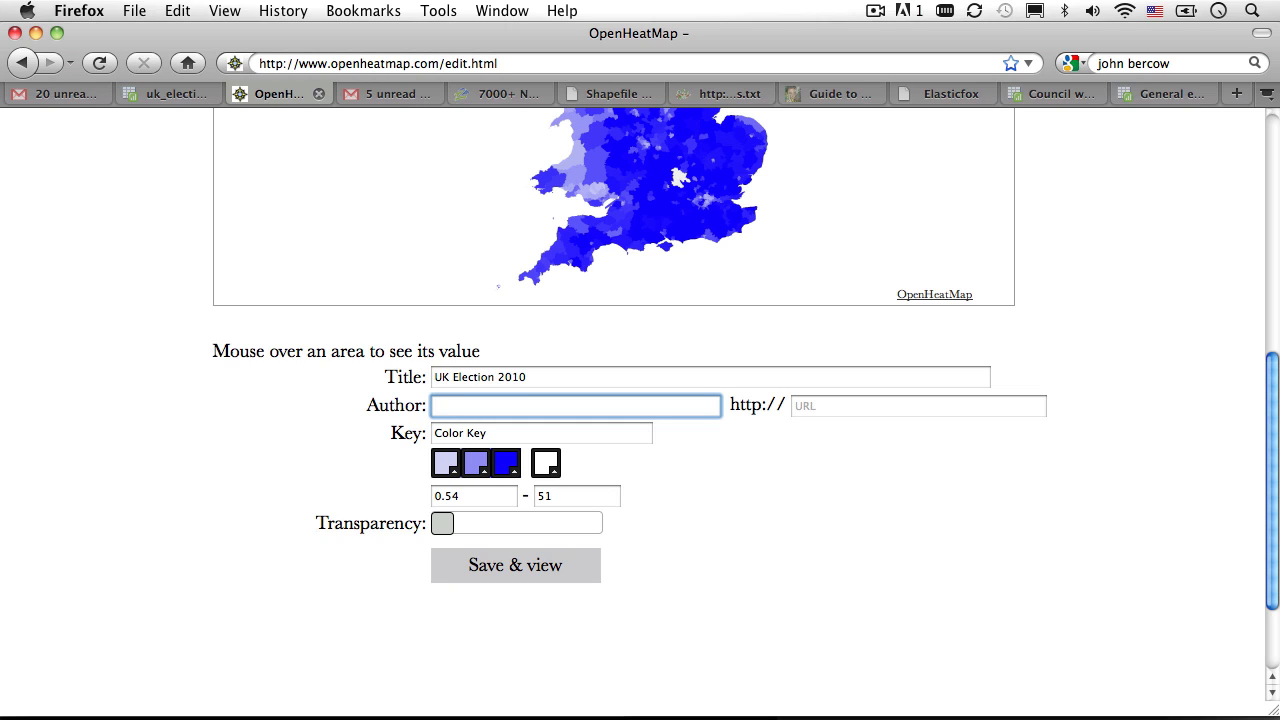
- Begin the author credit with 'using data from'
left_click(576, 404)
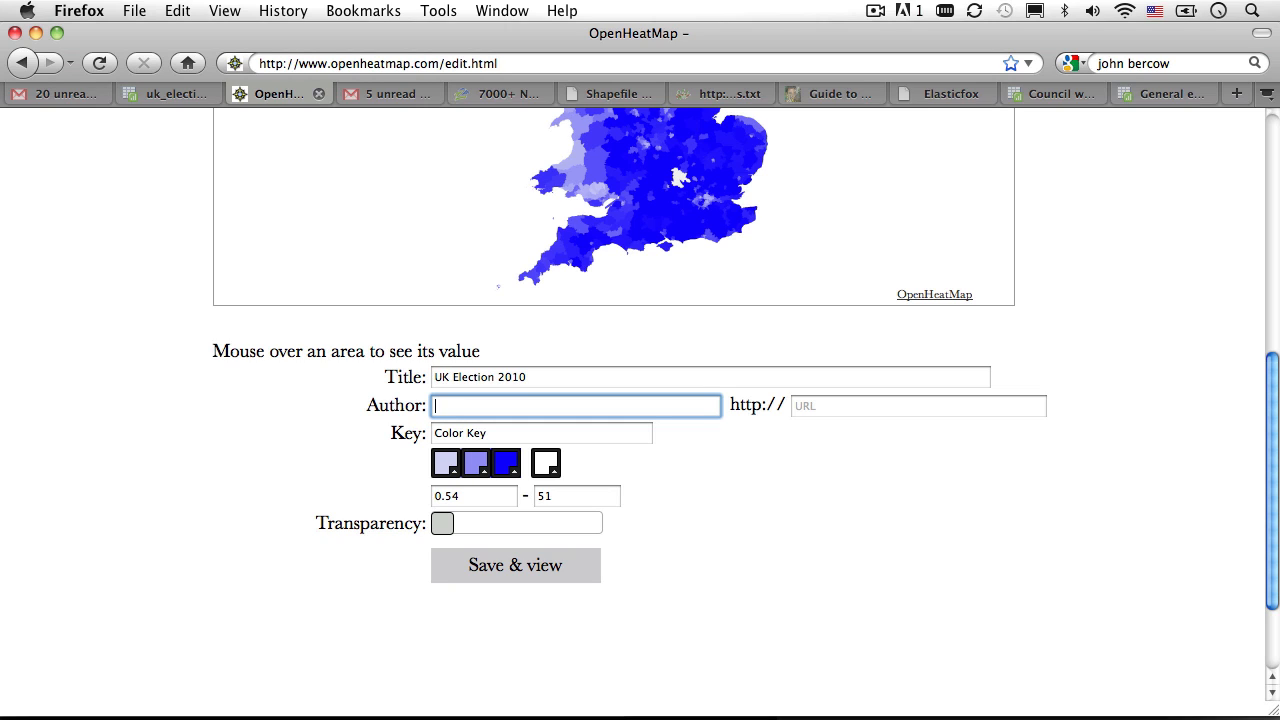
type("using data")
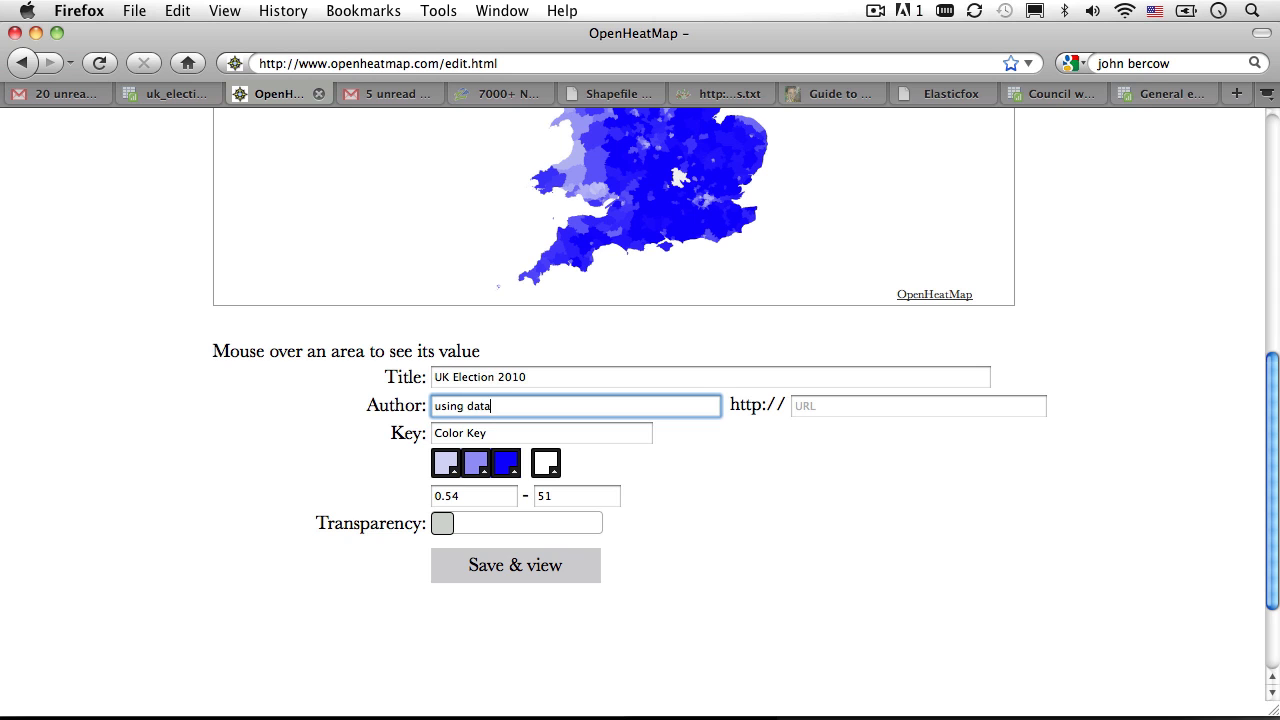
type("from")
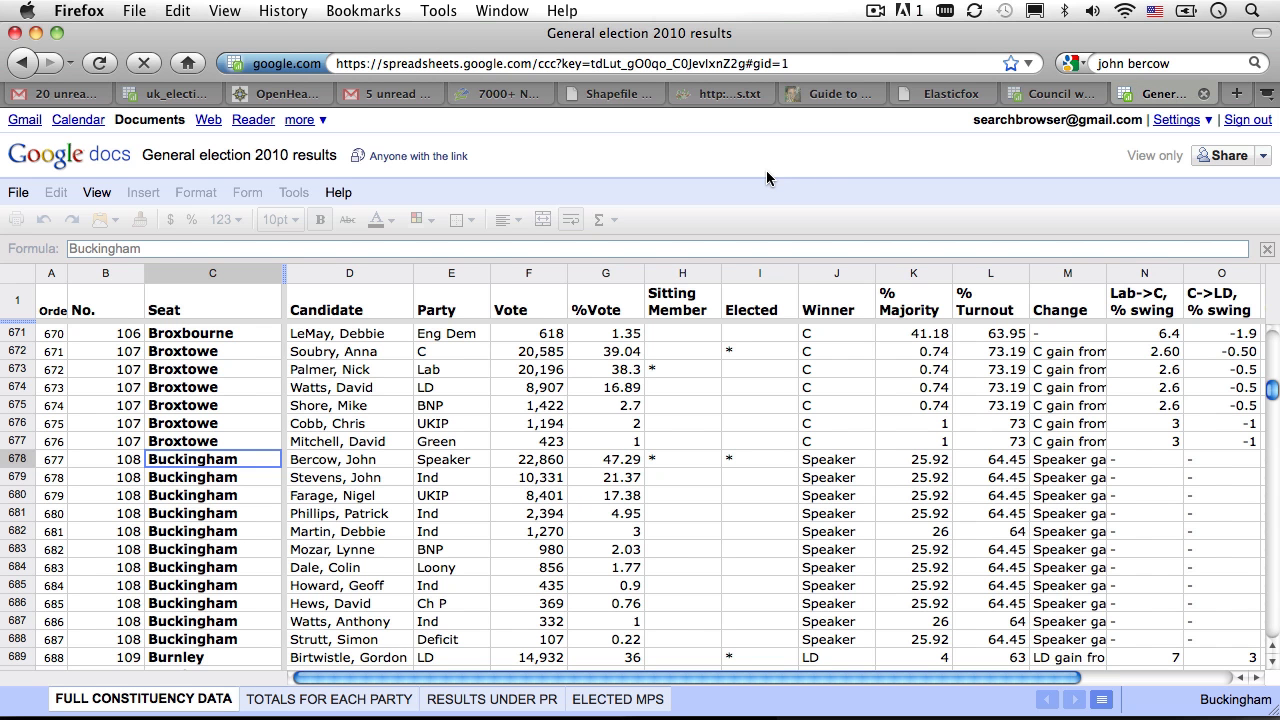
mouse_move(1268, 360)
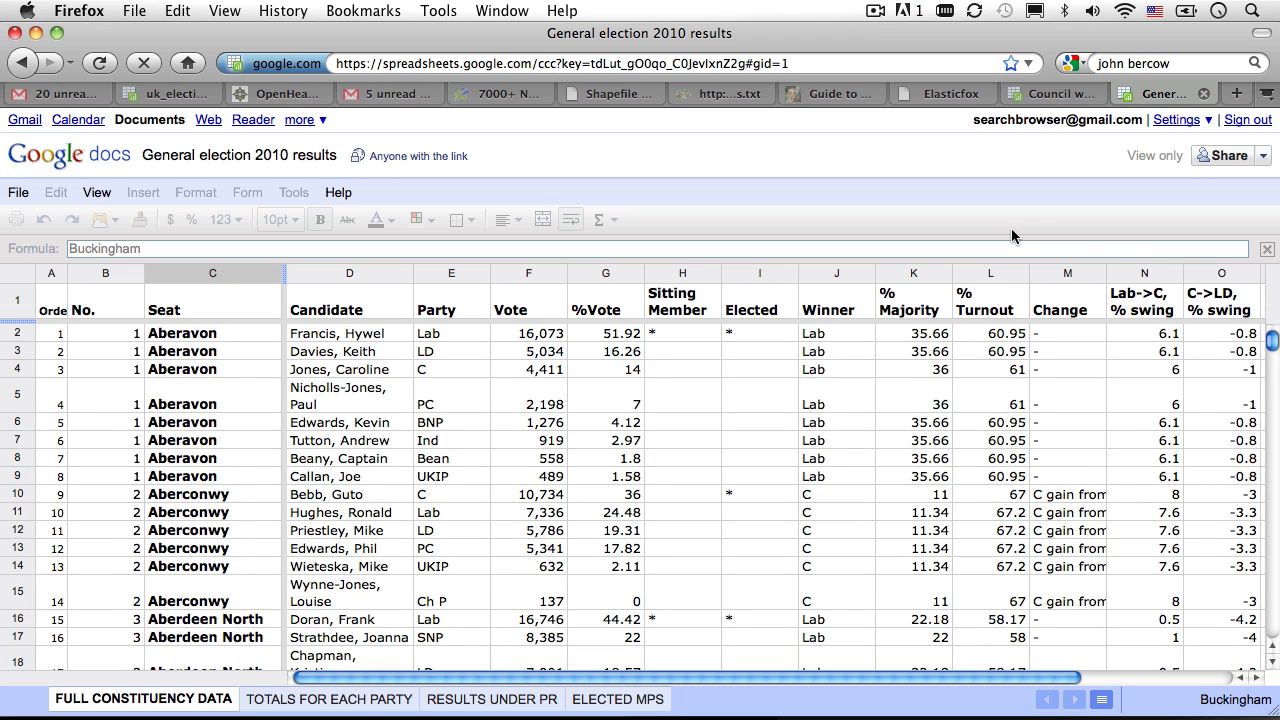
mouse_move(1266, 156)
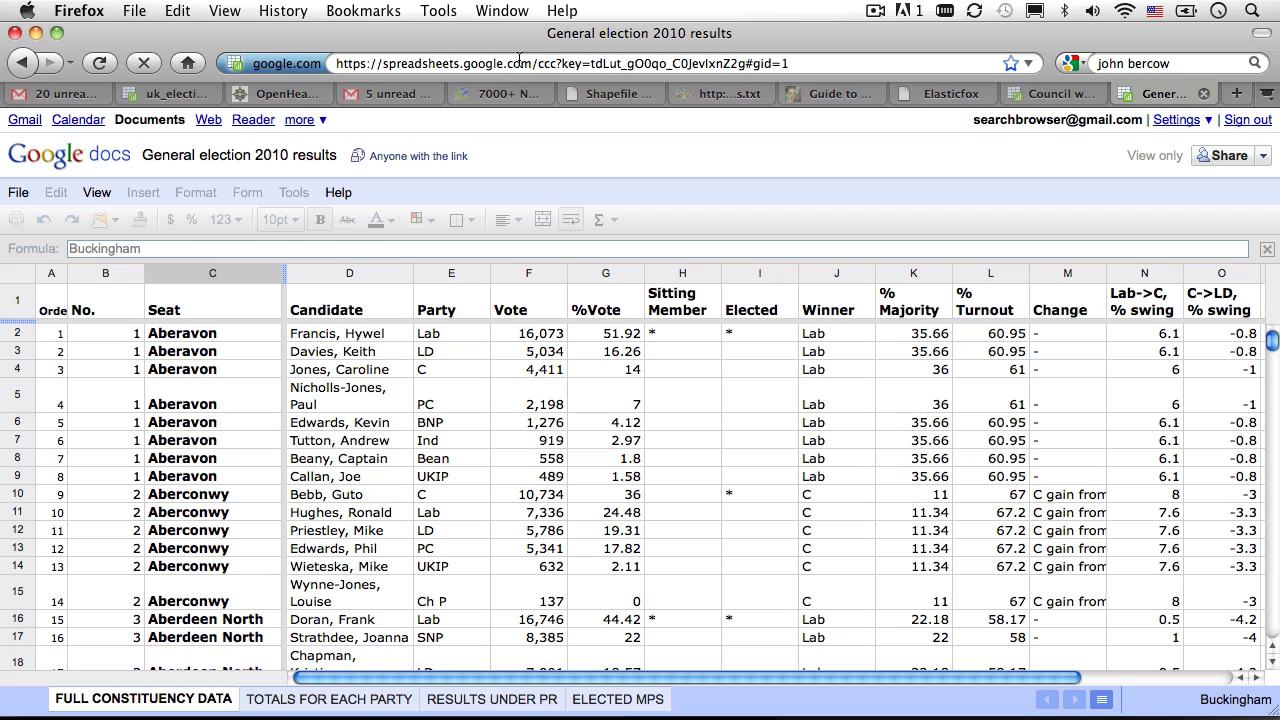
- Visit the General election 2010 results spreadsheet and return to the map editor
left_click(512, 62)
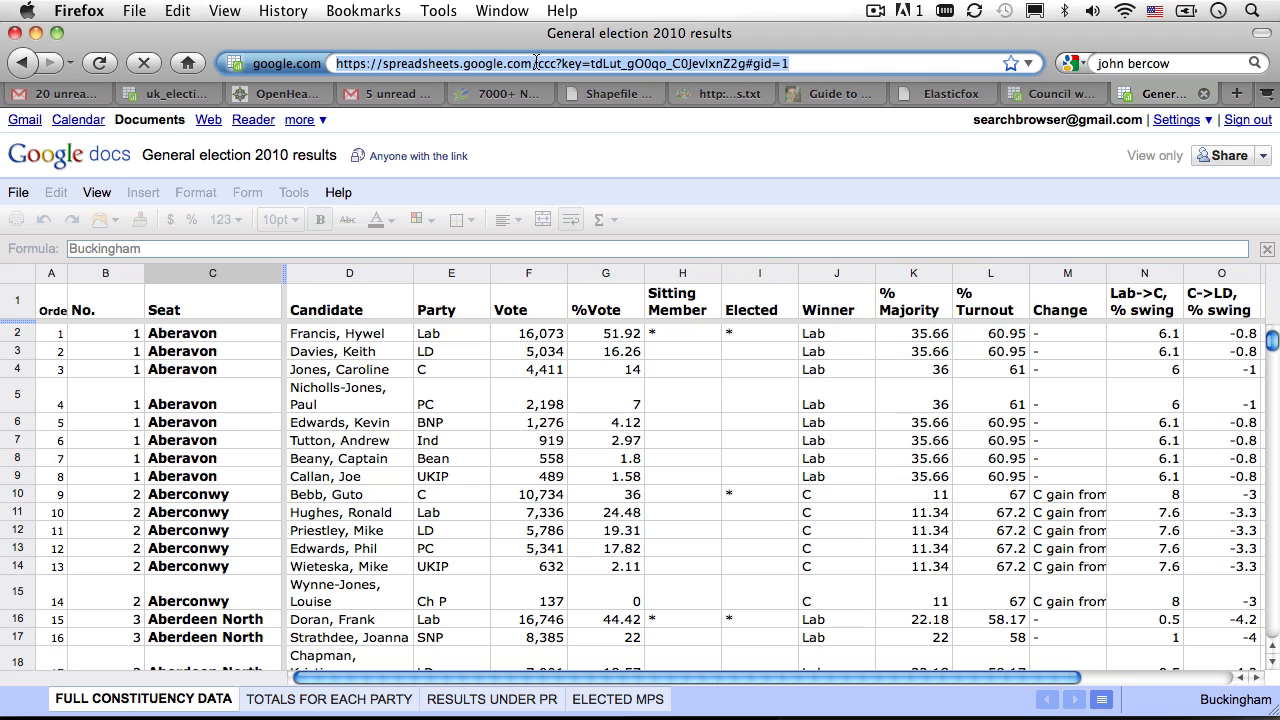
mouse_move(288, 94)
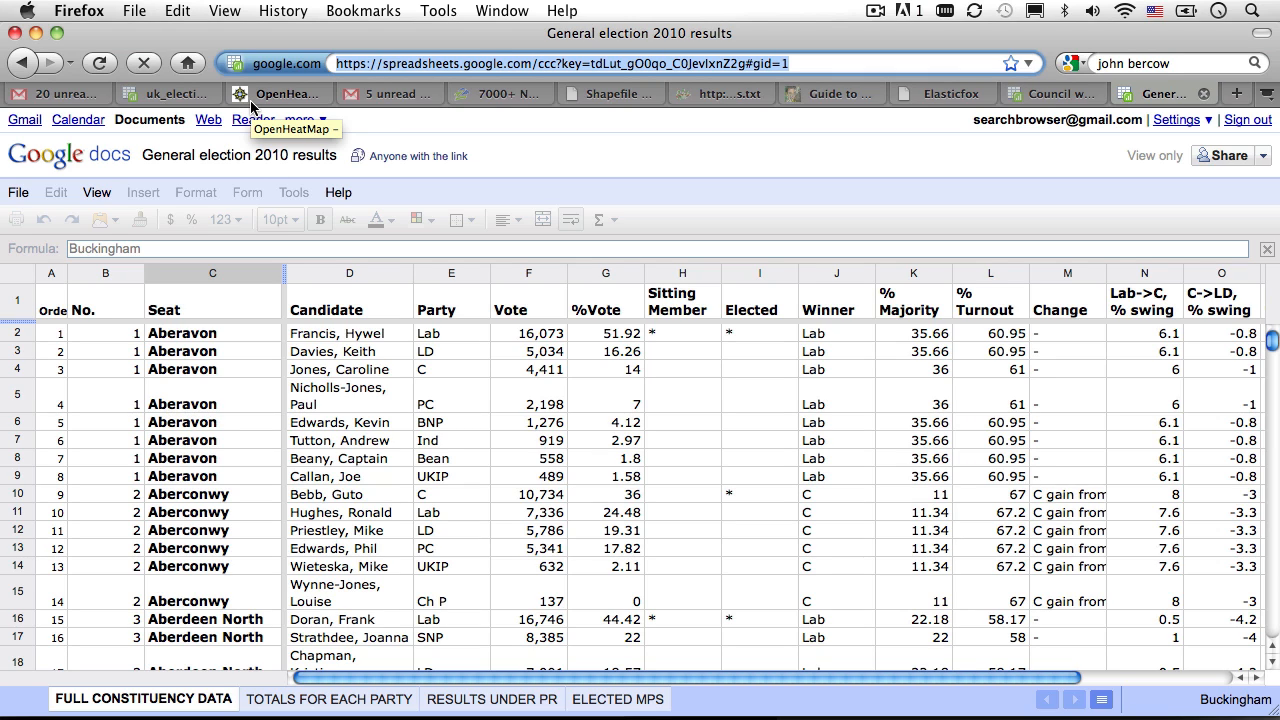
left_click(288, 94)
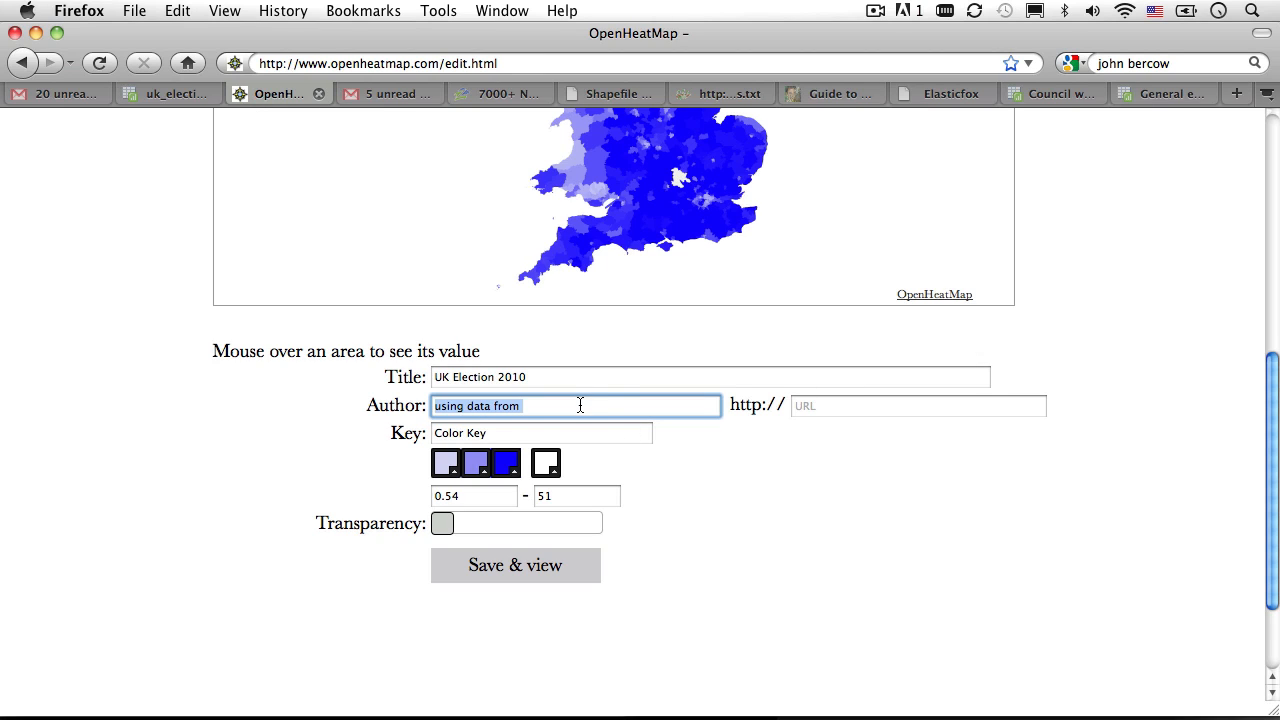
- Complete the credit as 'using data from The Guardian' linked to the spreadsheet URL
type("The G")
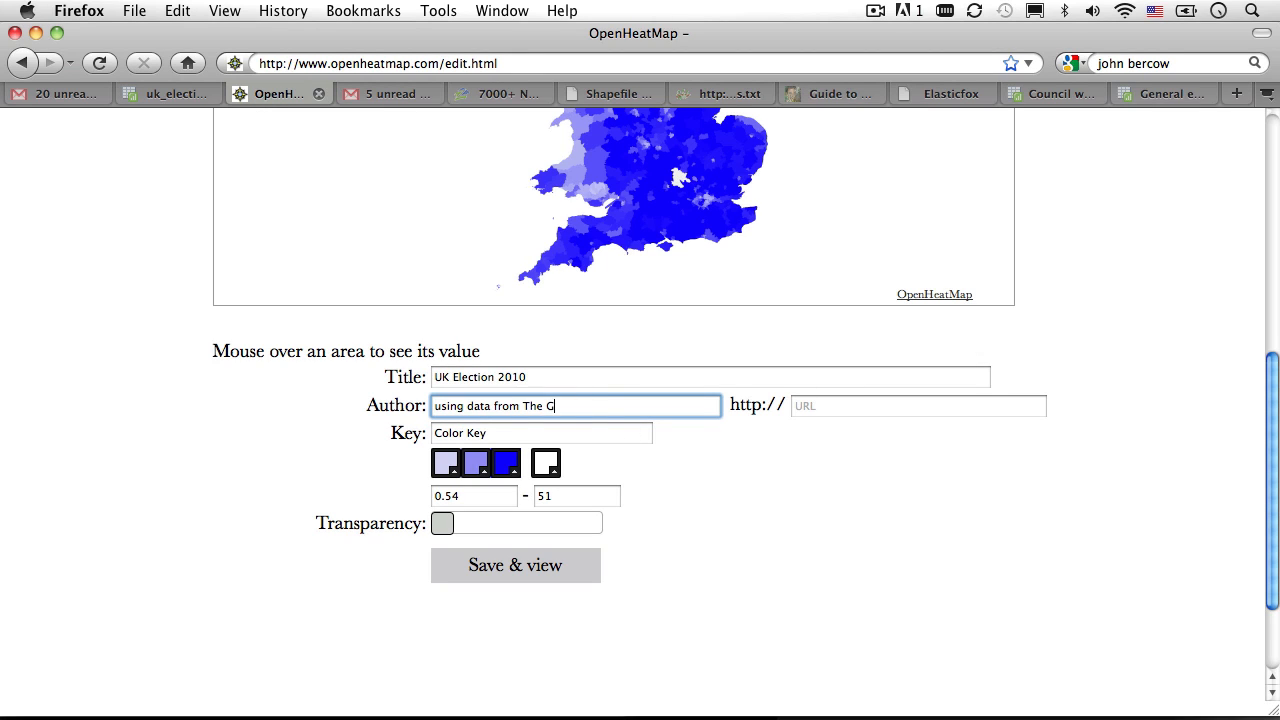
left_click(916, 406)
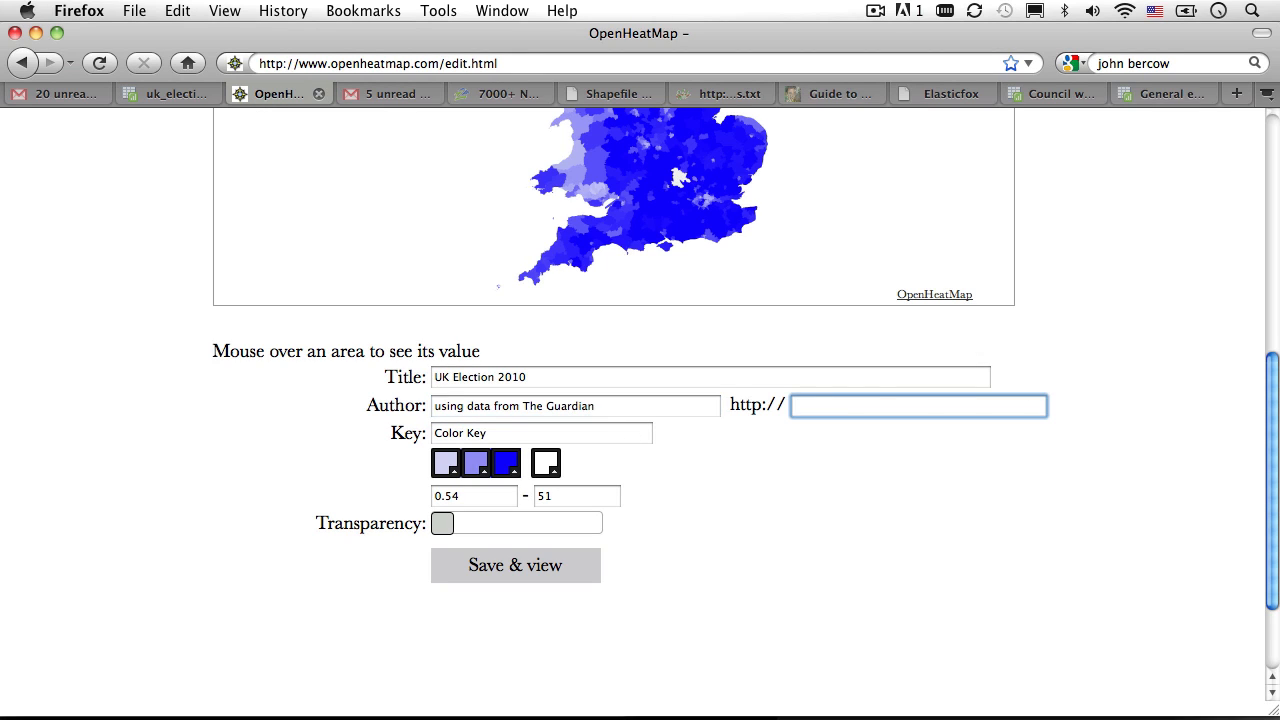
type("om/ccc?key=tdLut_gO0qo_C0JevlxnZ2g#gid=1")
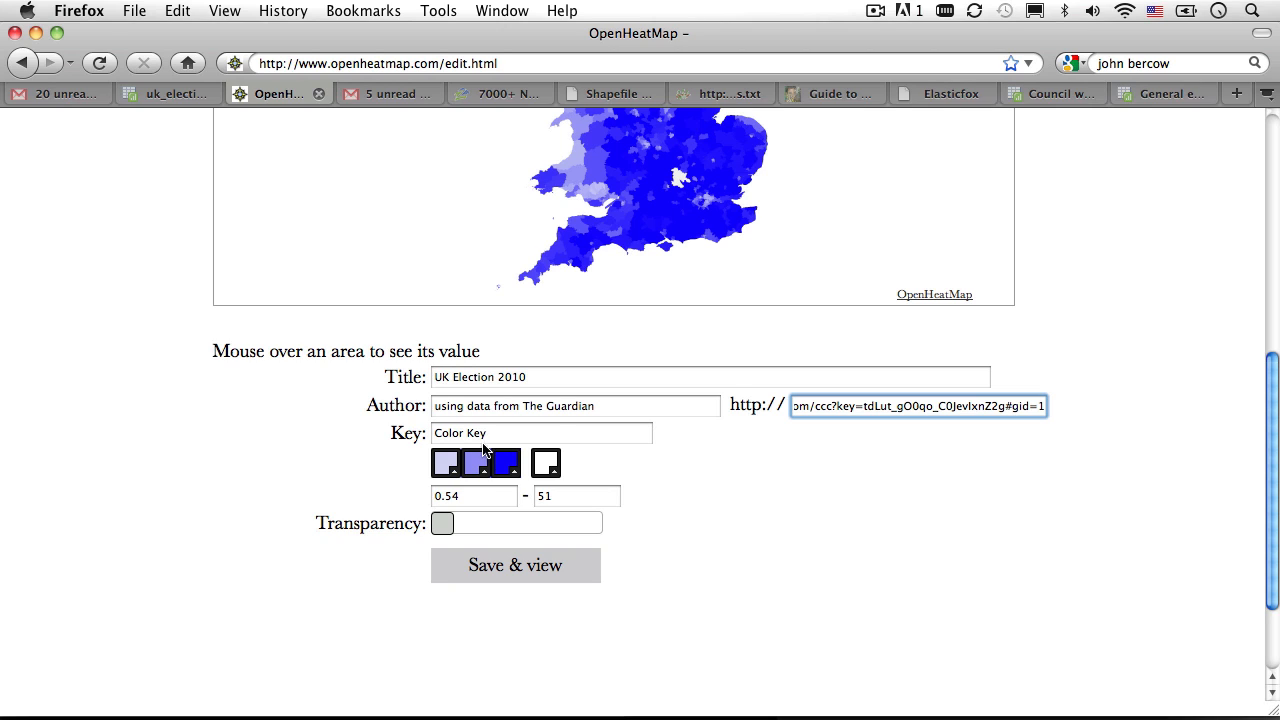
- Rename the colour key to Vote Percentage
double_click(476, 432)
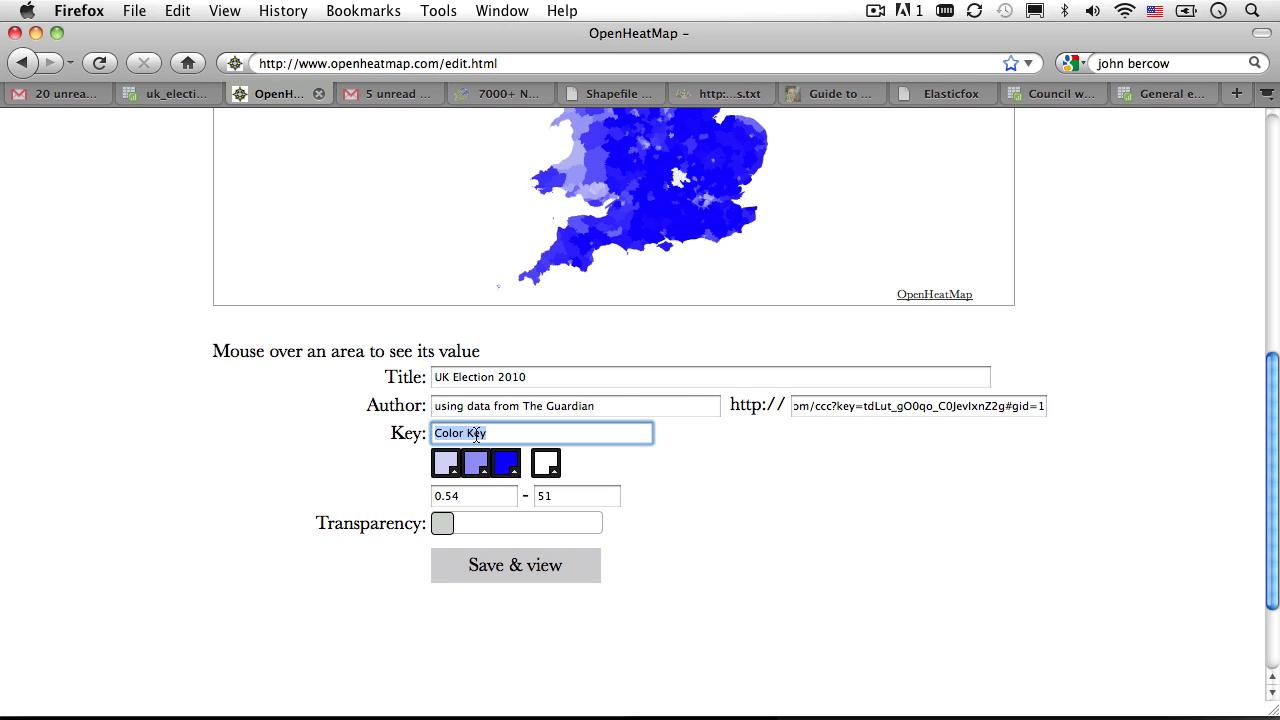
type("Vote Percent")
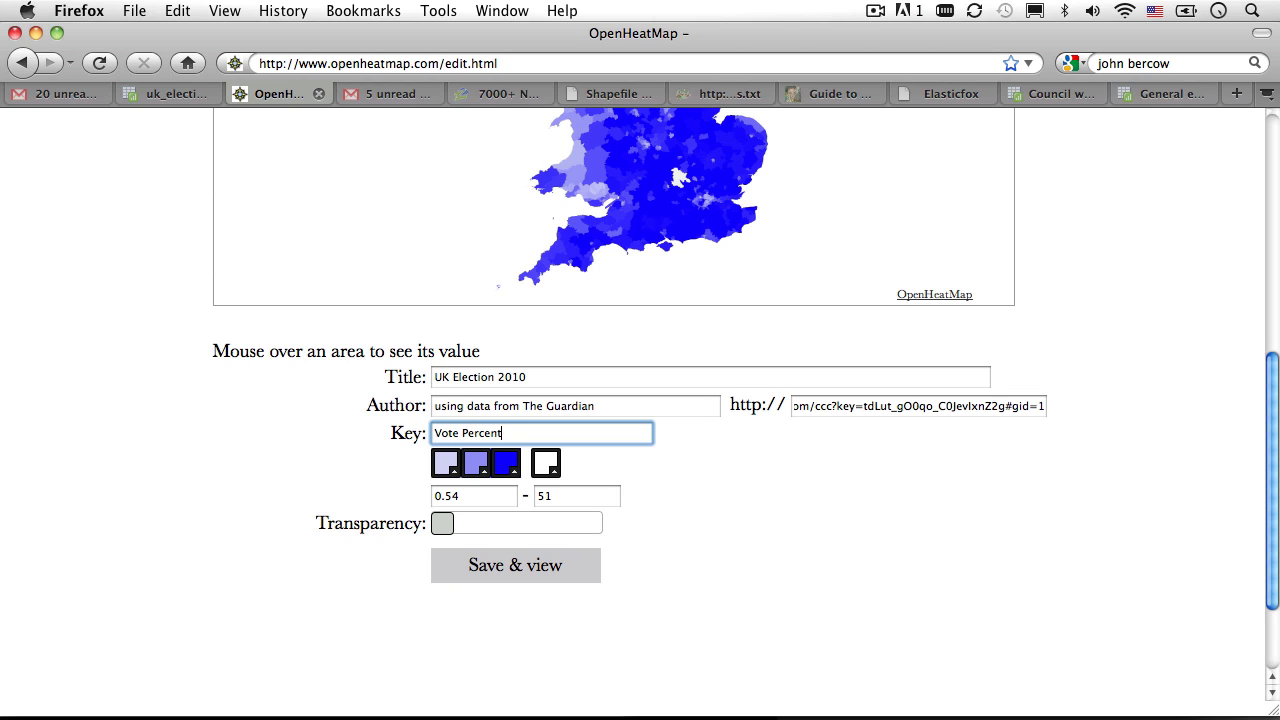
type("age")
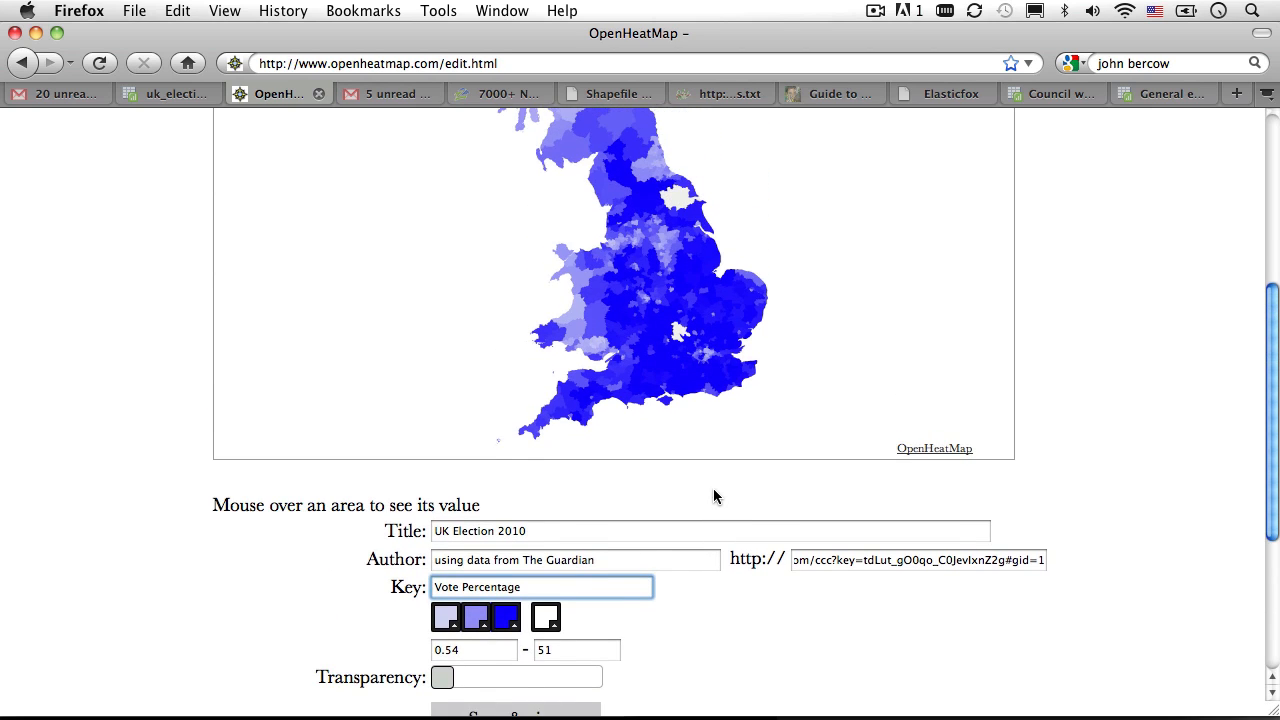
- Preview the Labour layer and make the election shading semi-transparent over the street map
scroll("down", 3)
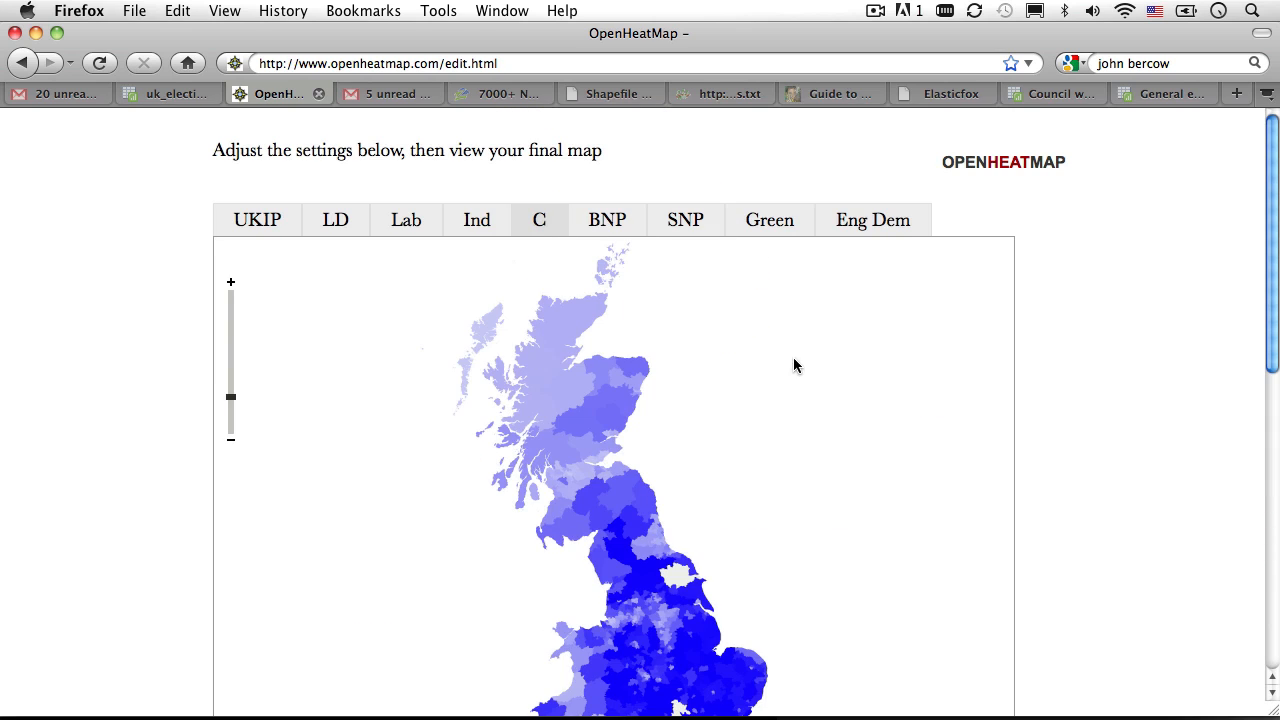
scroll("down", 3)
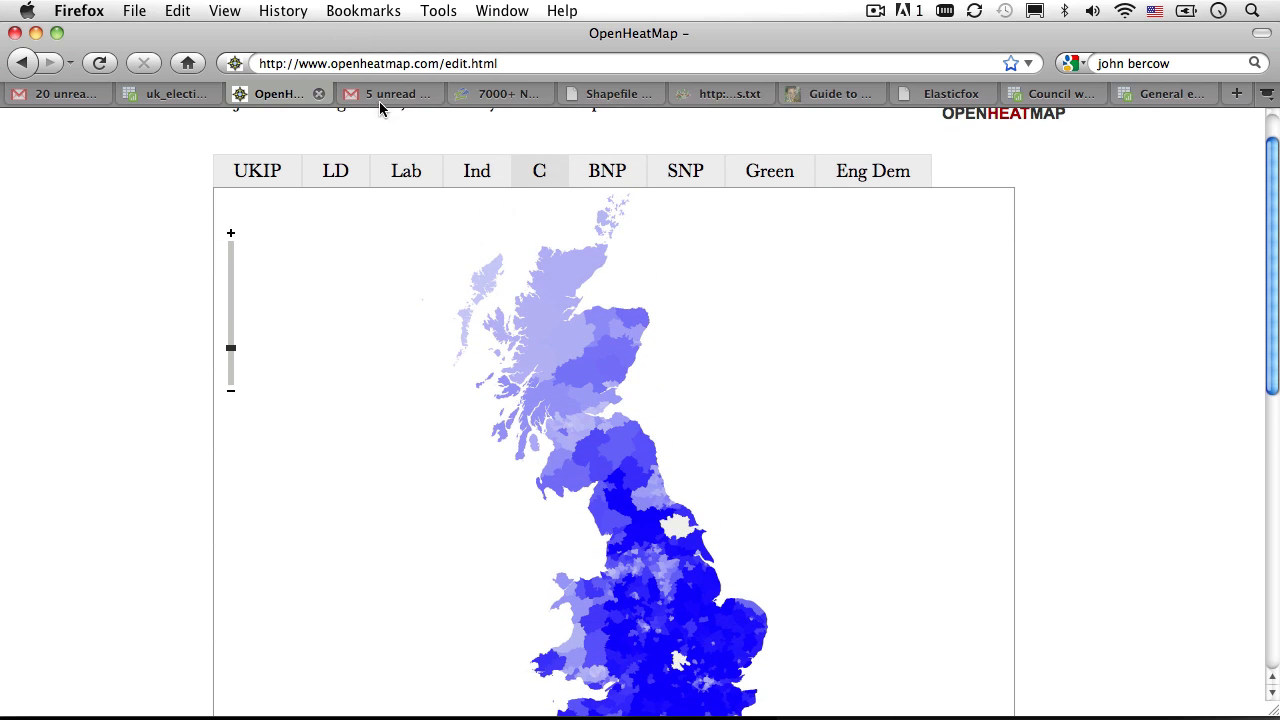
left_click(404, 170)
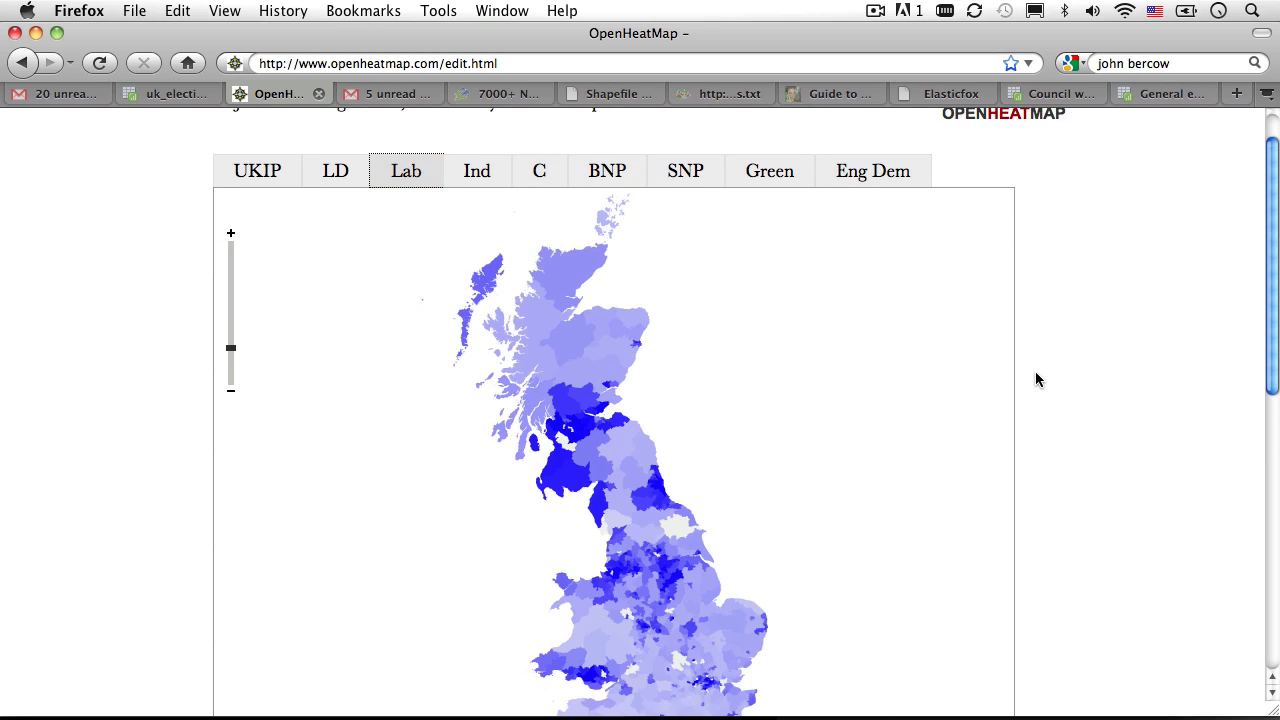
scroll("down", 3)
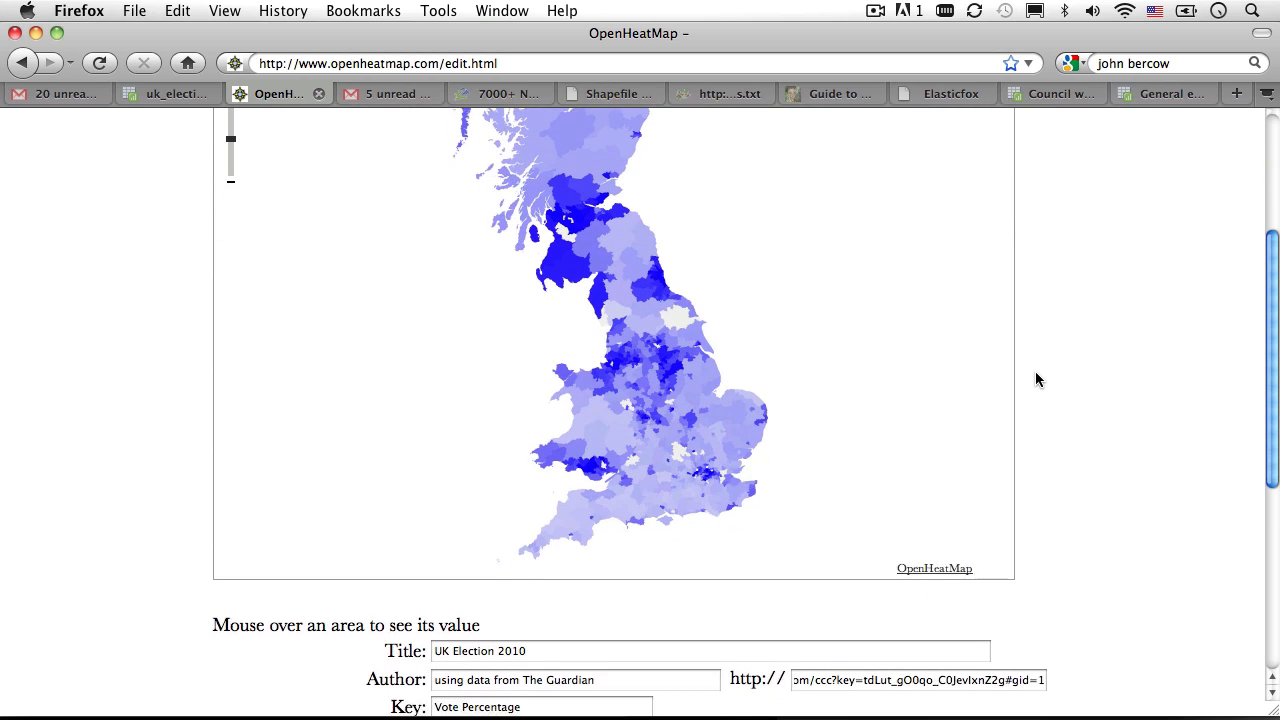
scroll("down", 3)
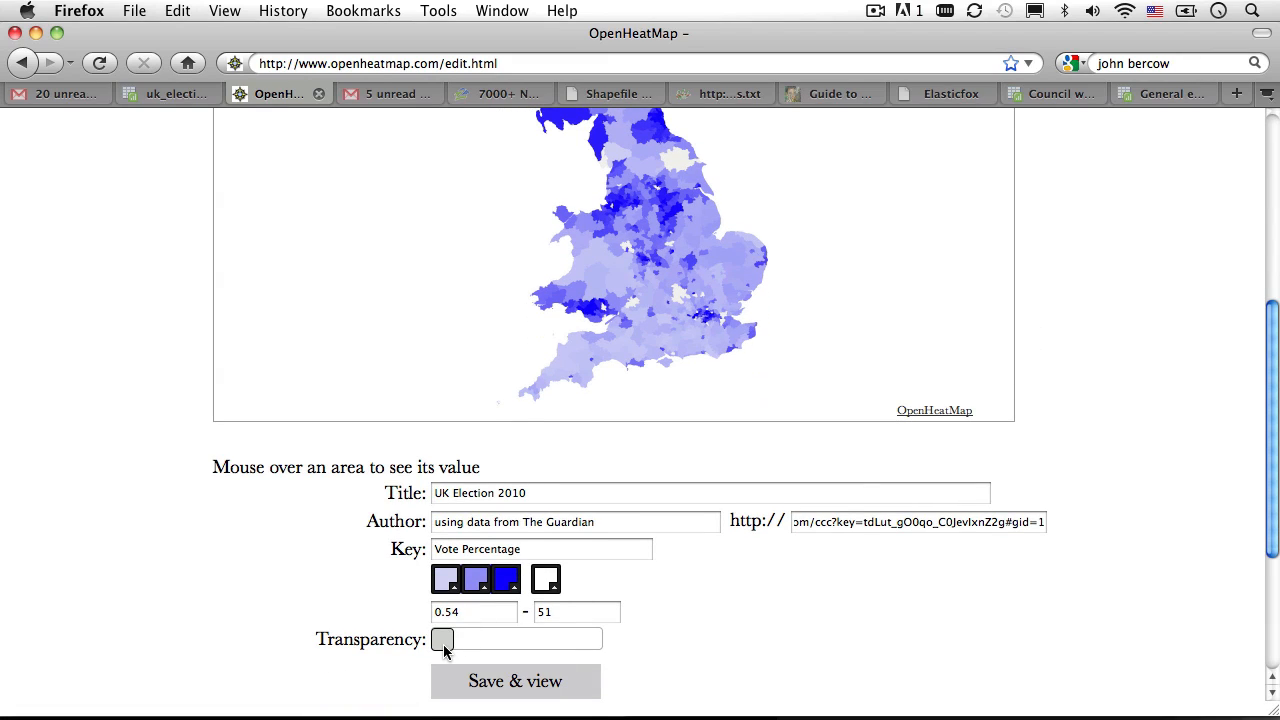
left_click_drag(442, 640, 480, 640)
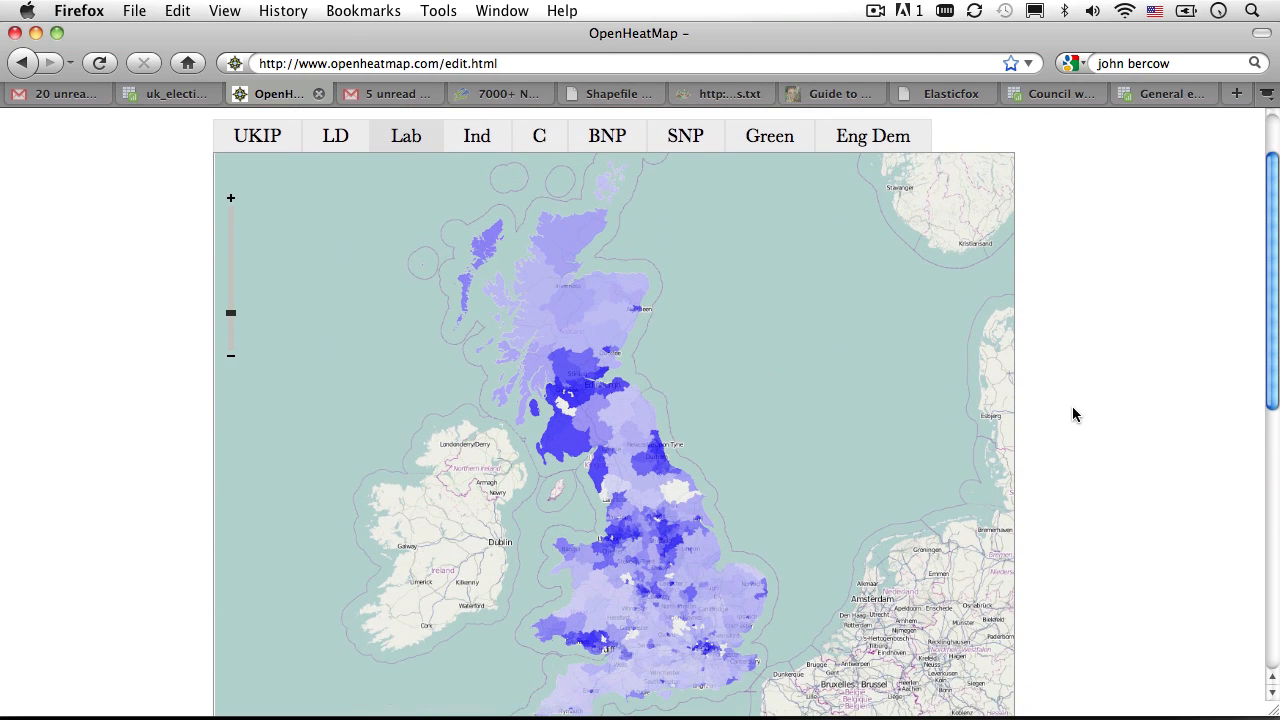
- Save the map and open its finished public view
scroll("down", 3)
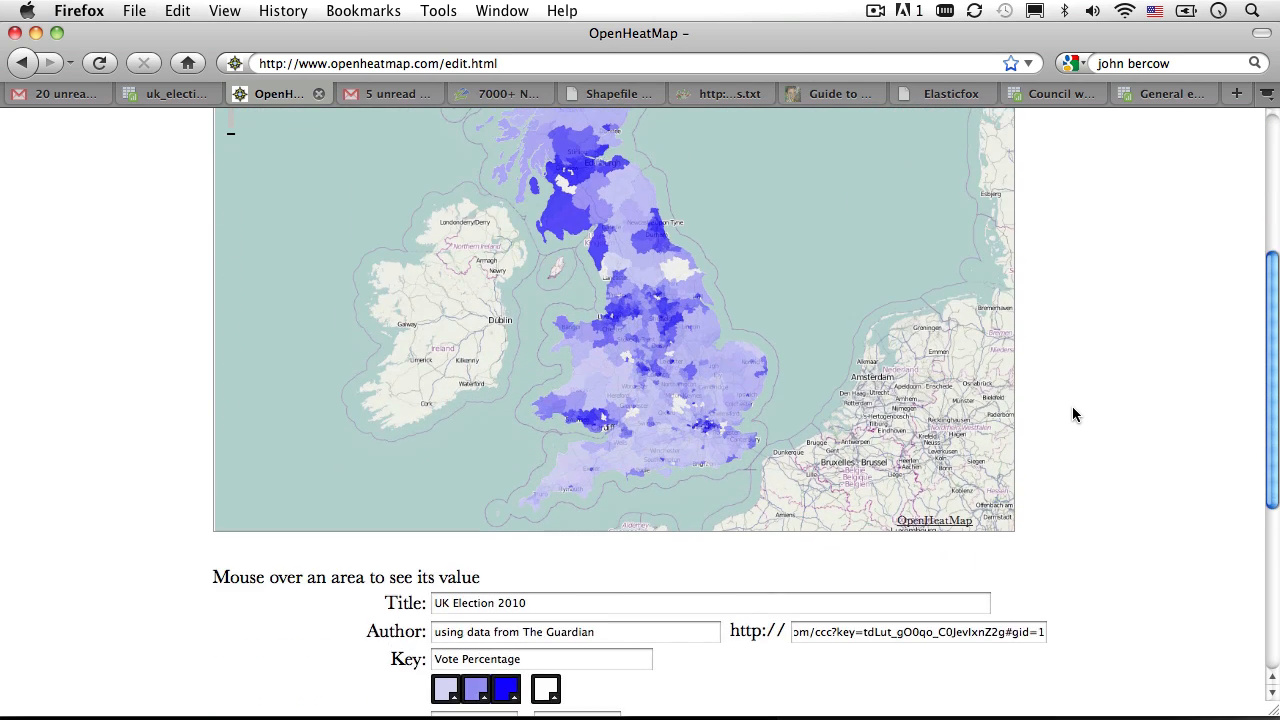
scroll("down", 3)
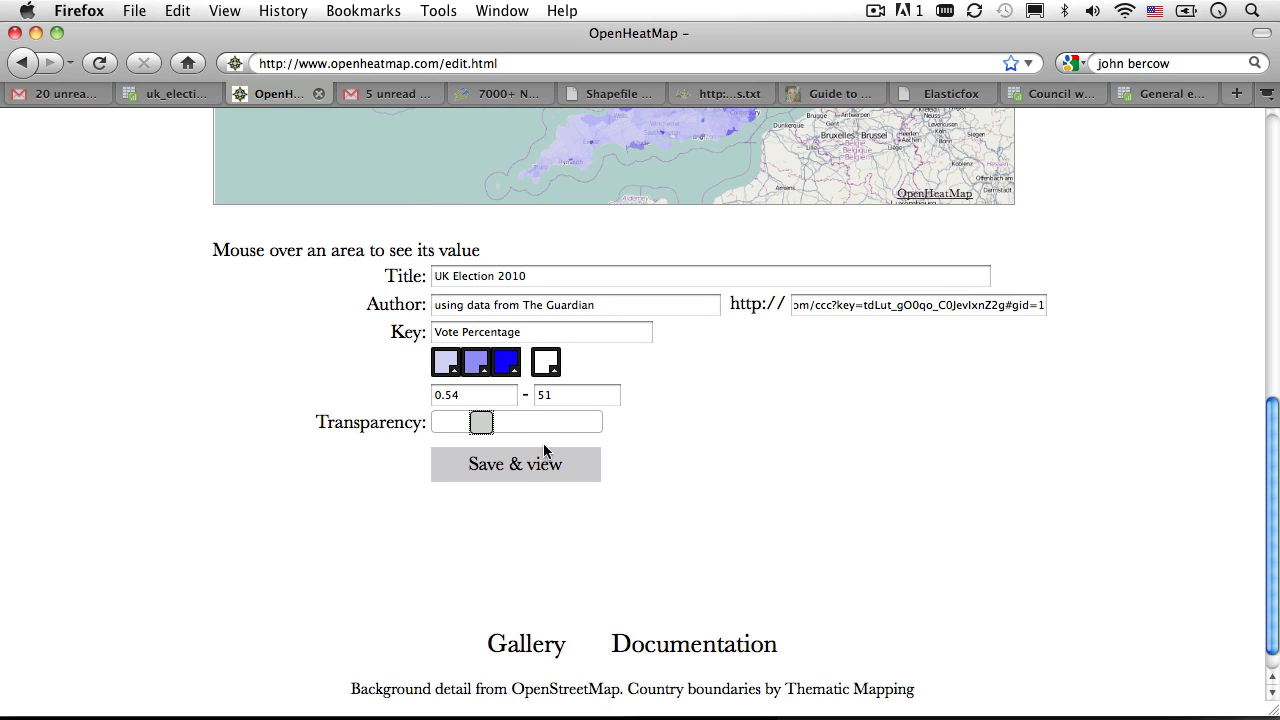
left_click(516, 464)
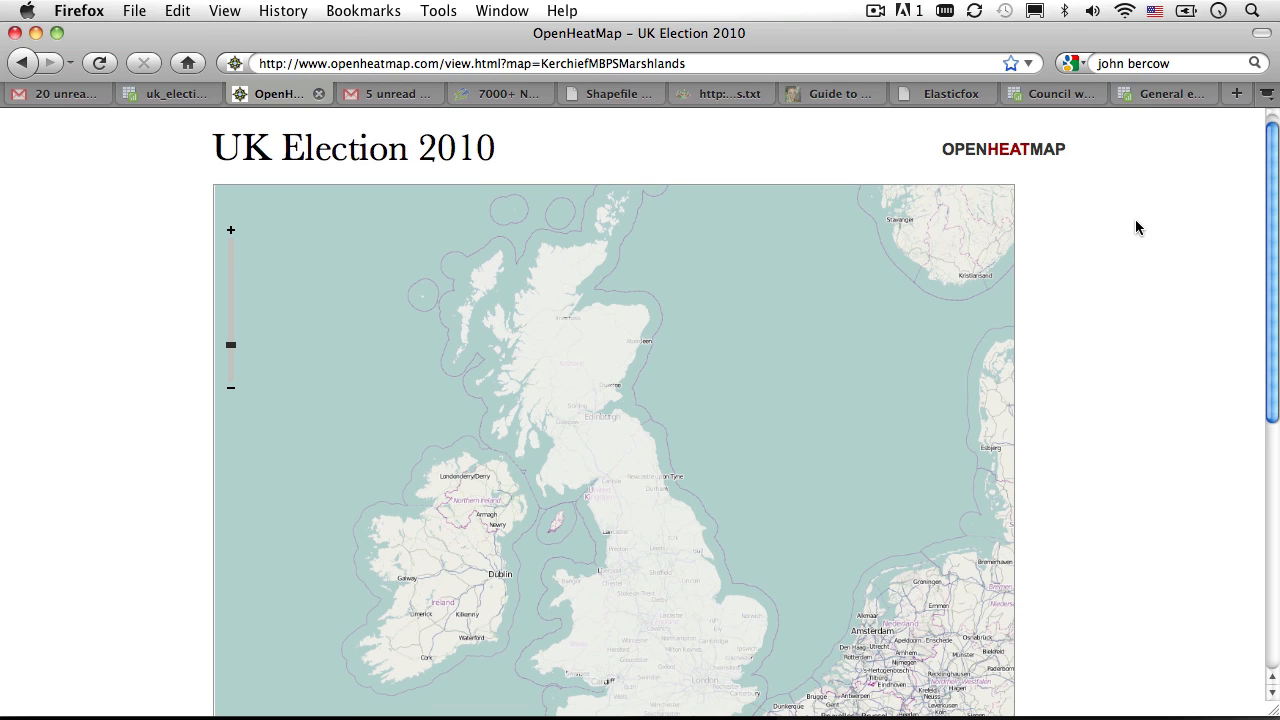
- Inspect the saved map's constituency values, Vote Percentage key and Guardian credit
scroll("down", 3)
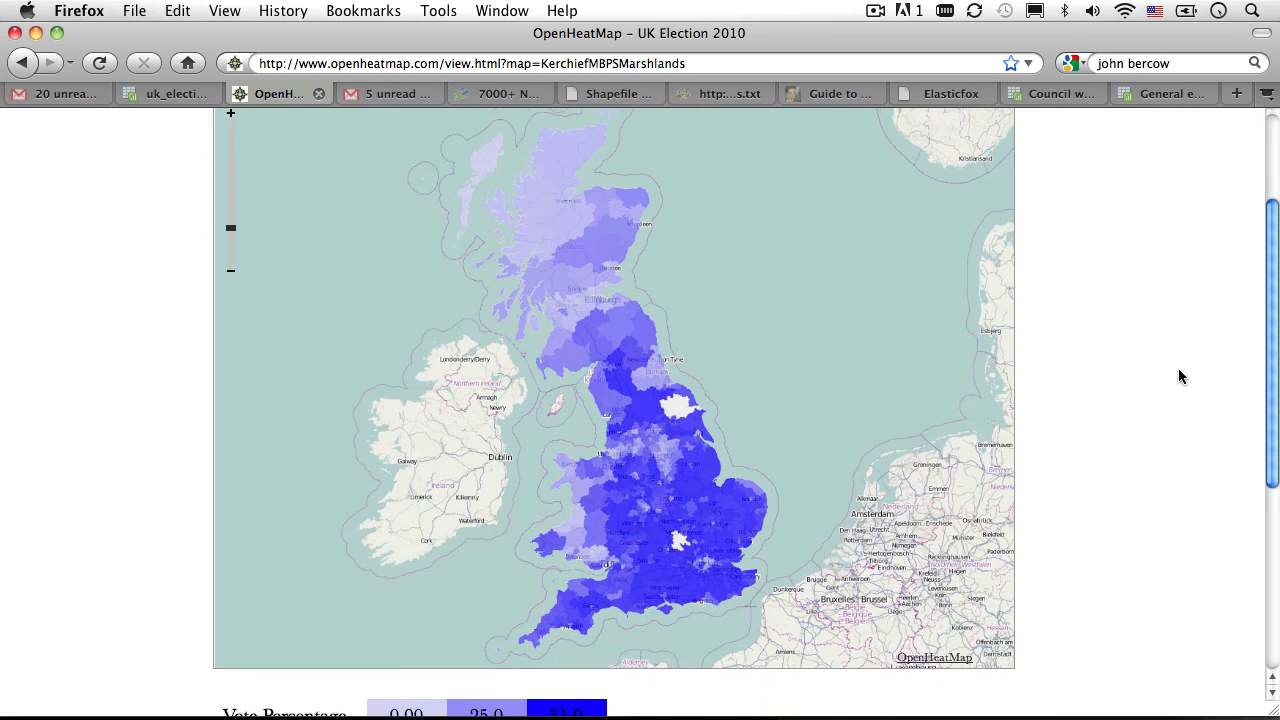
scroll("down", 3)
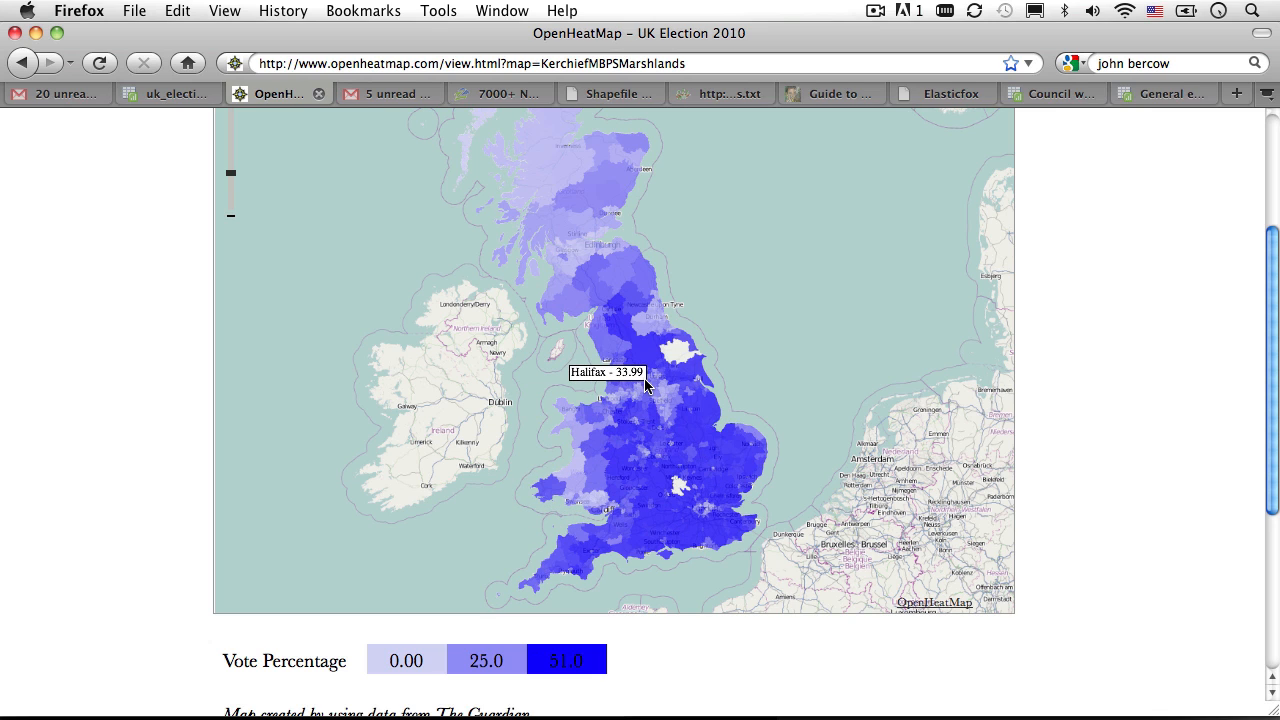
mouse_move(560, 188)
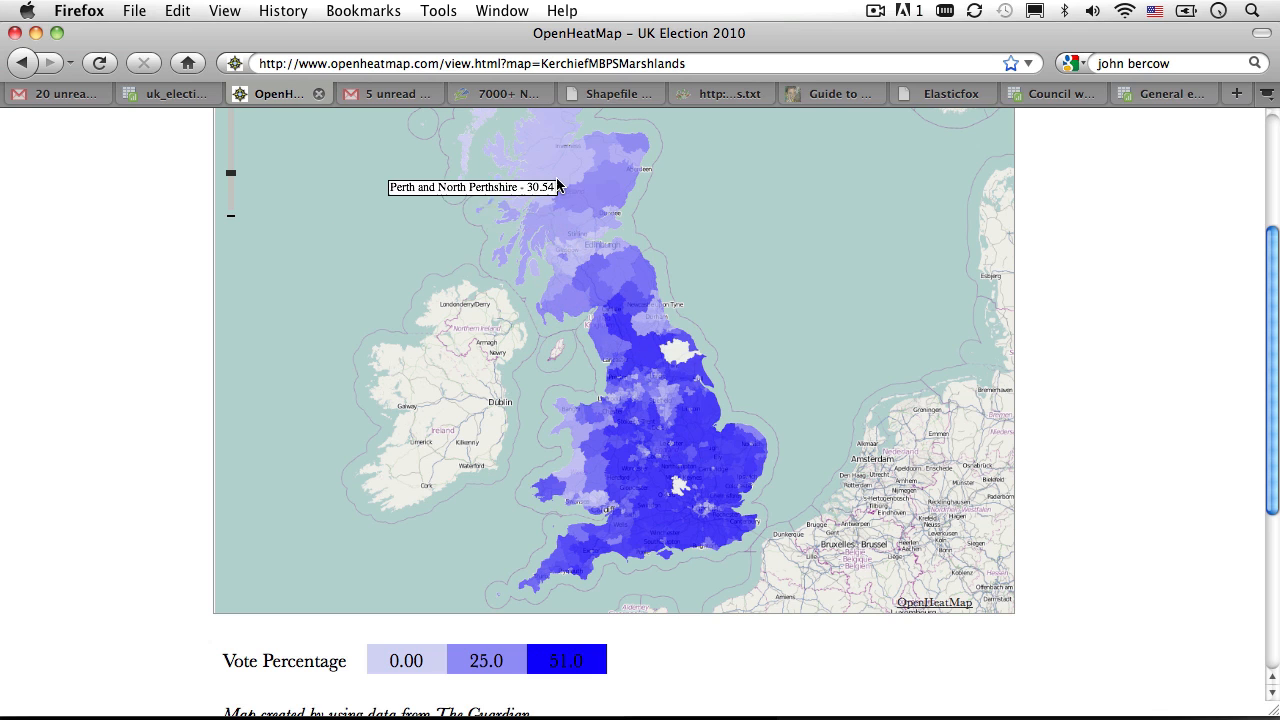
mouse_move(672, 528)
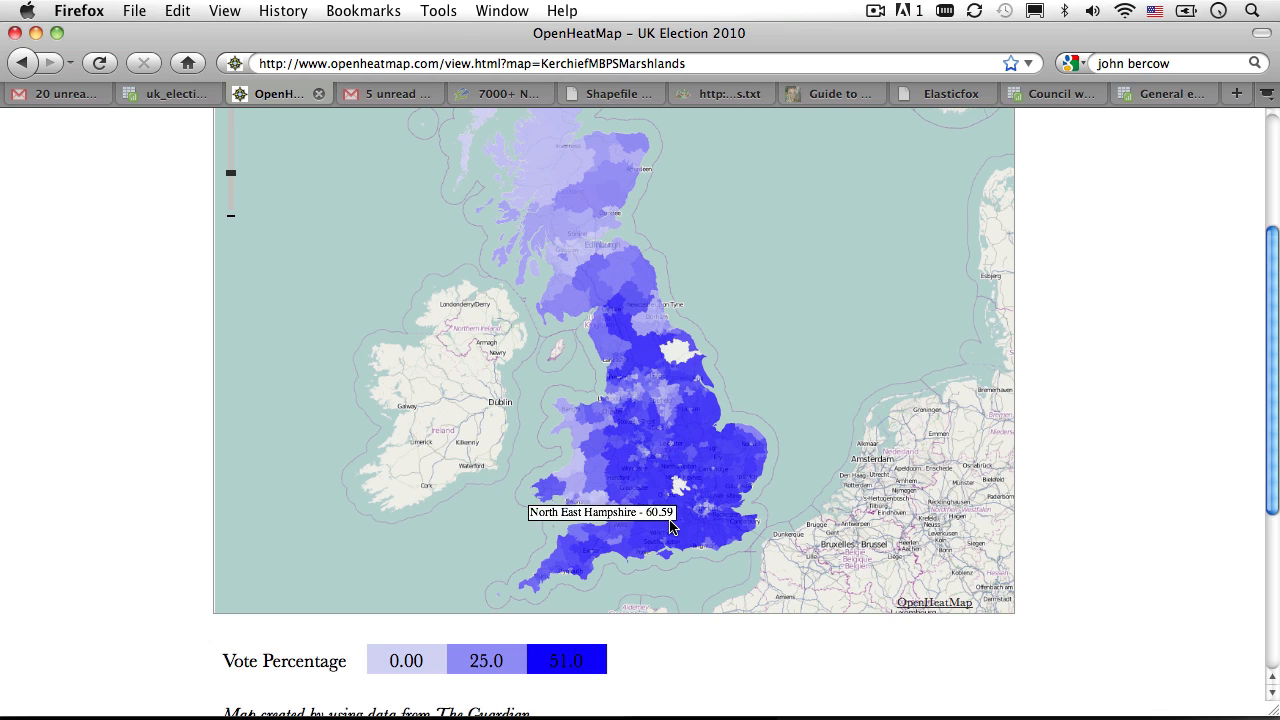
mouse_move(972, 414)
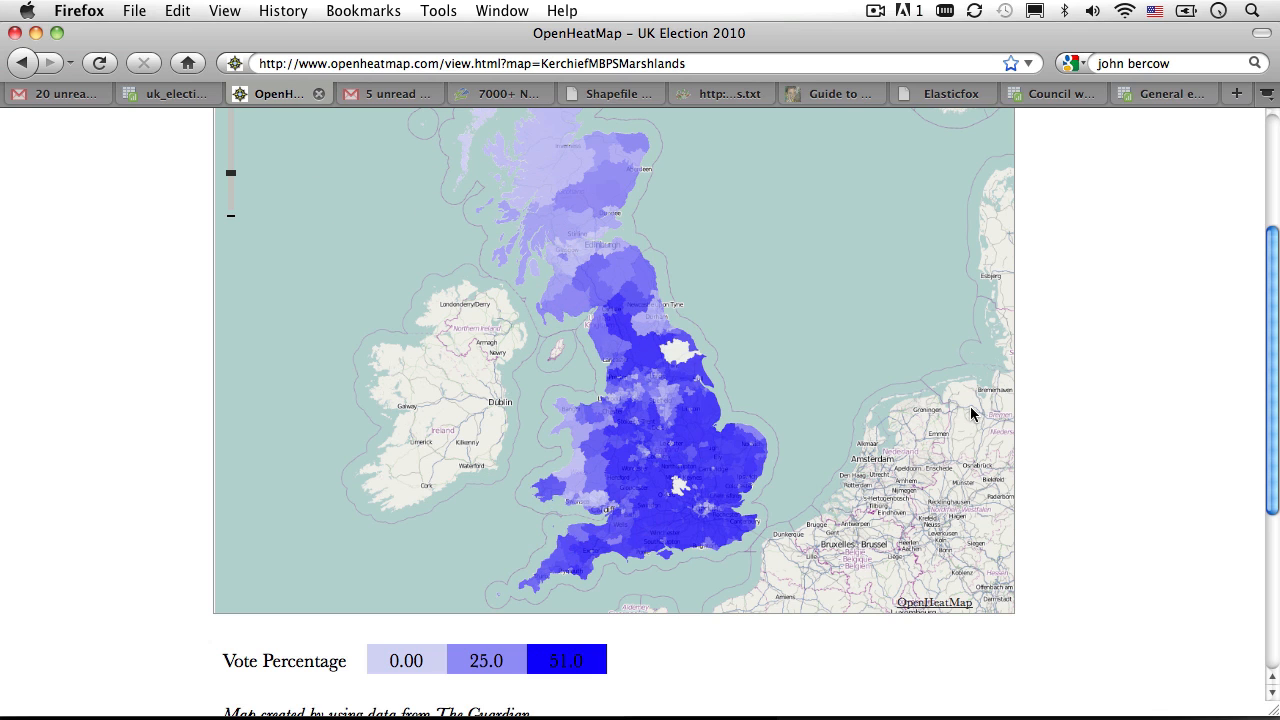
mouse_move(1190, 490)
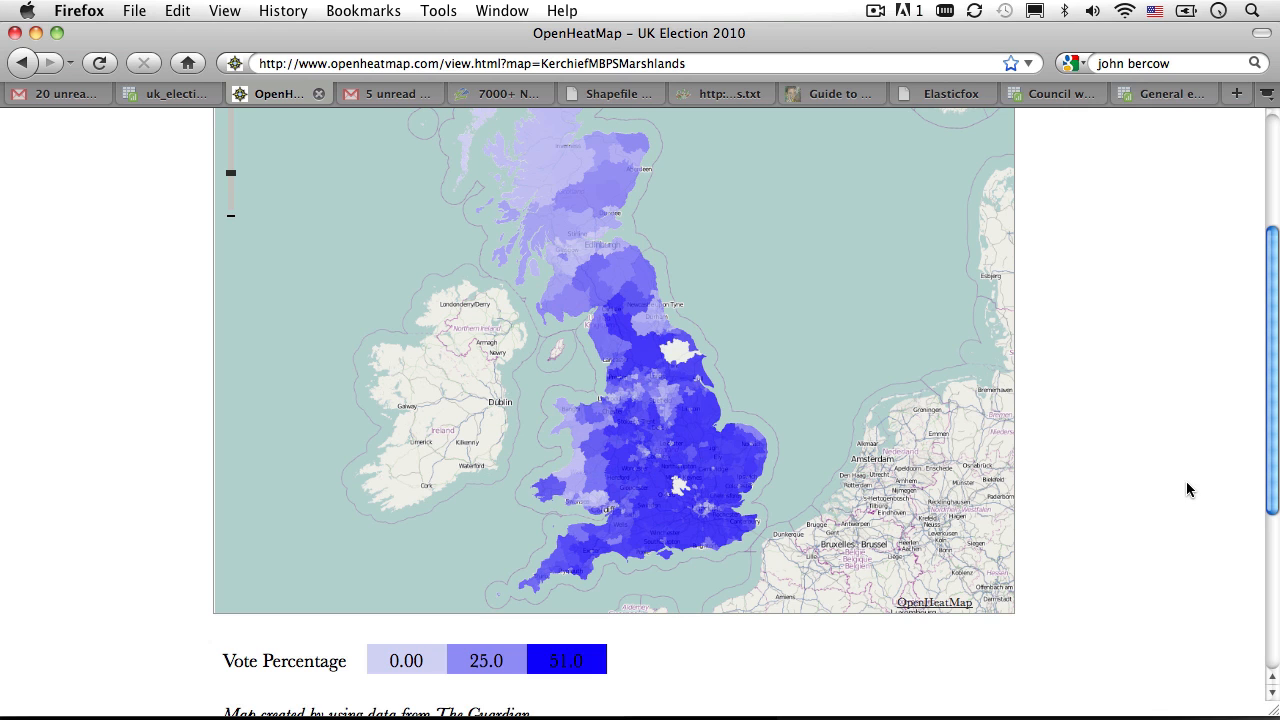
scroll("down", 3)
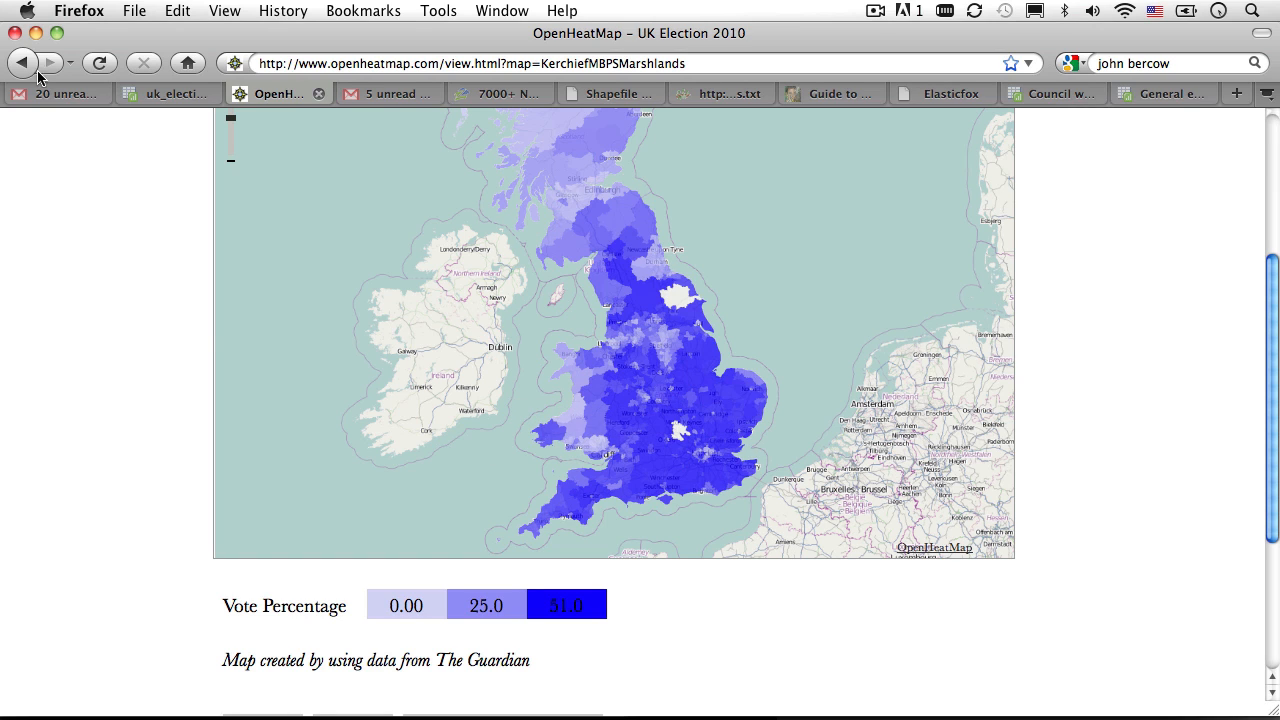
mouse_move(178, 94)
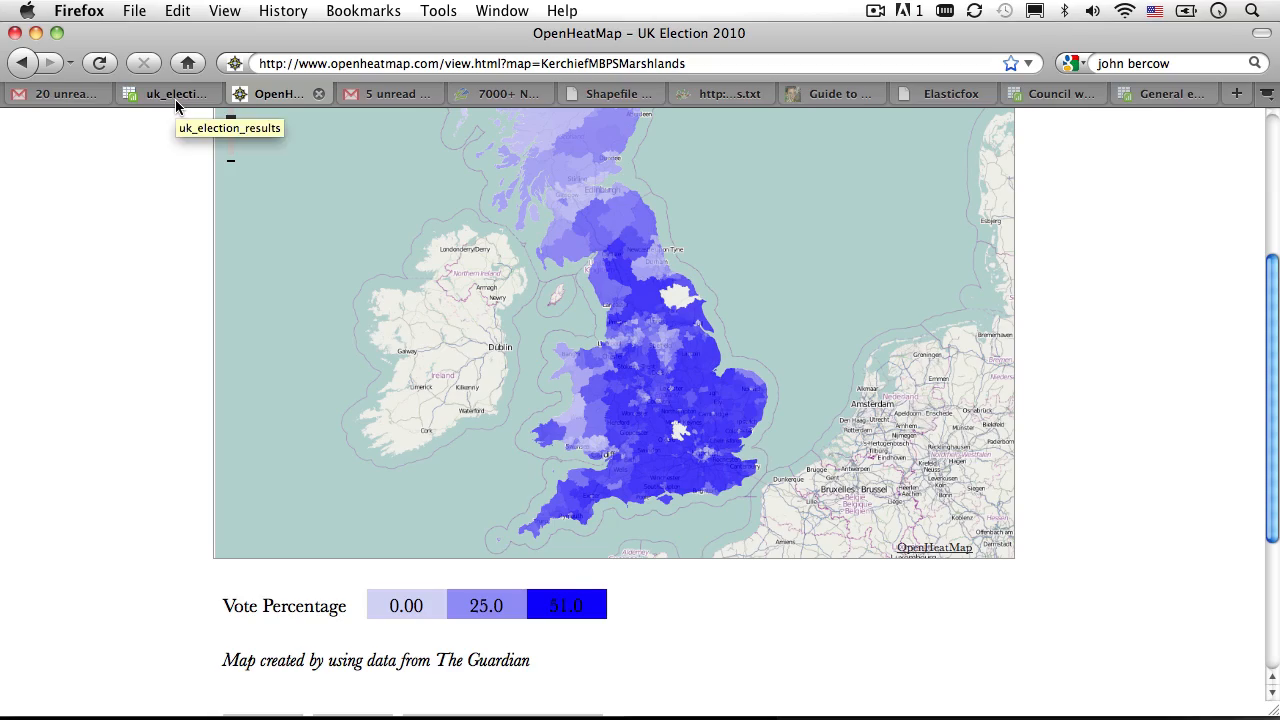